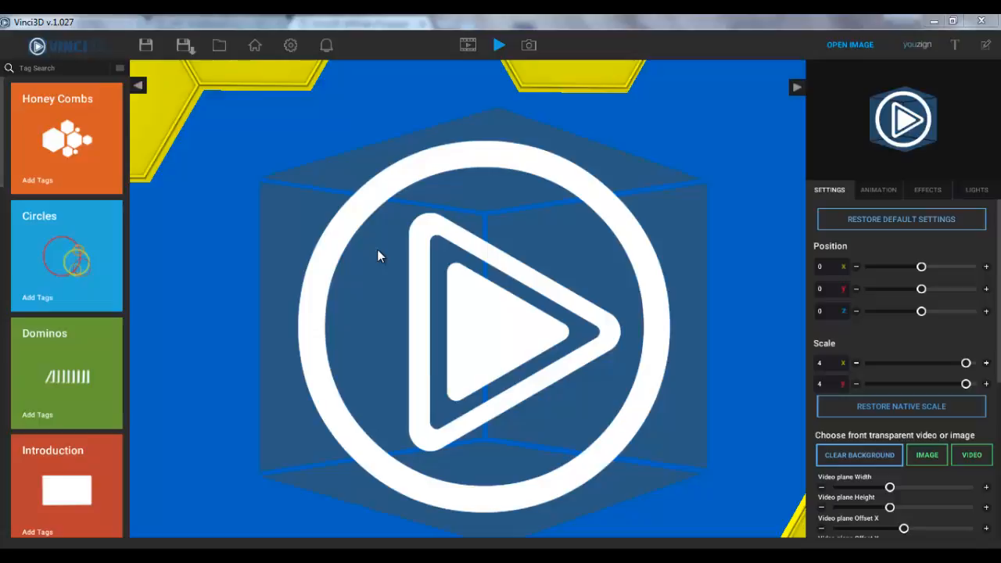
{"action": "mouse_move", "coordinate": [369, 250]}
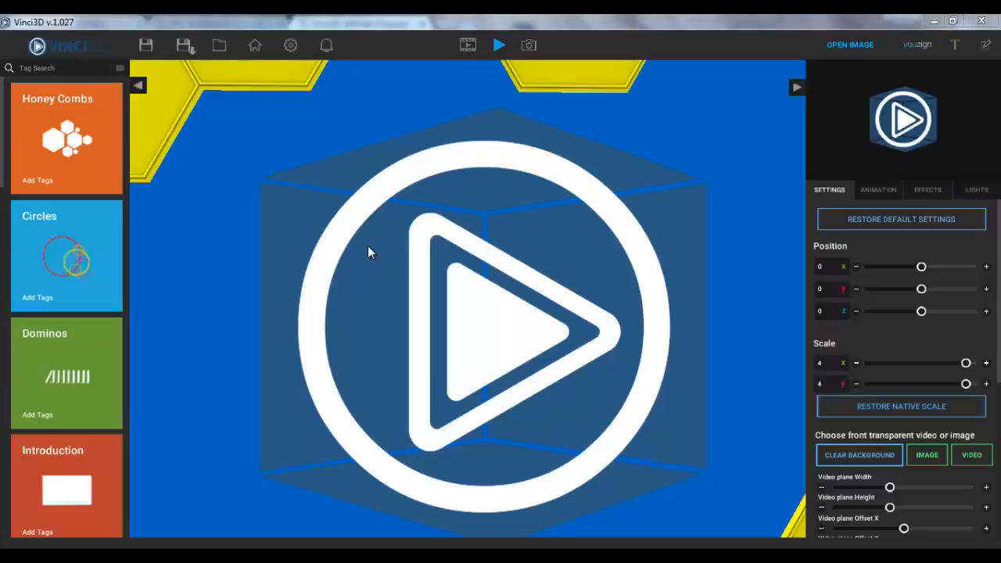
{"action": "mouse_move", "coordinate": [335, 243]}
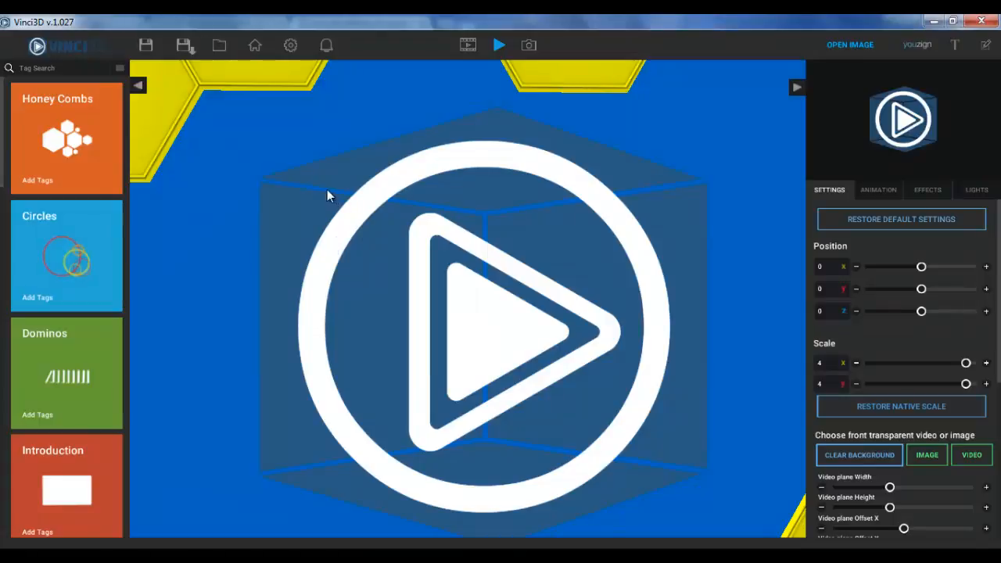
{"action": "mouse_move", "coordinate": [560, 28]}
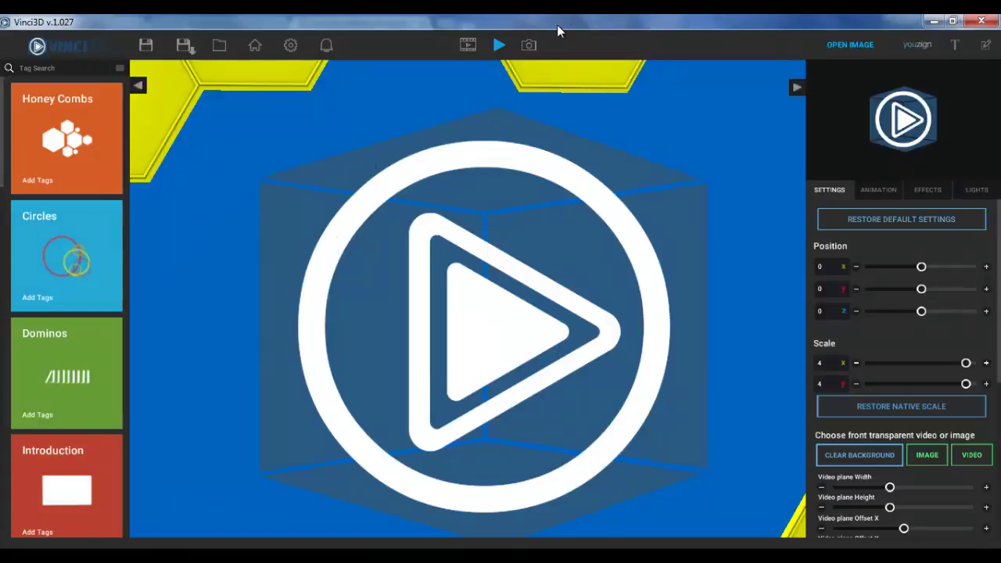
{"action": "mouse_move", "coordinate": [438, 217]}
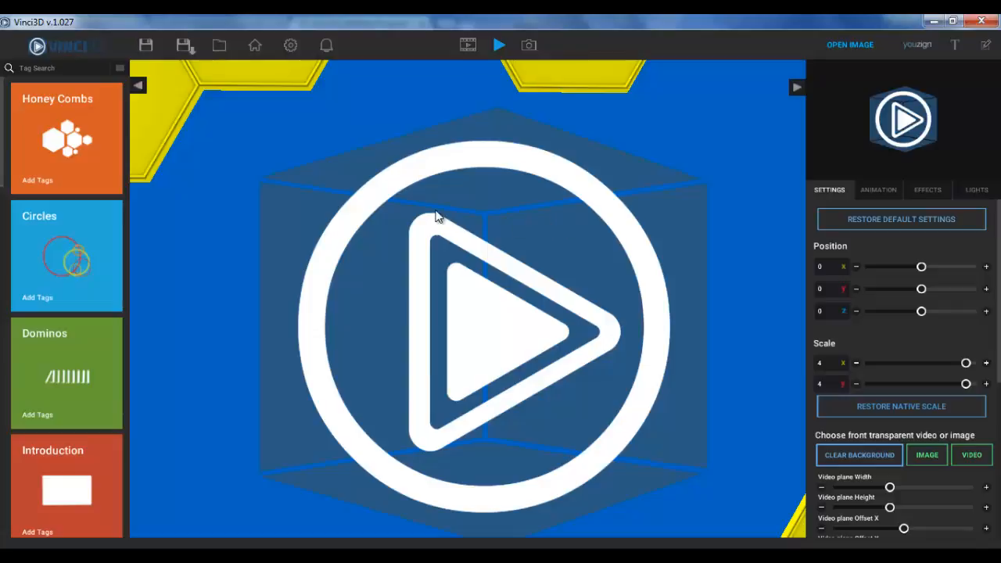
{"action": "mouse_move", "coordinate": [428, 194]}
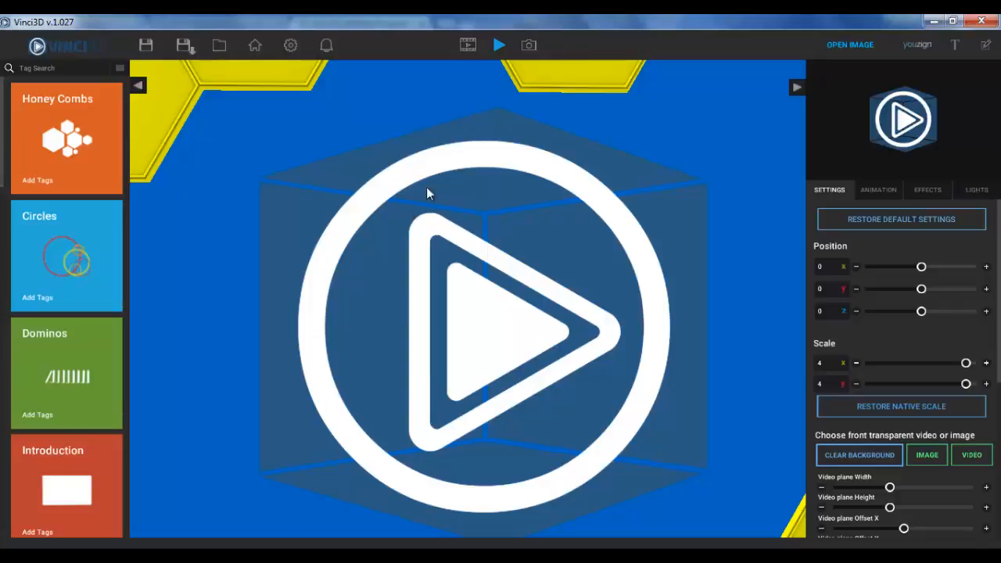
{"action": "mouse_move", "coordinate": [688, 174]}
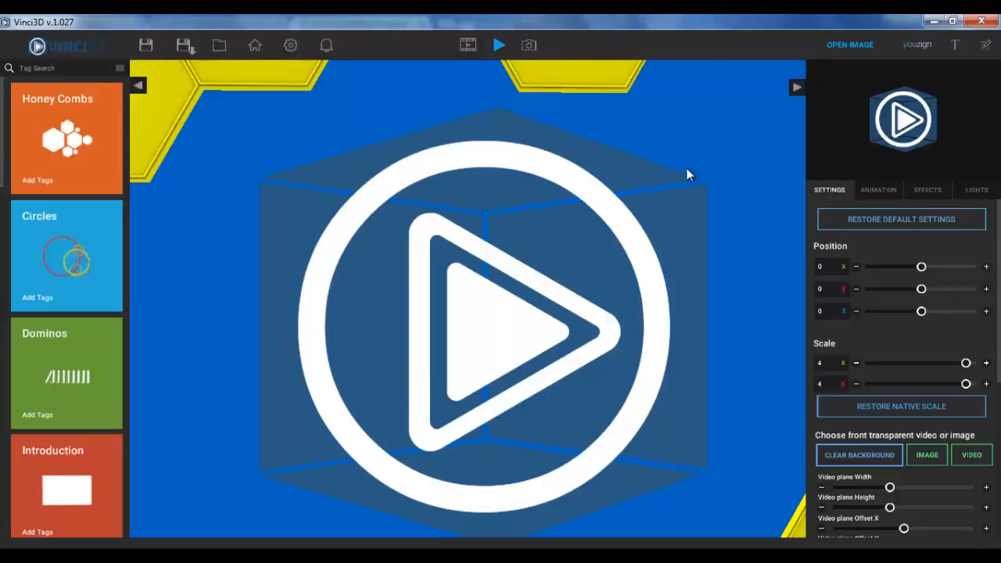
{"action": "mouse_move", "coordinate": [466, 169]}
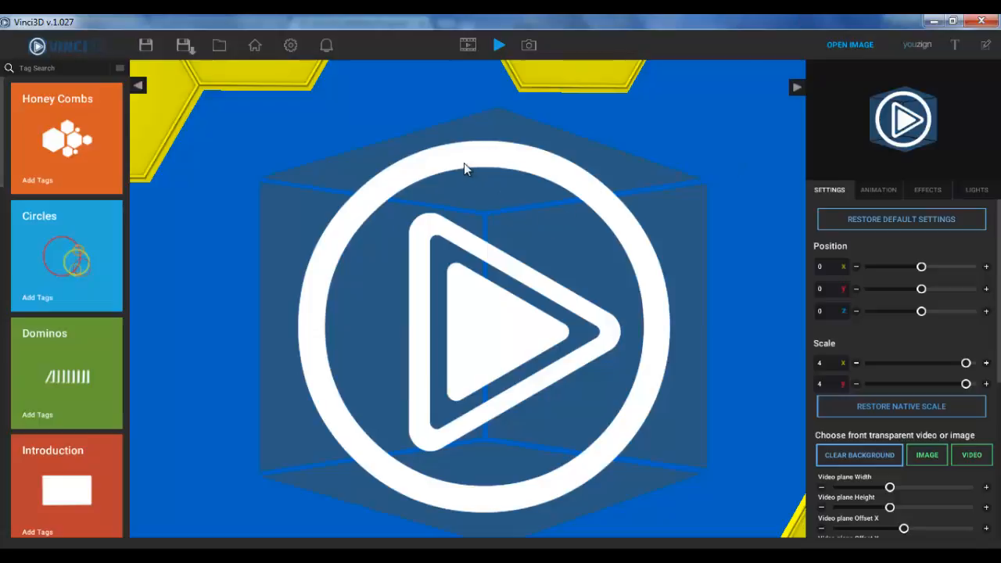
{"action": "mouse_move", "coordinate": [549, 208]}
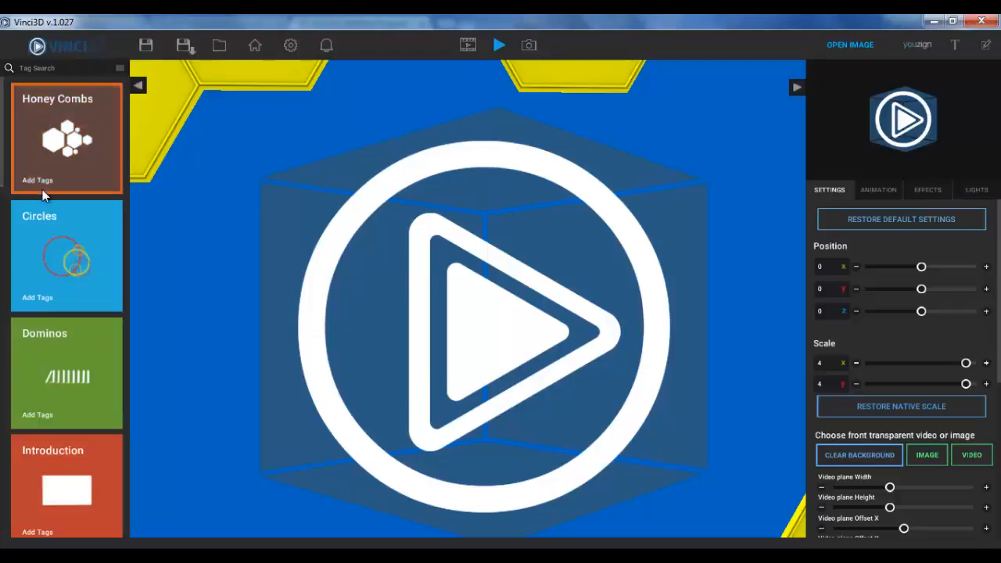
{"action": "mouse_move", "coordinate": [76, 274]}
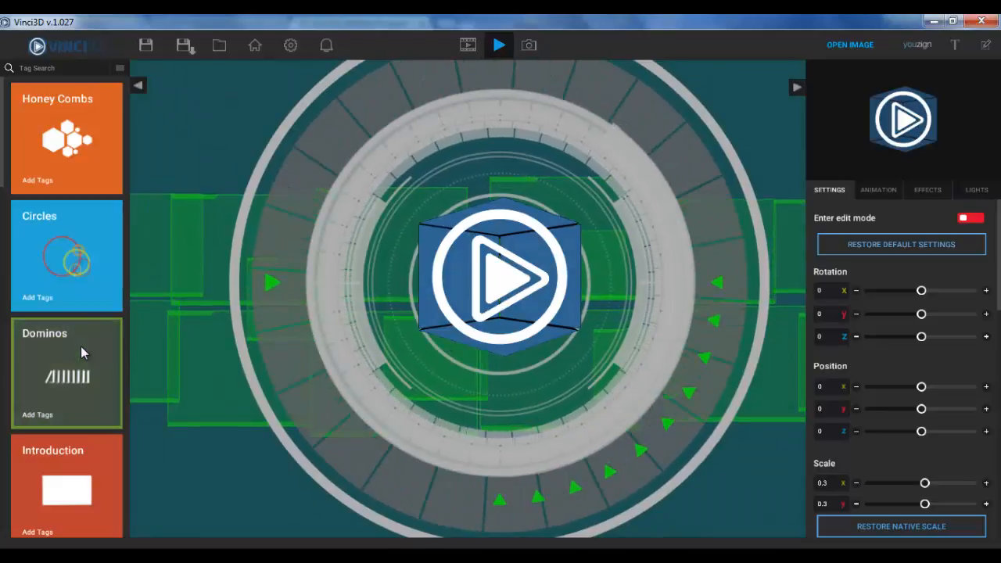
Preview the logo in the Dominos template, on a white card over grey.
{"action": "left_click", "coordinate": [66, 380]}
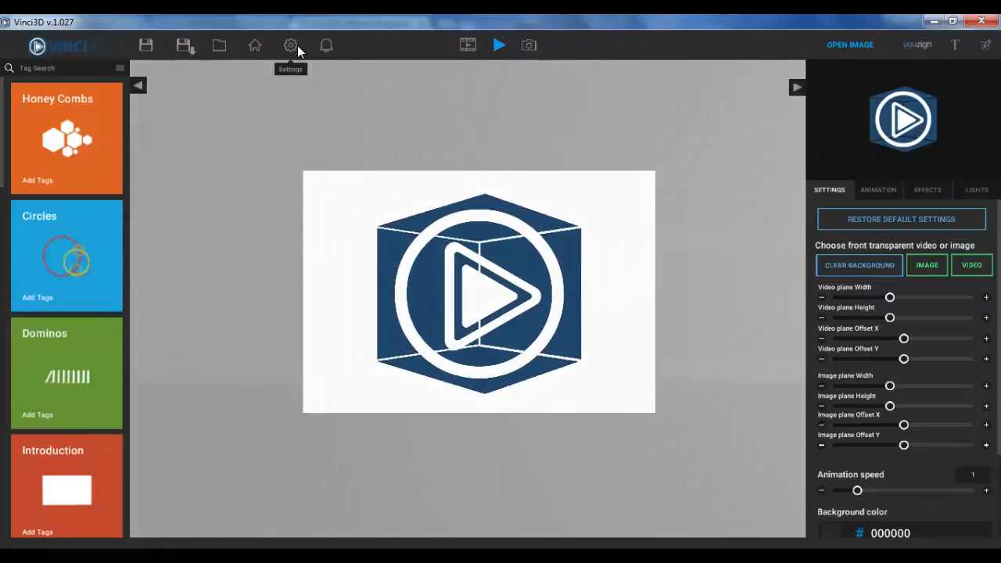
{"action": "left_click", "coordinate": [289, 44]}
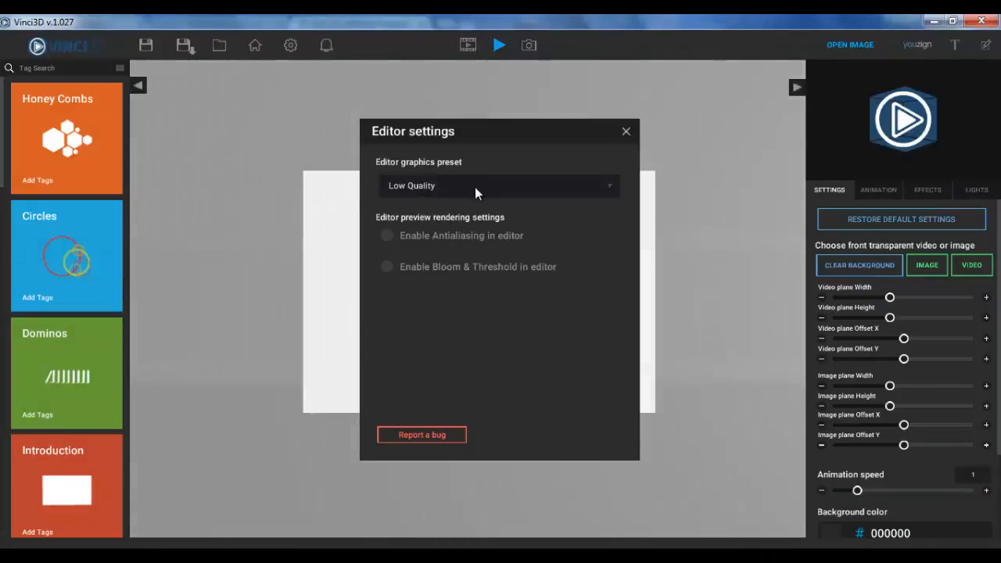
{"action": "left_click", "coordinate": [498, 184]}
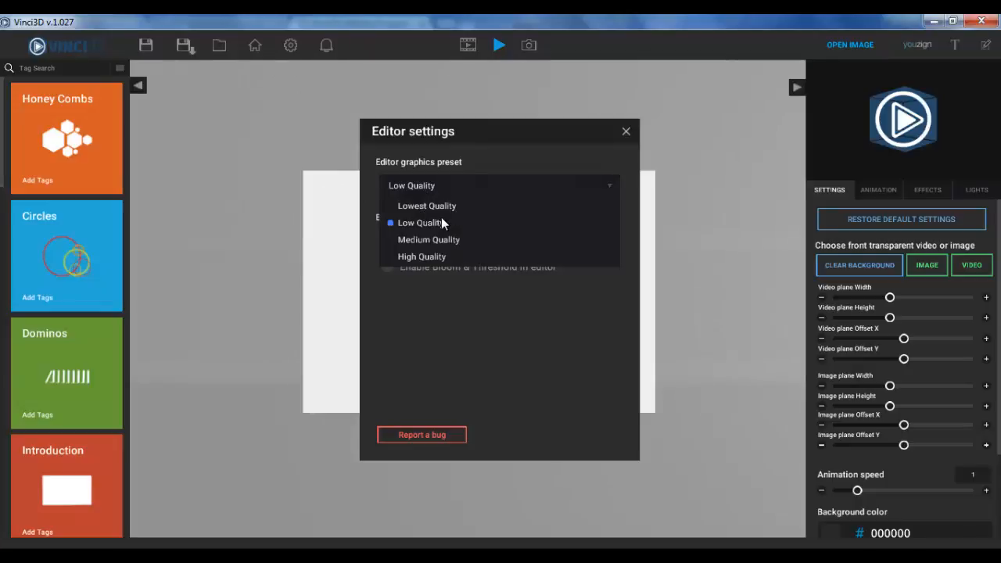
{"action": "left_click", "coordinate": [419, 222]}
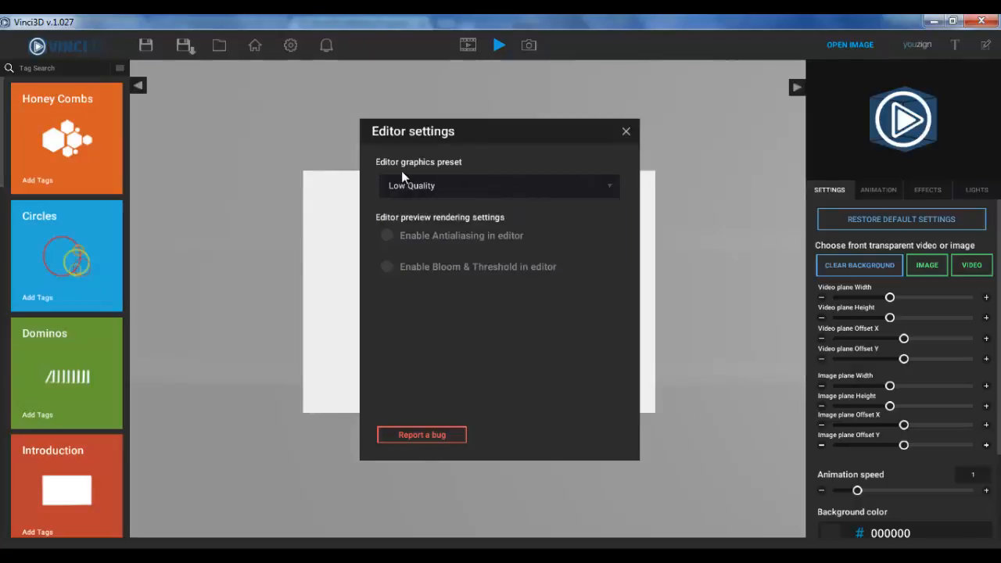
{"action": "mouse_move", "coordinate": [413, 258]}
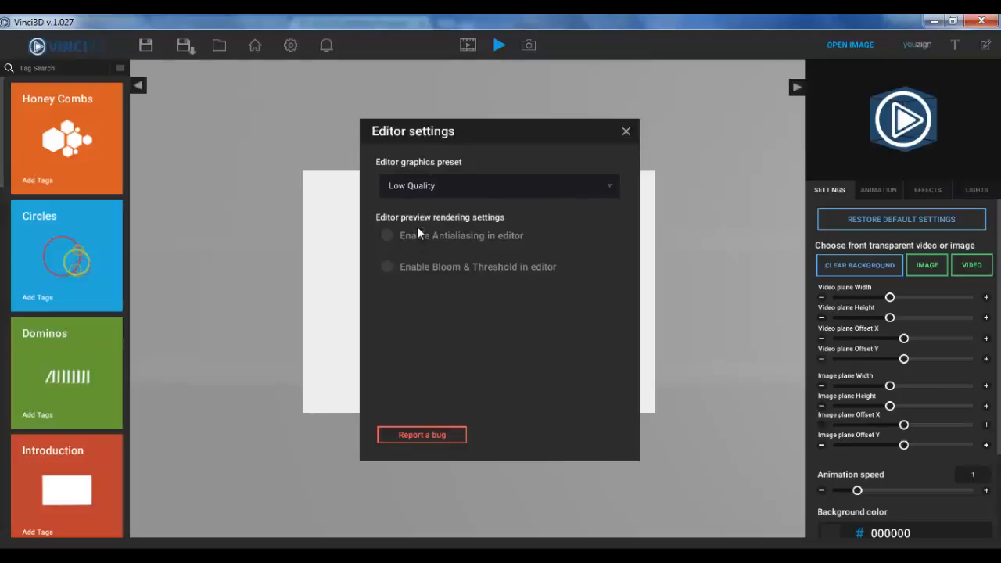
{"action": "mouse_move", "coordinate": [253, 300]}
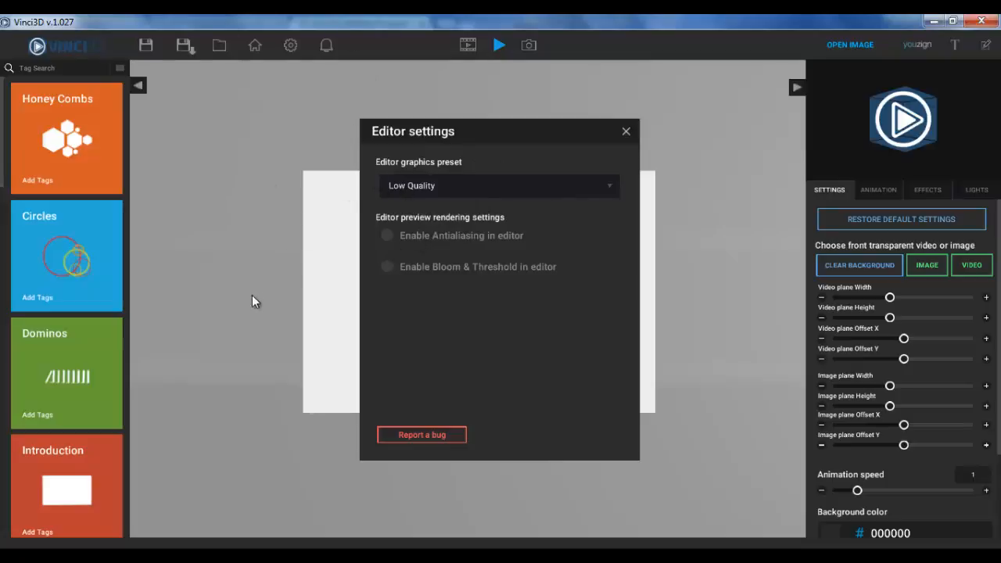
{"action": "left_click", "coordinate": [626, 132]}
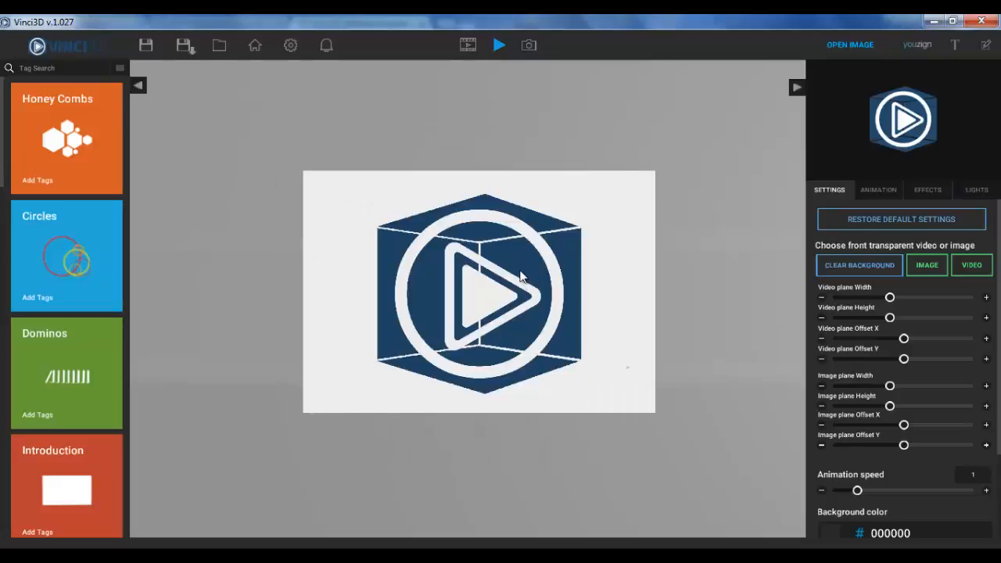
{"action": "mouse_move", "coordinate": [330, 13]}
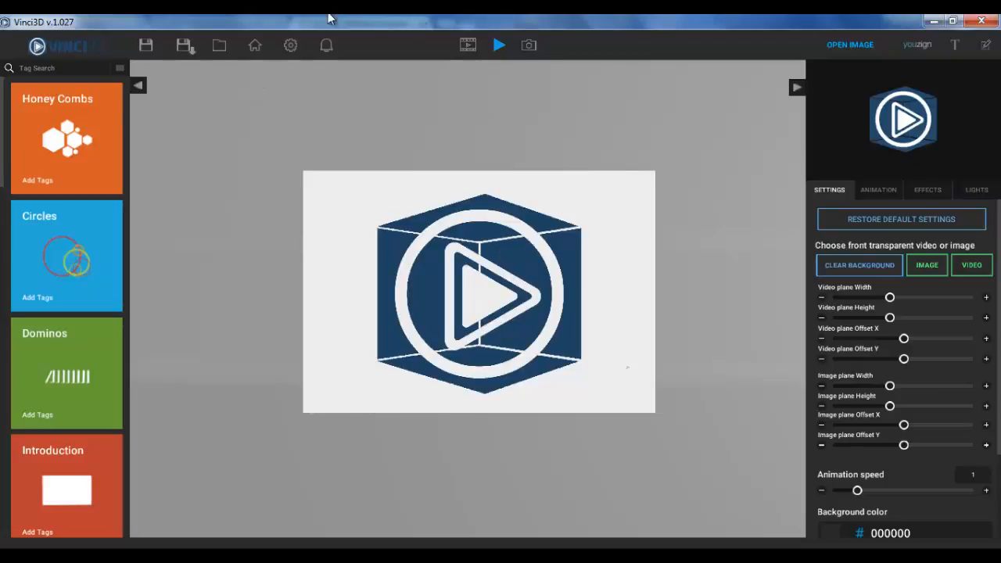
{"action": "mouse_move", "coordinate": [400, 253]}
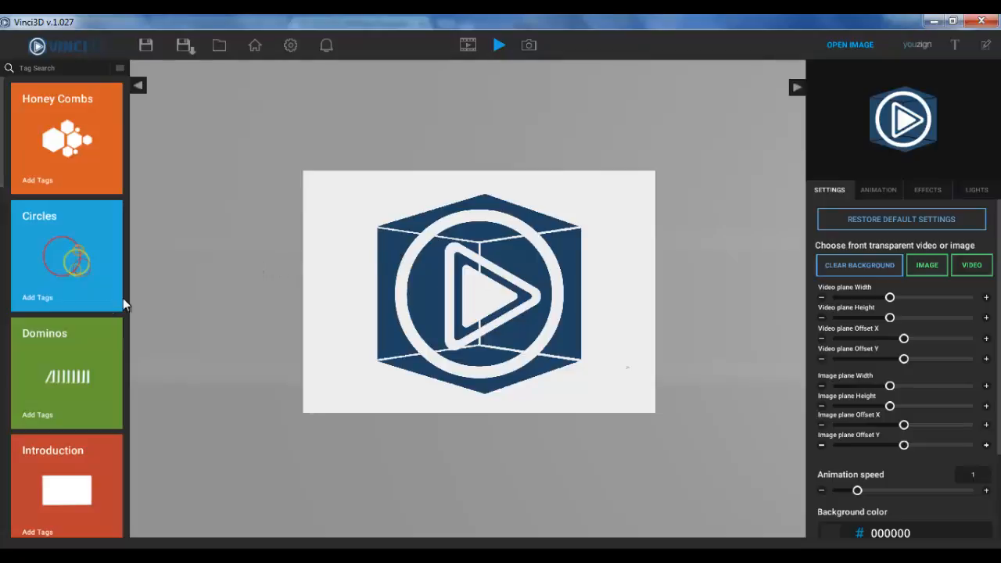
{"action": "mouse_move", "coordinate": [419, 175]}
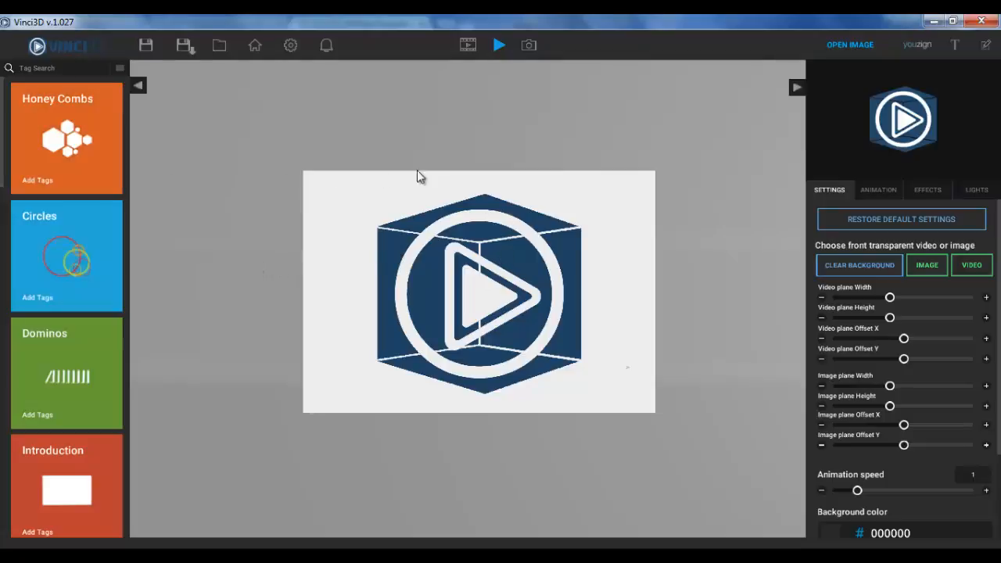
{"action": "mouse_move", "coordinate": [592, 18]}
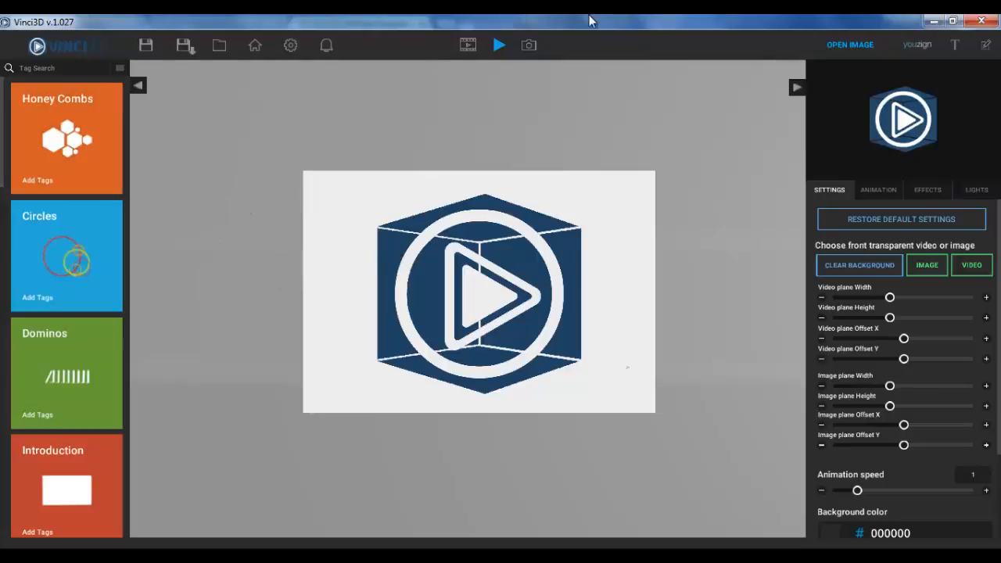
{"action": "mouse_move", "coordinate": [445, 183]}
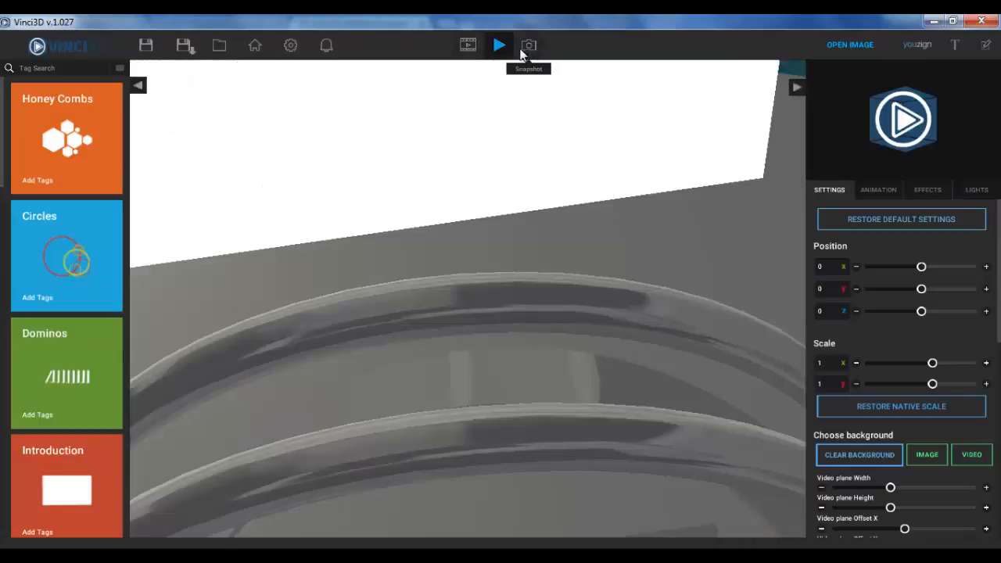
Snapshot the current preview, then show the logo alone in the Button Click template.
{"action": "left_click", "coordinate": [497, 46]}
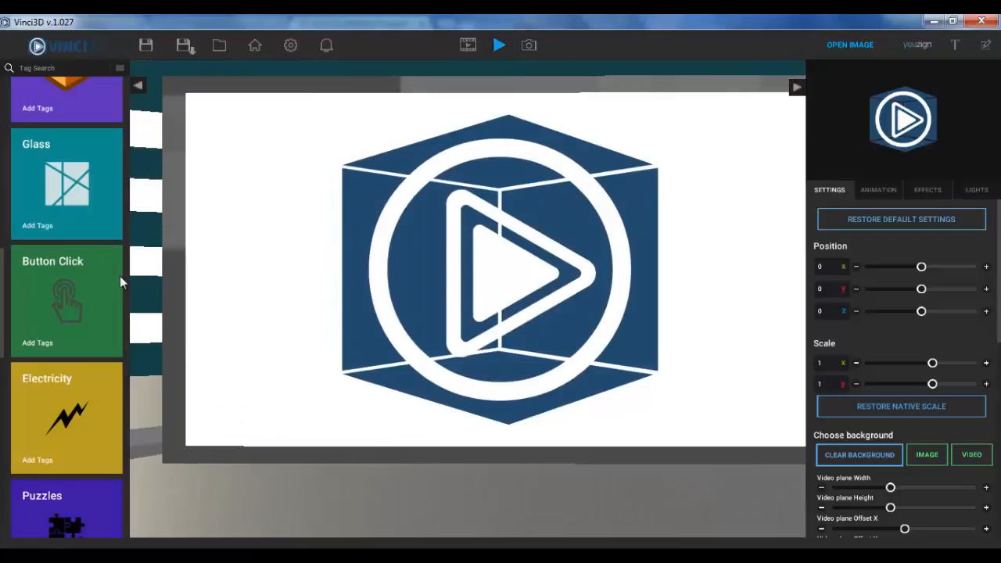
{"action": "left_click", "coordinate": [859, 453]}
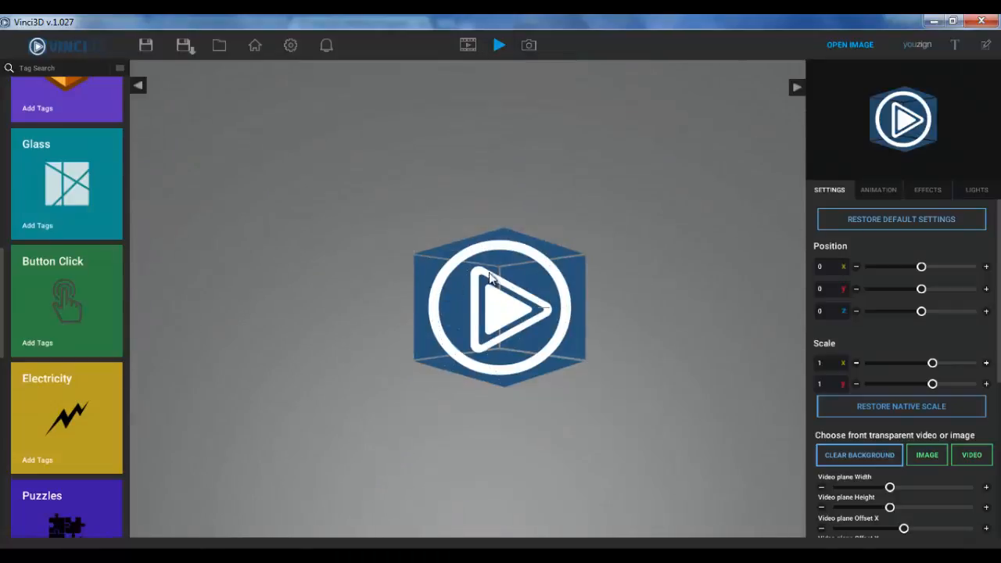
{"action": "mouse_move", "coordinate": [890, 204]}
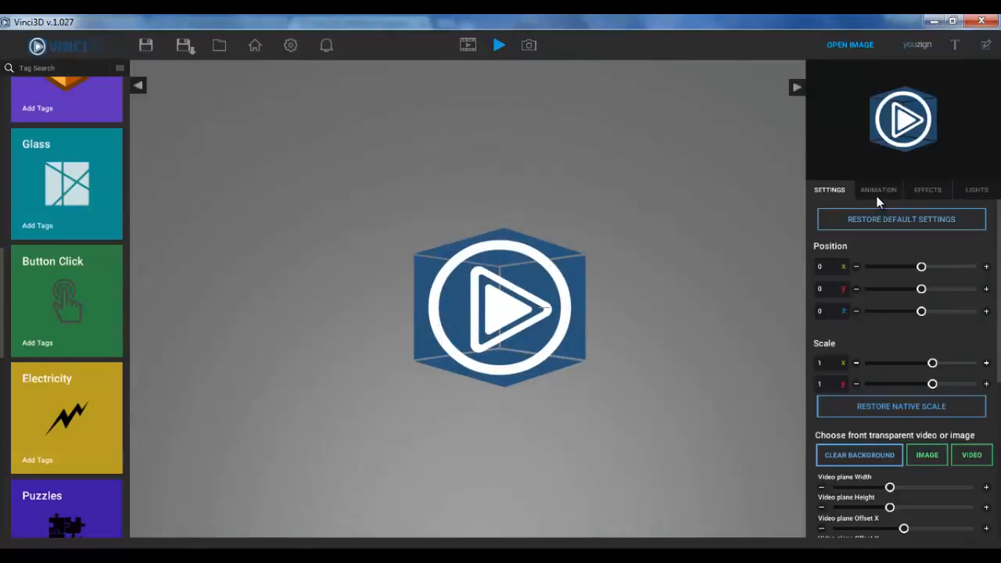
{"action": "mouse_move", "coordinate": [280, 288]}
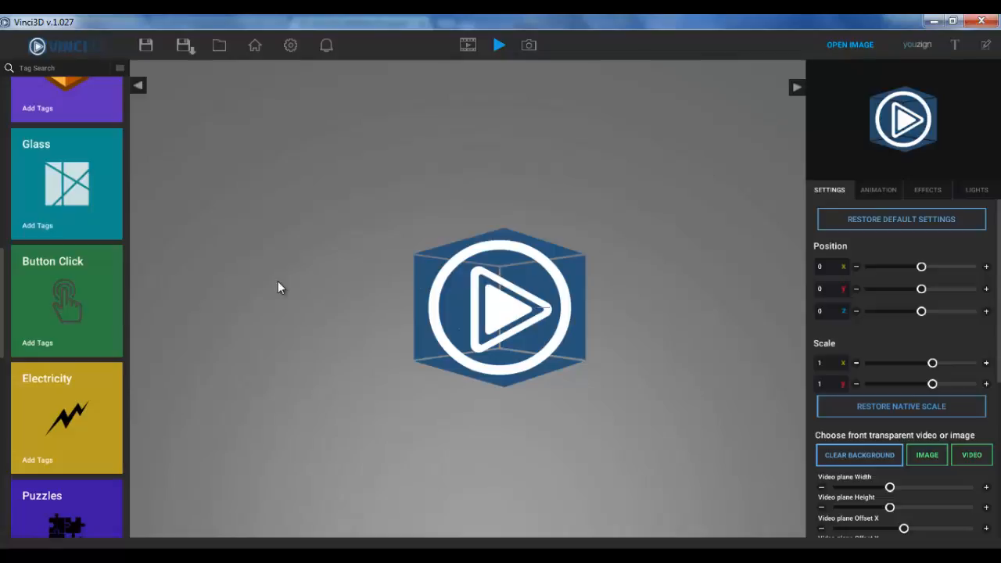
{"action": "mouse_move", "coordinate": [948, 49]}
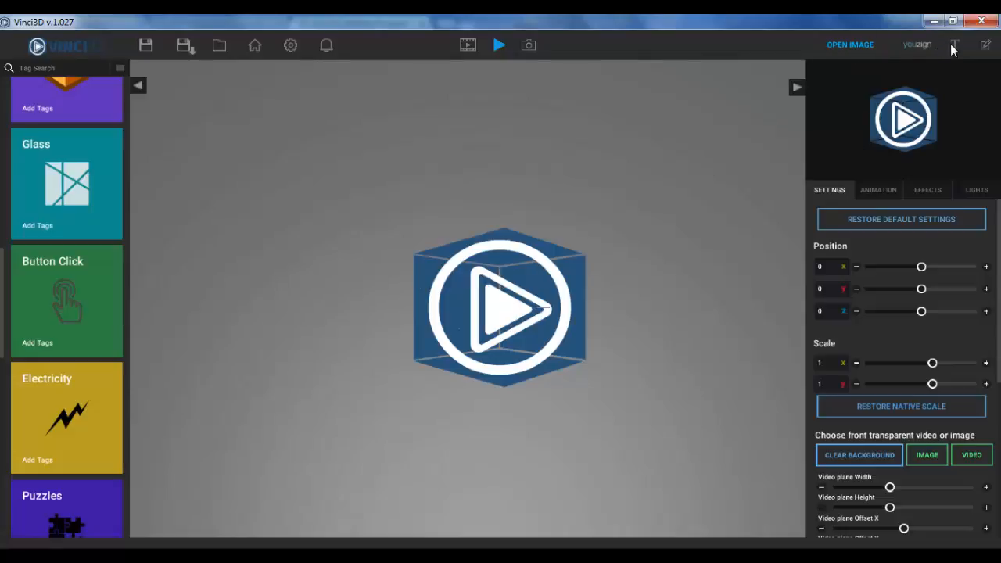
{"action": "mouse_move", "coordinate": [545, 272]}
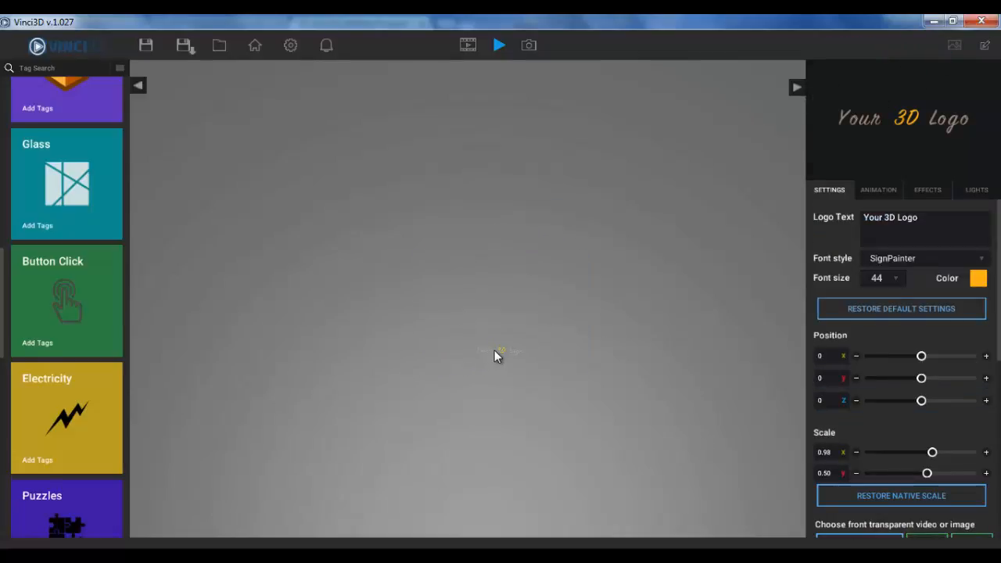
{"action": "mouse_move", "coordinate": [575, 341]}
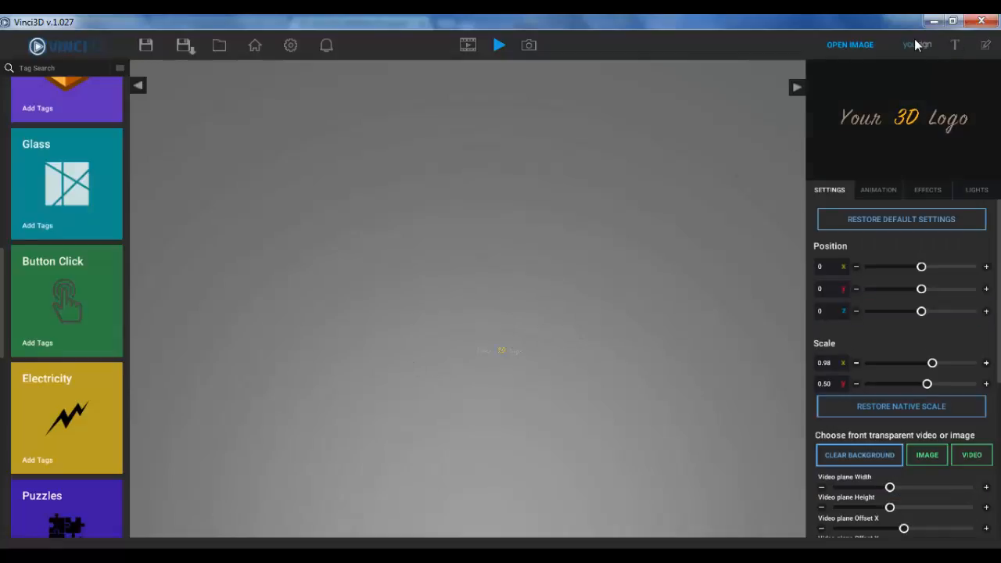
Start the Youzign API keys sign-in and cancel it without logging in.
{"action": "left_click", "coordinate": [917, 44]}
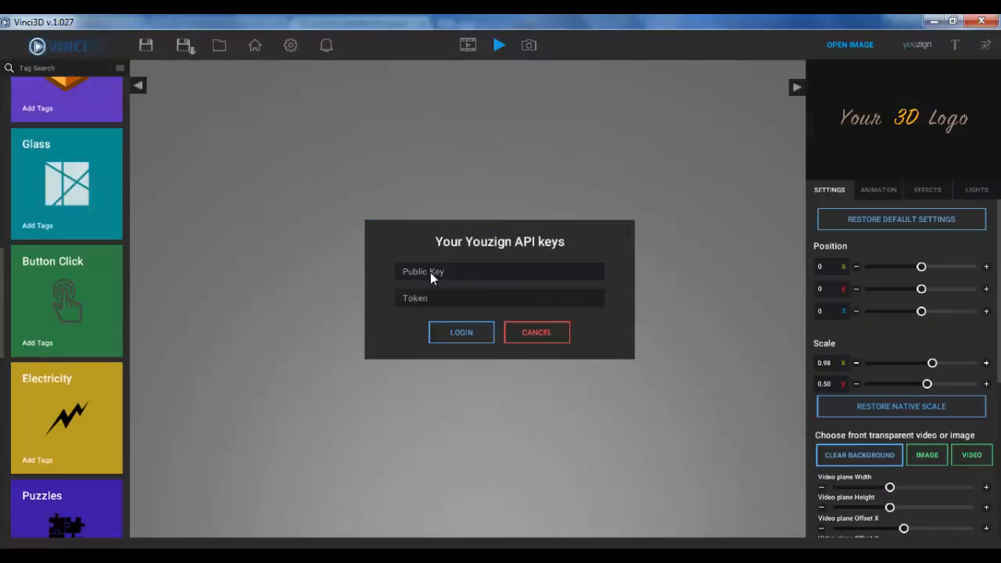
{"action": "mouse_move", "coordinate": [545, 341]}
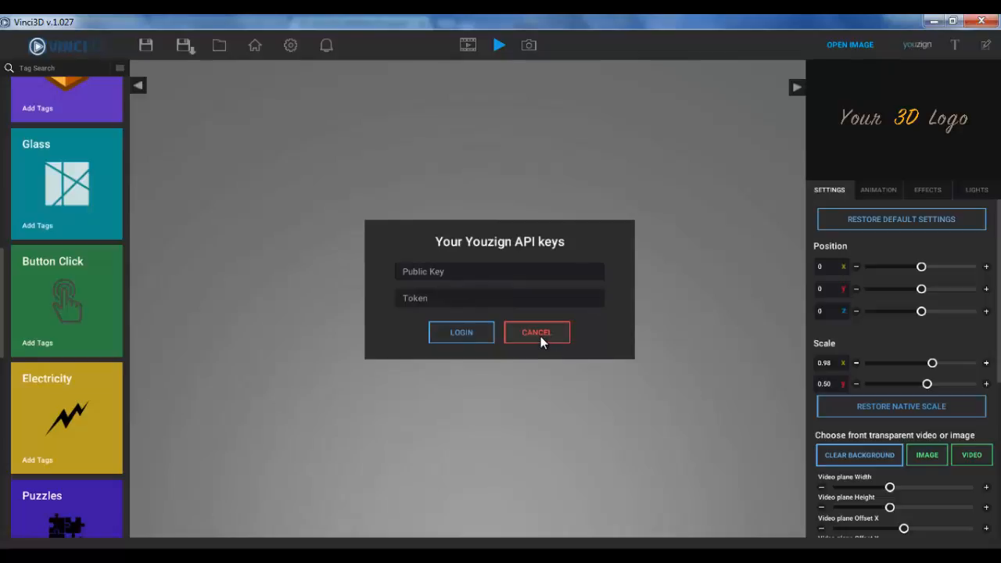
{"action": "left_click", "coordinate": [536, 332]}
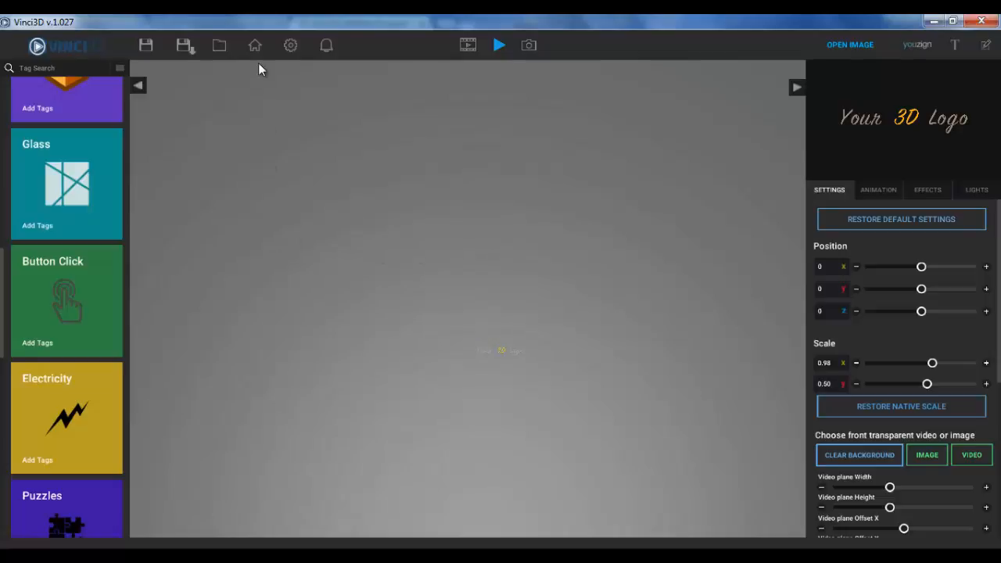
{"action": "mouse_move", "coordinate": [568, 264]}
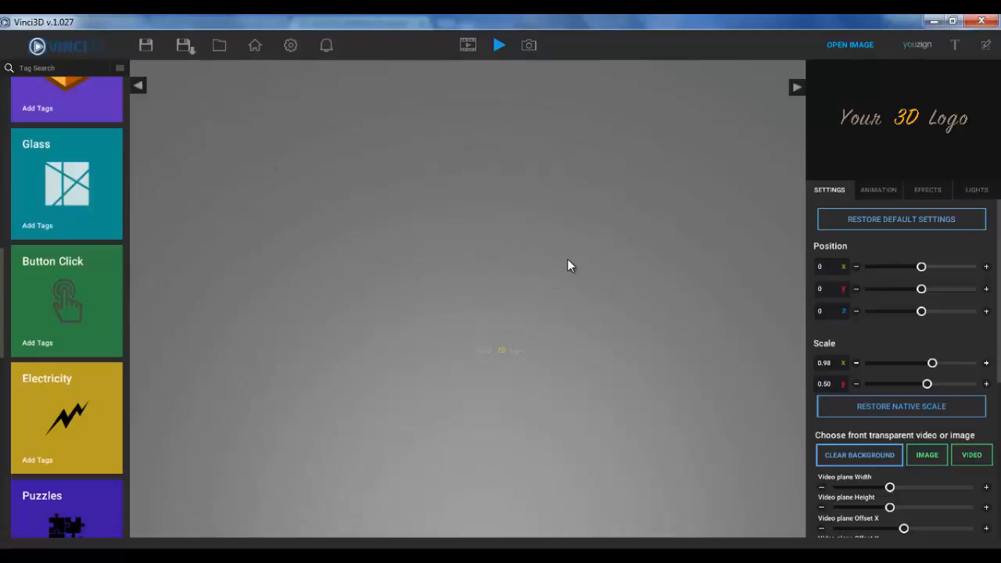
{"action": "mouse_move", "coordinate": [285, 279]}
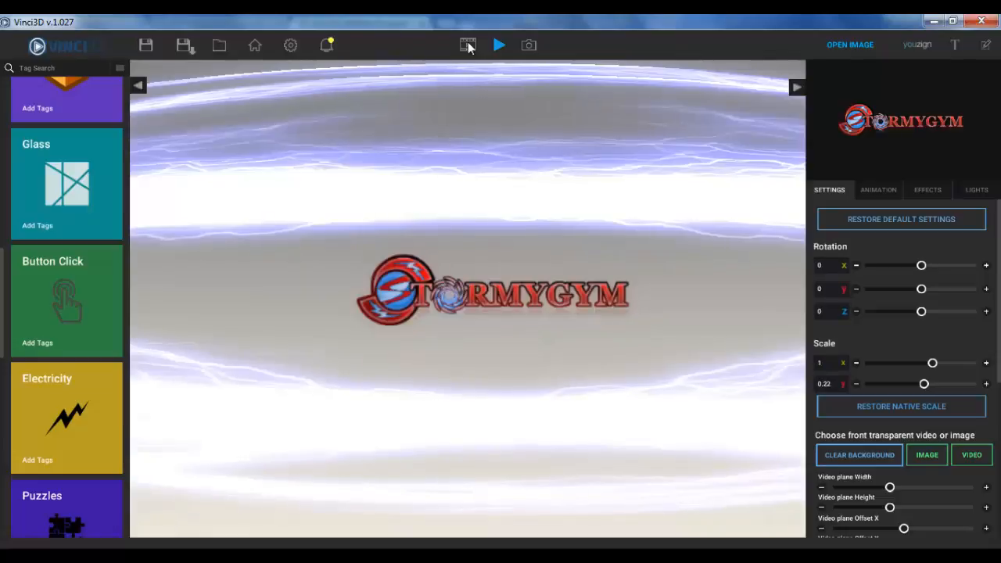
{"action": "mouse_move", "coordinate": [501, 47]}
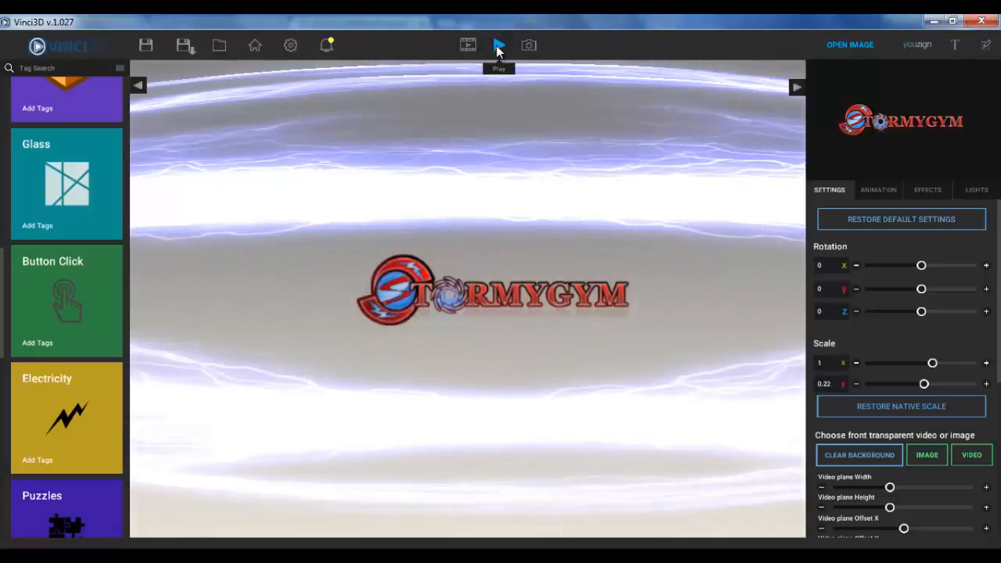
Play the STORMYGYM logo animation over its electric lightning backdrop.
{"action": "left_click", "coordinate": [499, 43]}
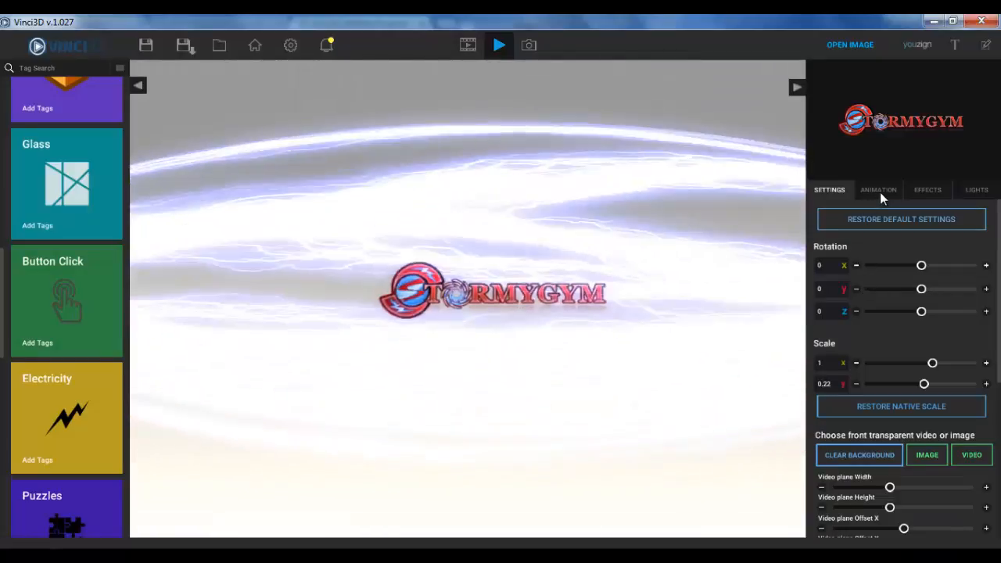
Show the scene parts' colour properties, replay the animation, and edit Engine Left Part 5's colour.
{"action": "left_click", "coordinate": [878, 189]}
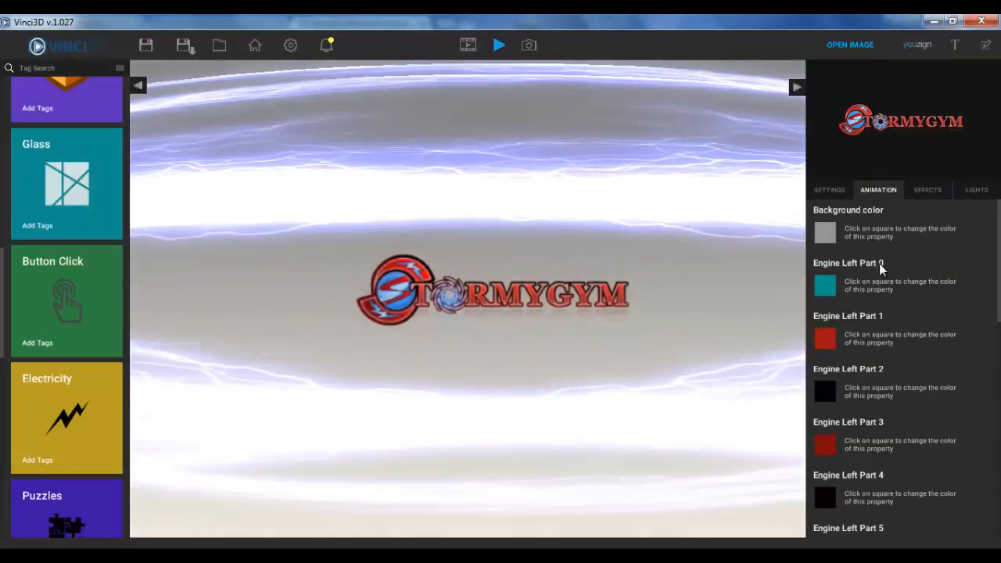
{"action": "mouse_move", "coordinate": [954, 335]}
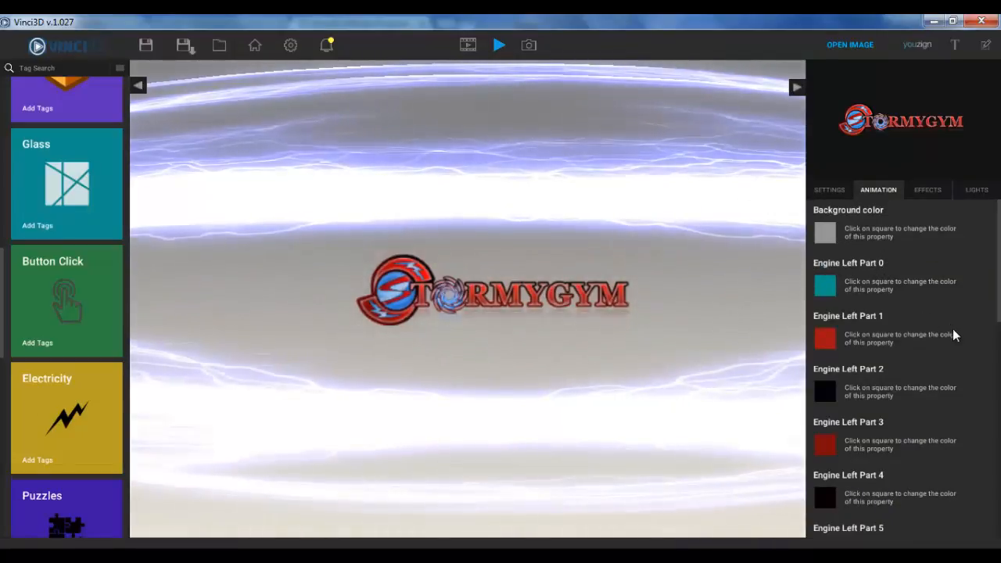
{"action": "mouse_move", "coordinate": [998, 301]}
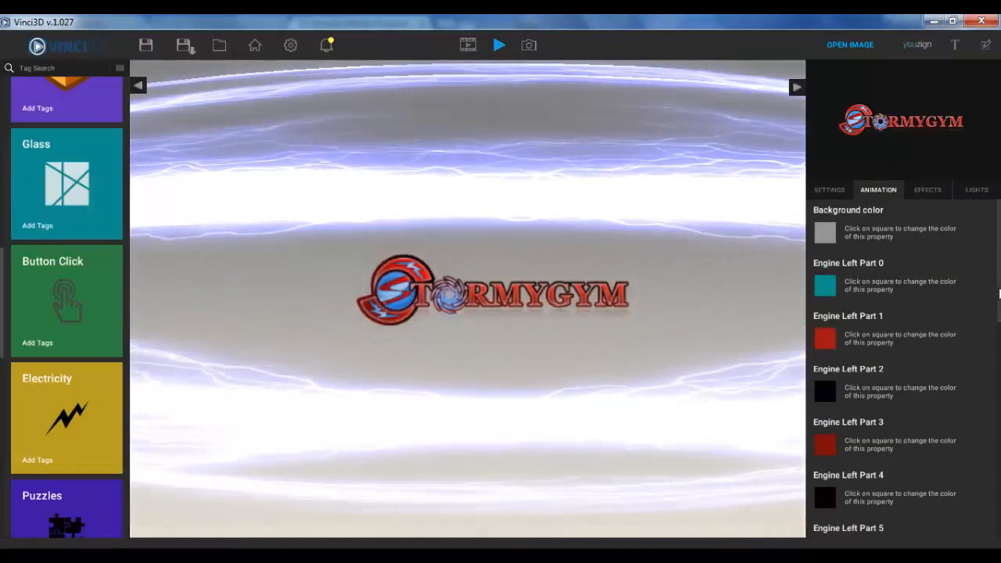
{"action": "scroll", "scroll_direction": "down", "scroll_amount": 3}
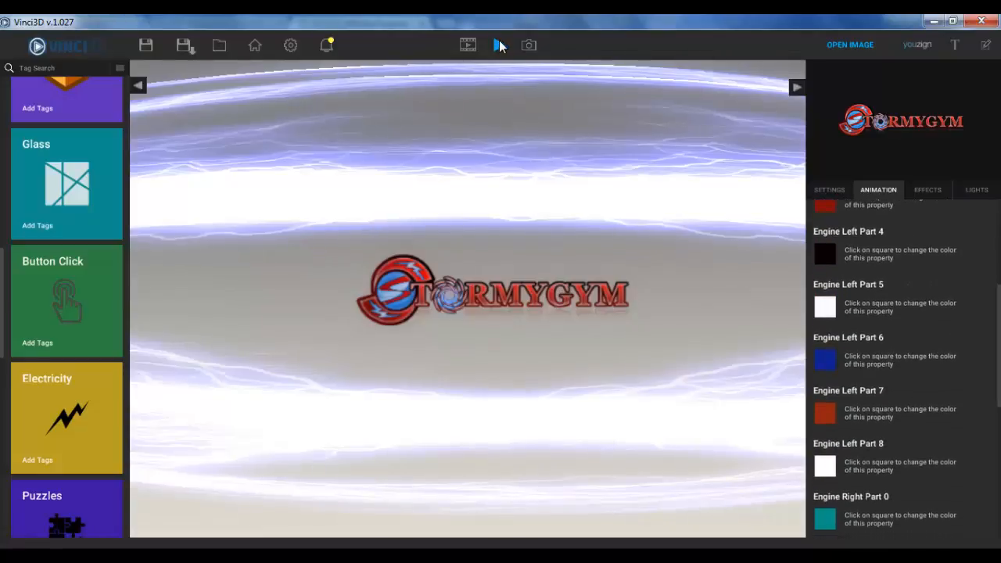
{"action": "left_click", "coordinate": [499, 43]}
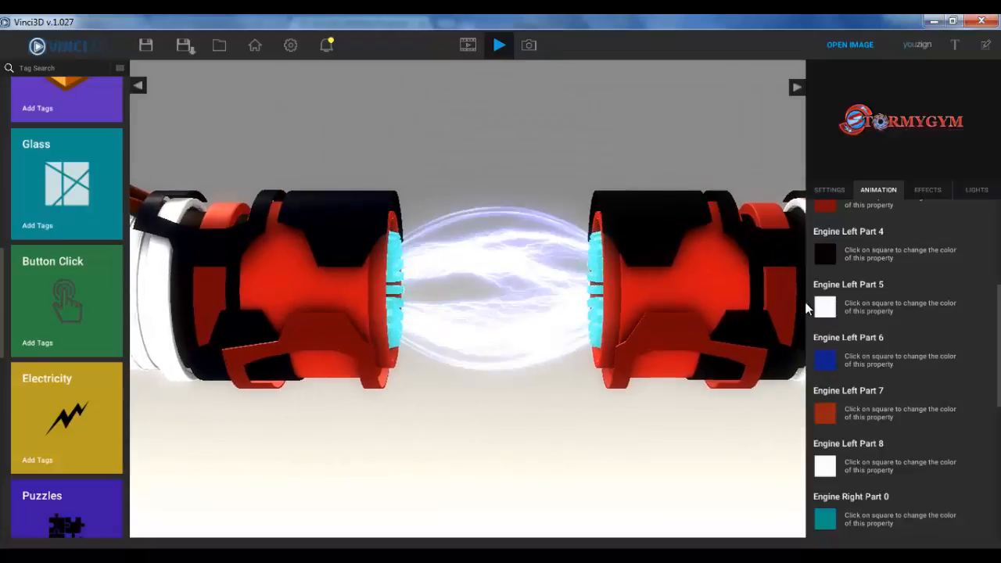
{"action": "left_click", "coordinate": [499, 44]}
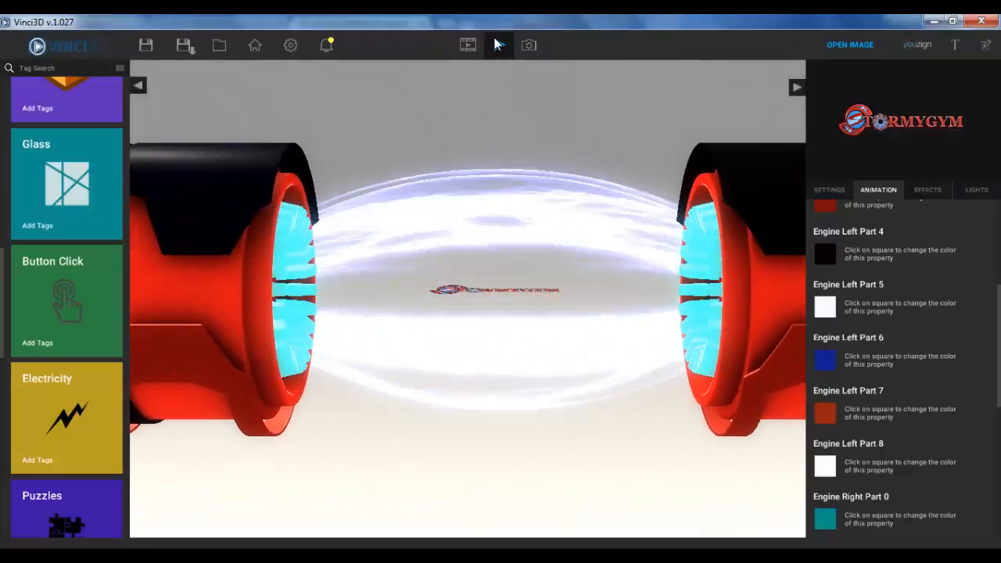
{"action": "left_click", "coordinate": [501, 46]}
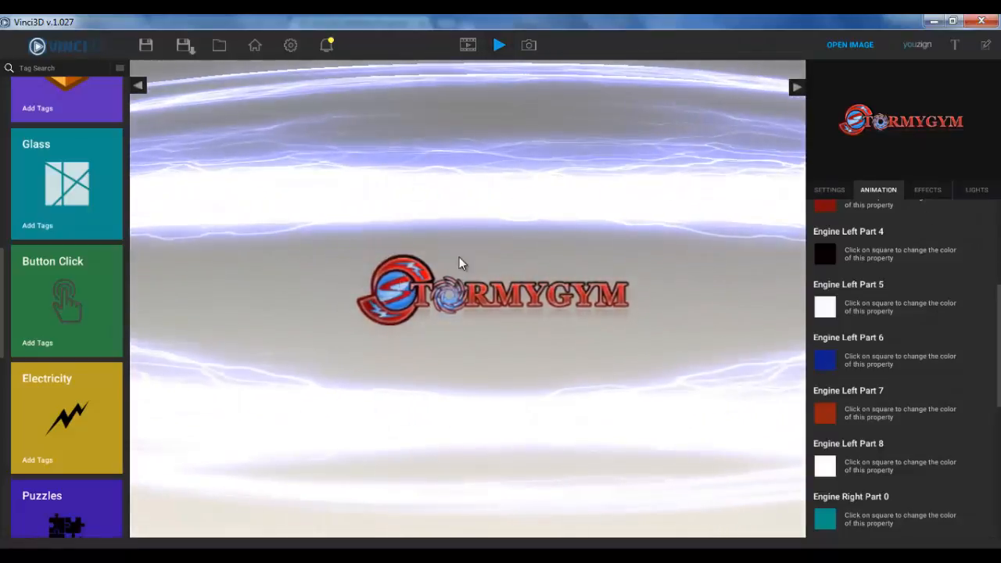
{"action": "mouse_move", "coordinate": [713, 275]}
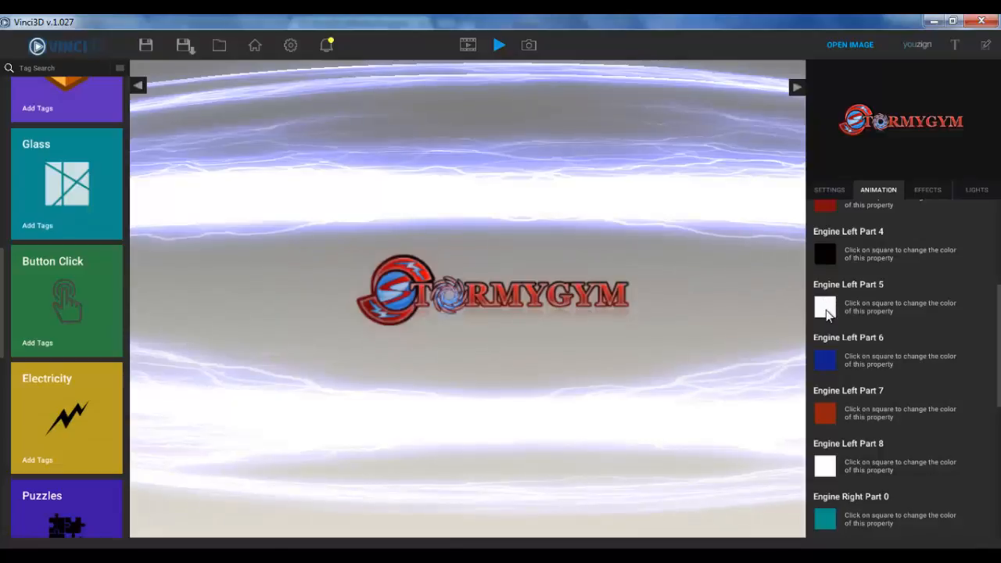
{"action": "left_click", "coordinate": [826, 307]}
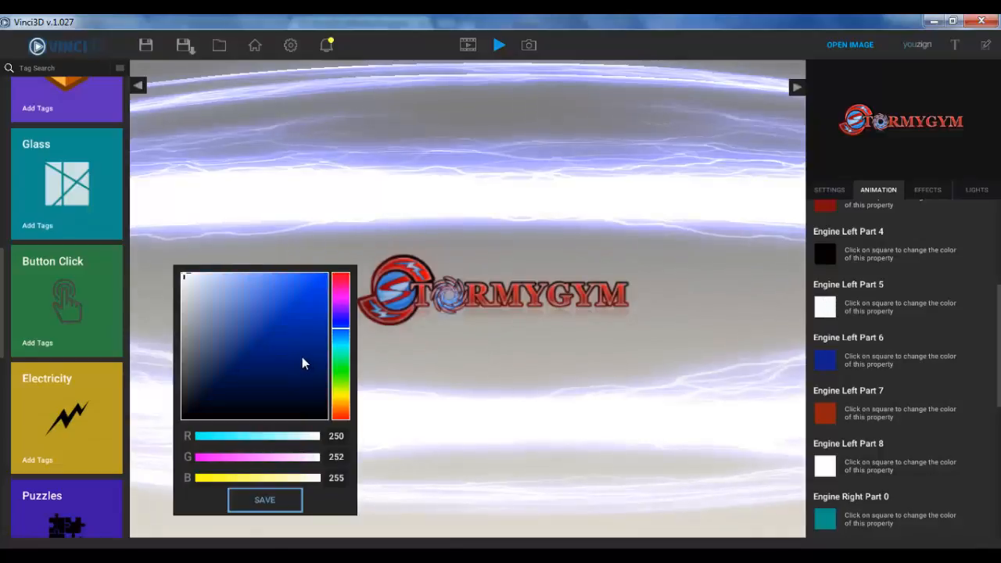
{"action": "mouse_move", "coordinate": [291, 330]}
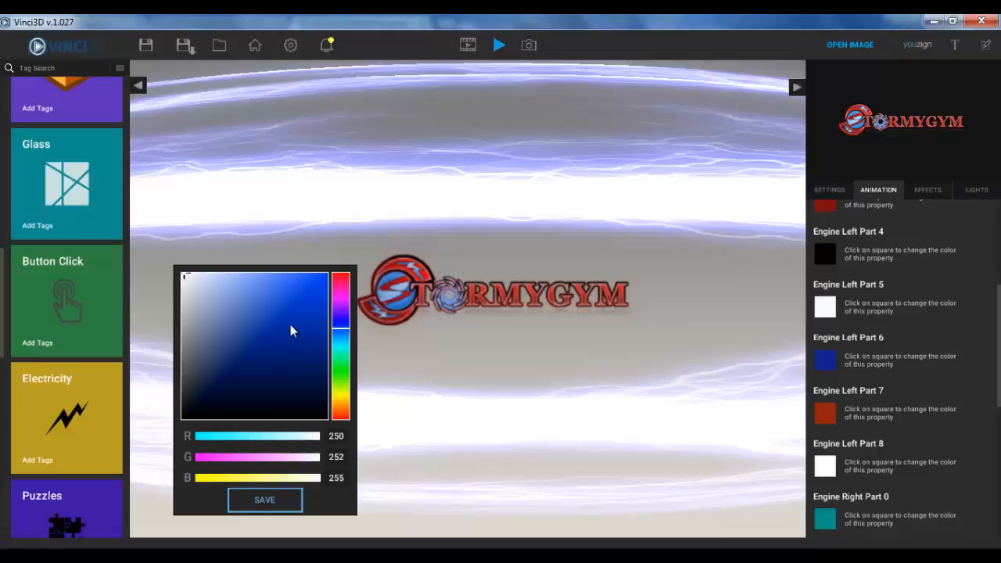
{"action": "mouse_move", "coordinate": [188, 281]}
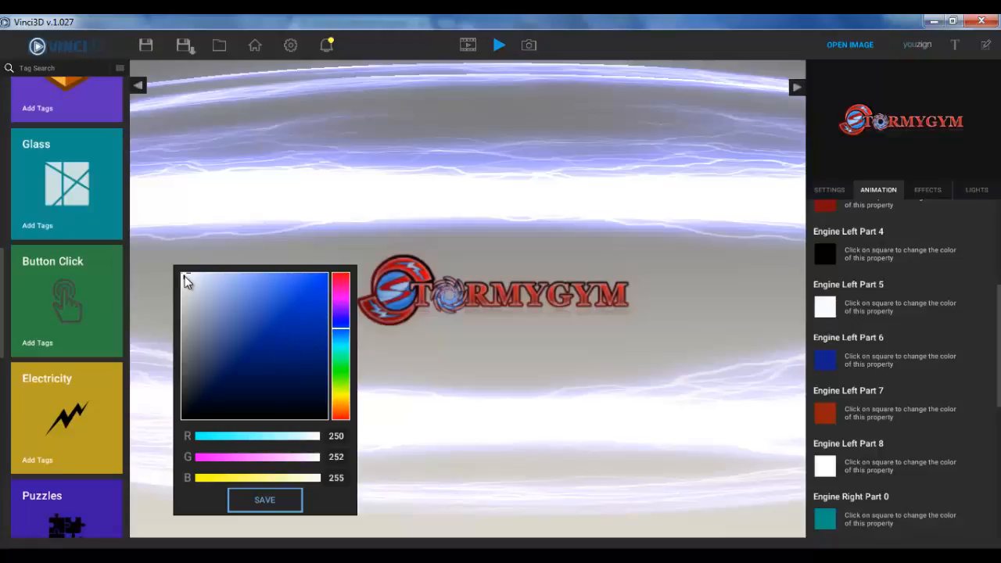
{"action": "mouse_move", "coordinate": [266, 410]}
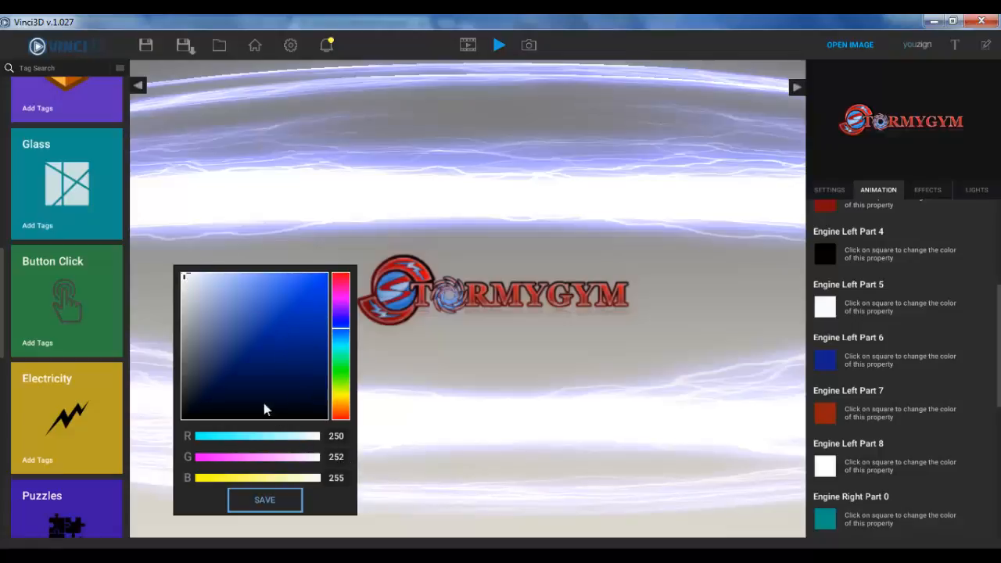
{"action": "mouse_move", "coordinate": [310, 359]}
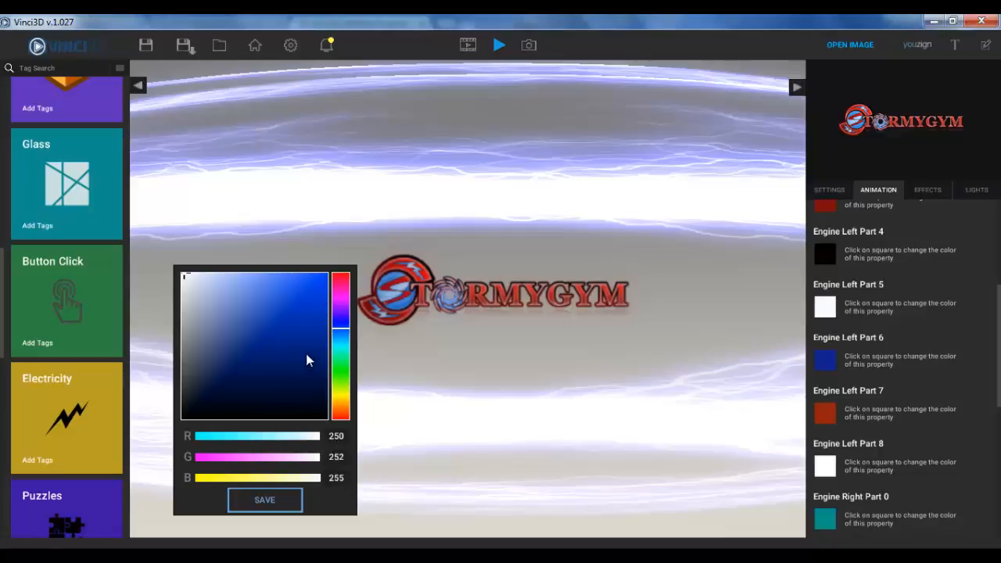
{"action": "mouse_move", "coordinate": [358, 49]}
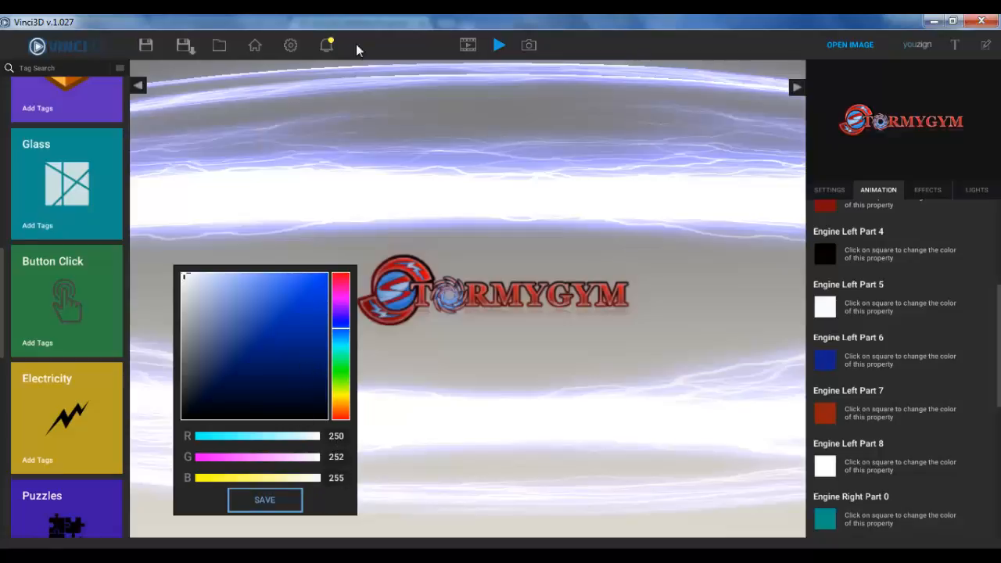
{"action": "mouse_move", "coordinate": [358, 48]}
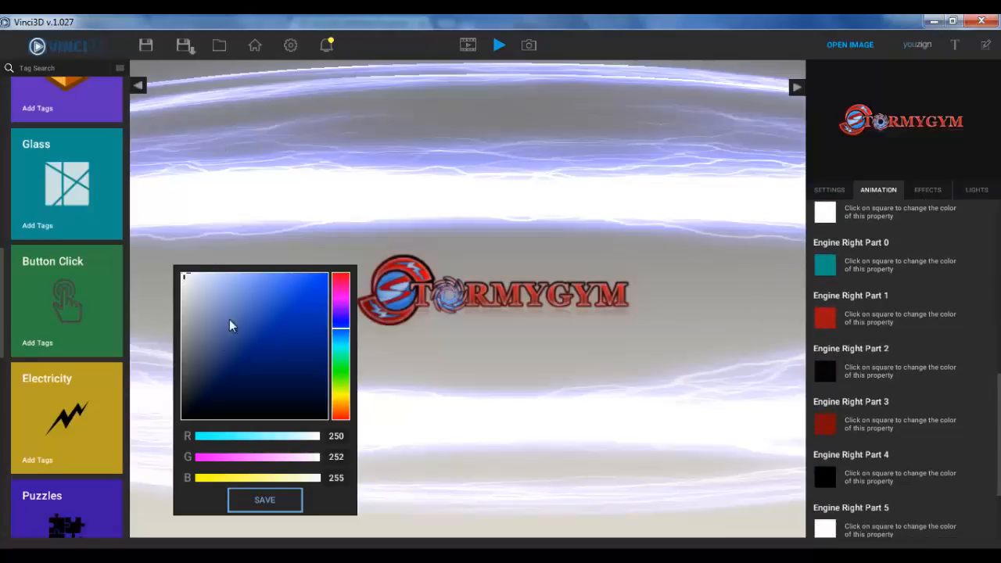
{"action": "mouse_move", "coordinate": [336, 439]}
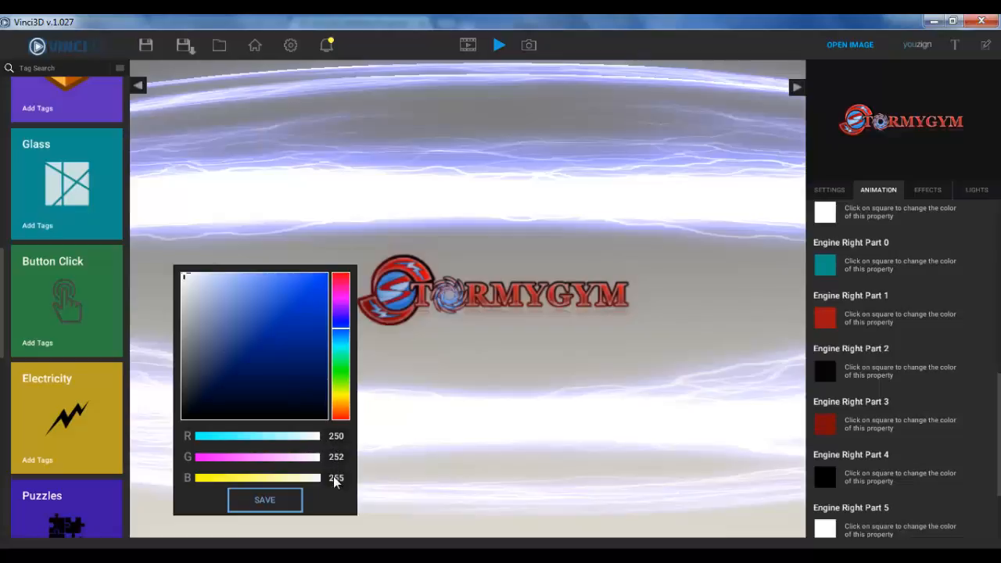
{"action": "mouse_move", "coordinate": [846, 359]}
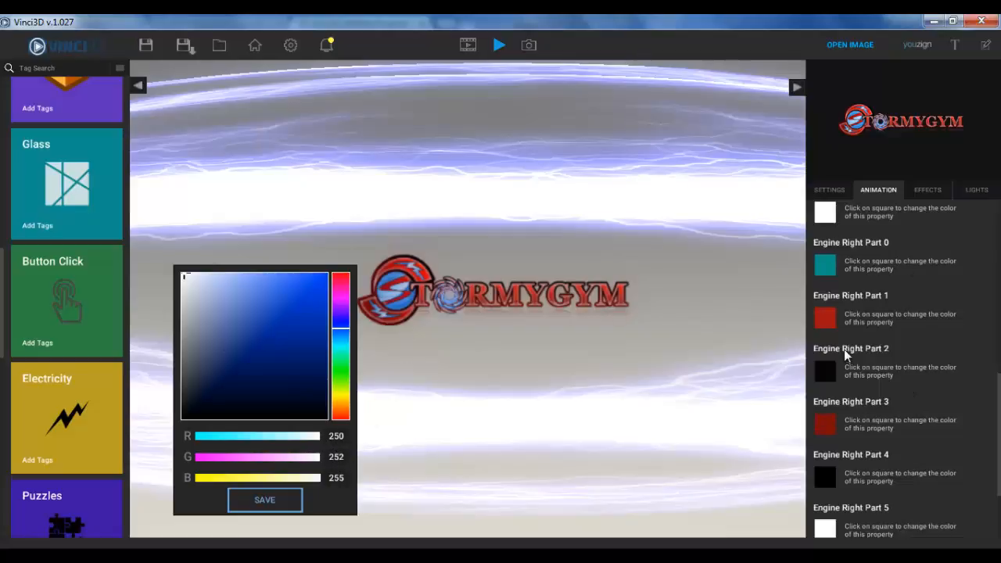
{"action": "mouse_move", "coordinate": [498, 44]}
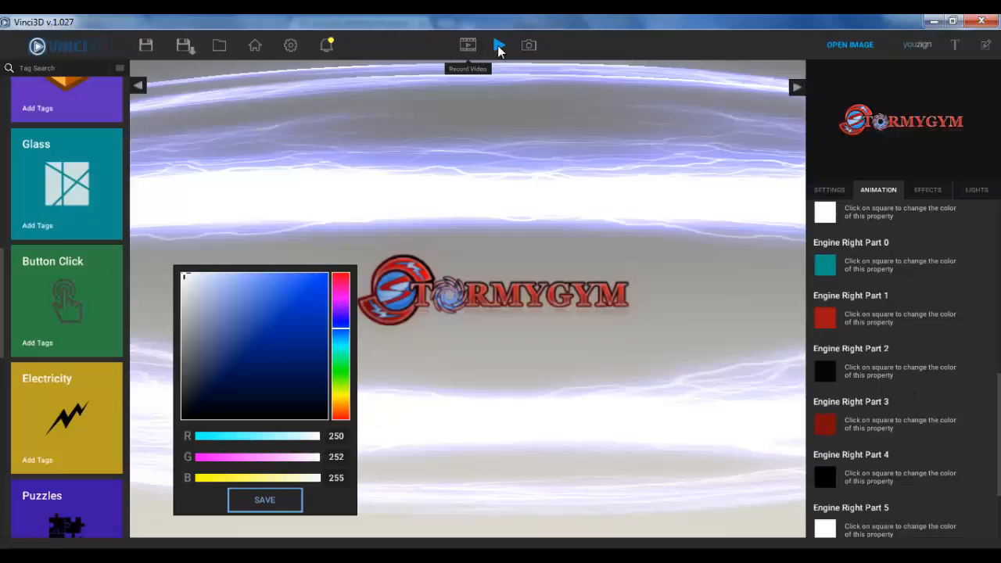
{"action": "mouse_move", "coordinate": [241, 394]}
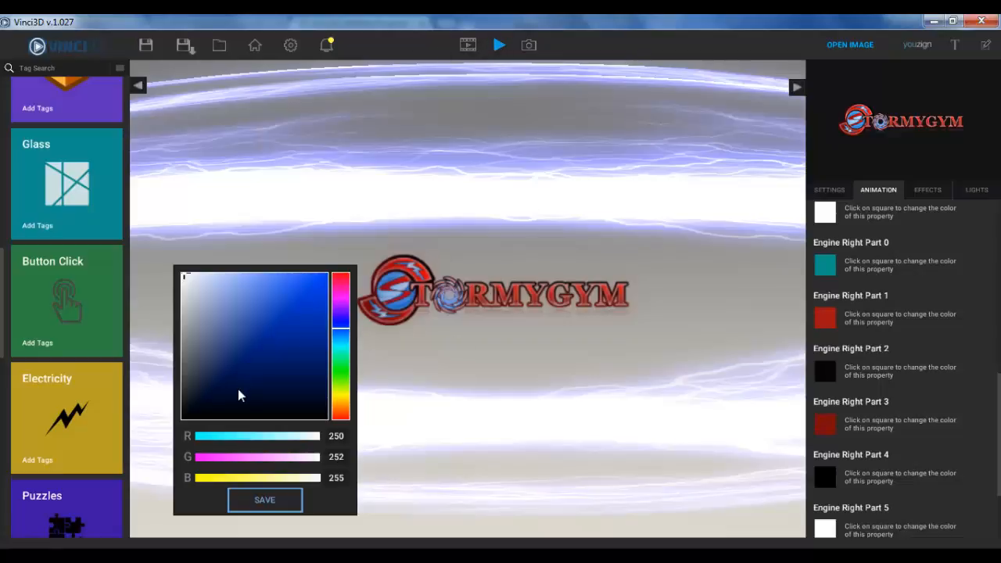
{"action": "mouse_move", "coordinate": [894, 266]}
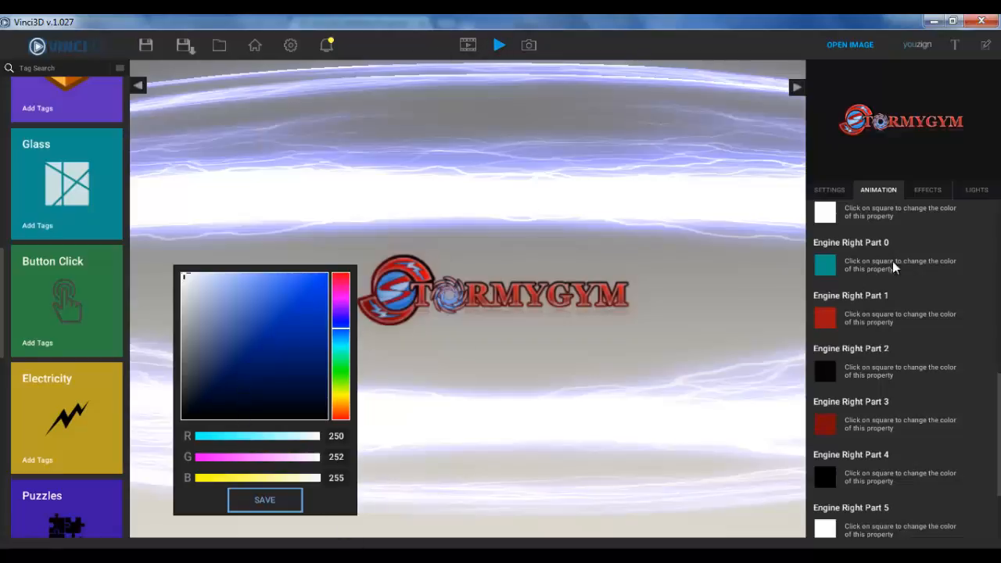
{"action": "mouse_move", "coordinate": [149, 269]}
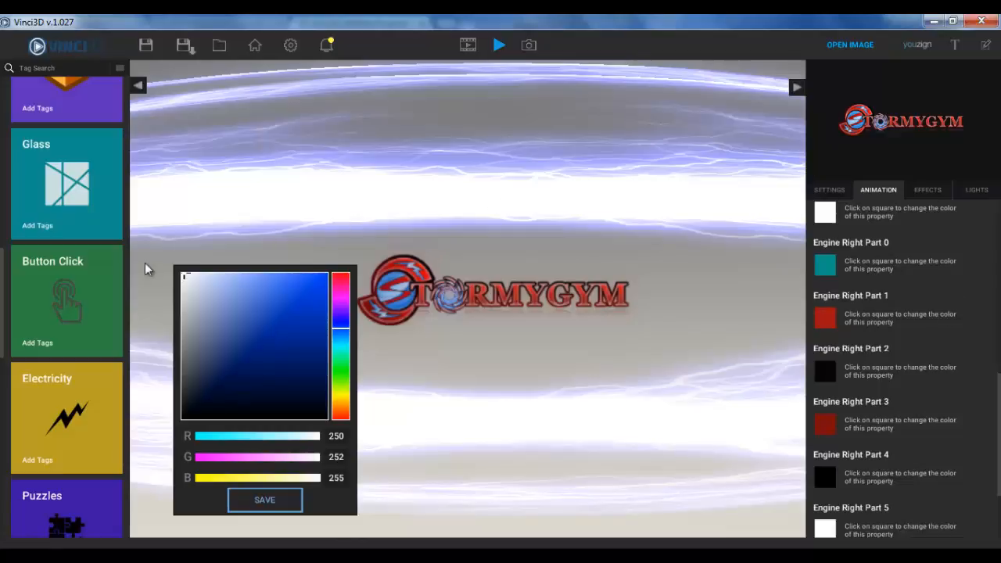
{"action": "mouse_move", "coordinate": [485, 269]}
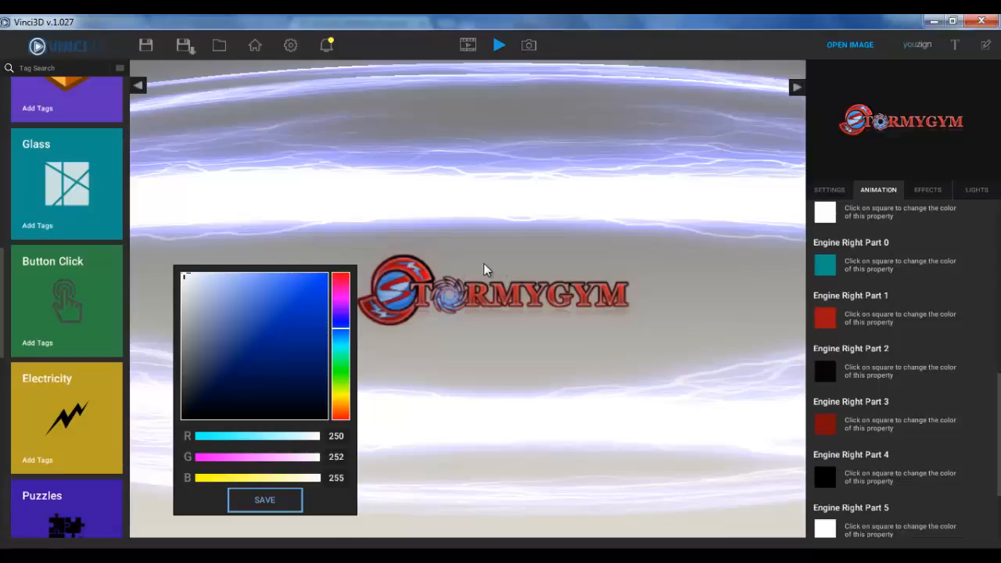
{"action": "mouse_move", "coordinate": [890, 289]}
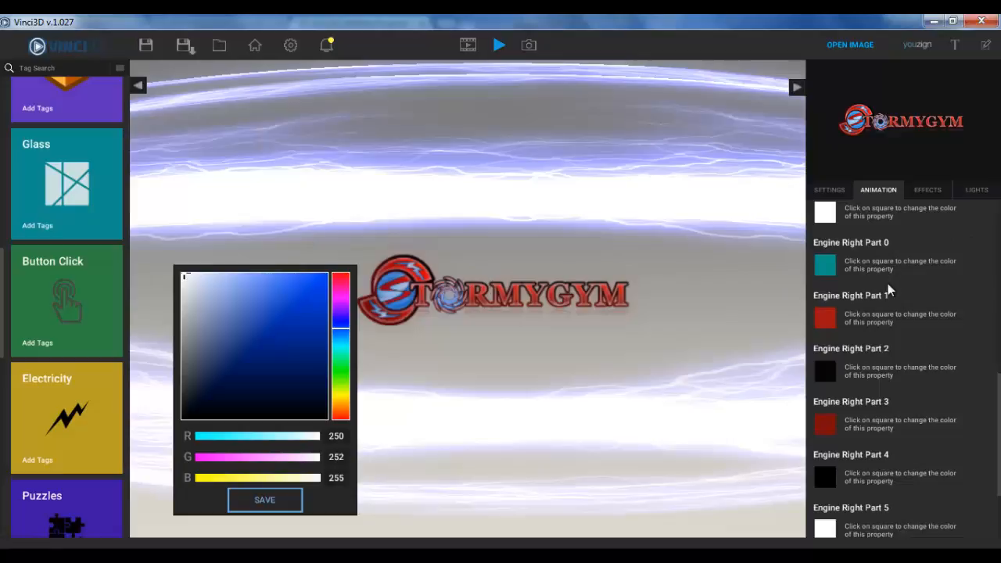
{"action": "mouse_move", "coordinate": [510, 323]}
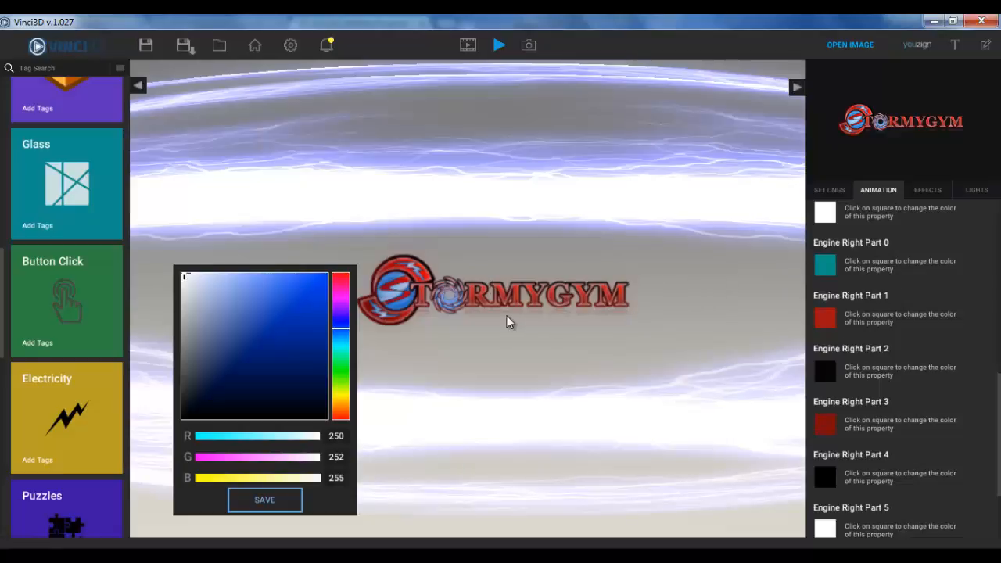
{"action": "mouse_move", "coordinate": [920, 190]}
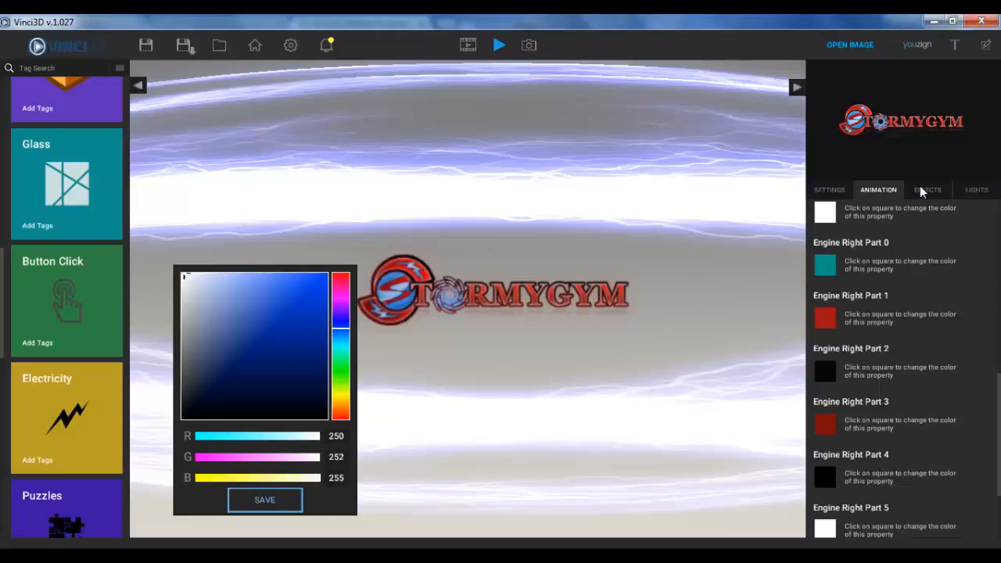
{"action": "mouse_move", "coordinate": [931, 197]}
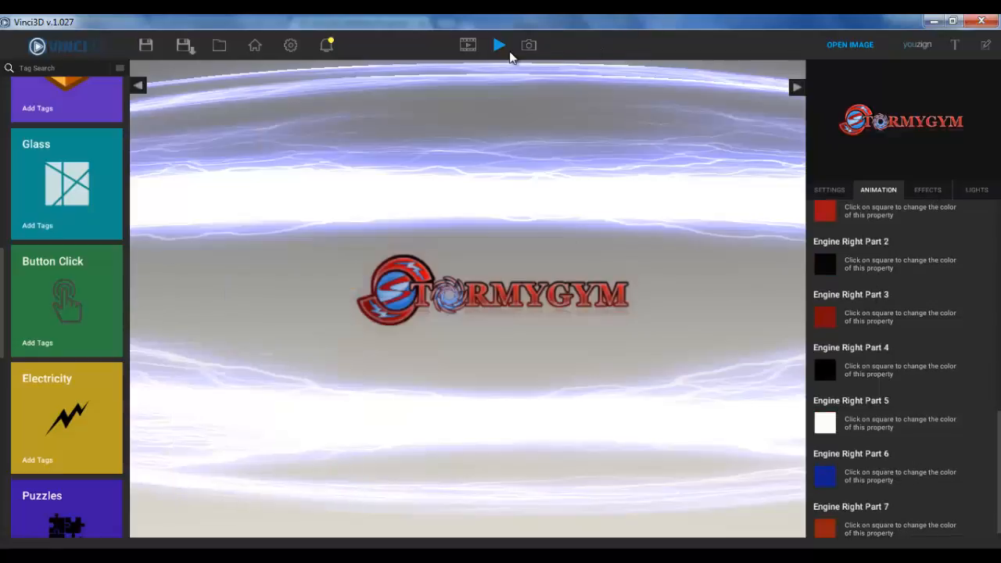
Play the animation, then show the scene's post-processing effects (bloom, blur, contrast).
{"action": "left_click", "coordinate": [499, 44]}
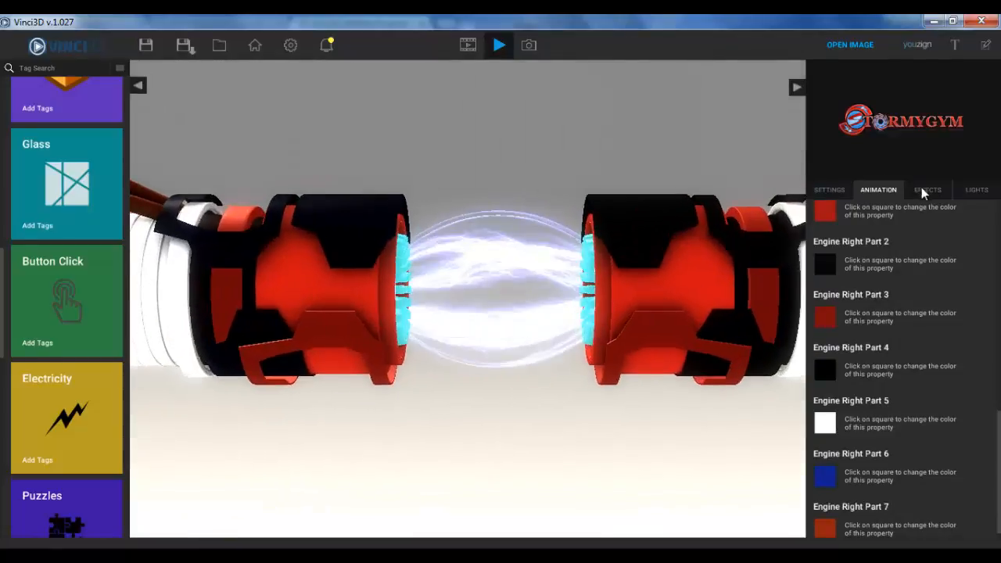
{"action": "left_click", "coordinate": [927, 189]}
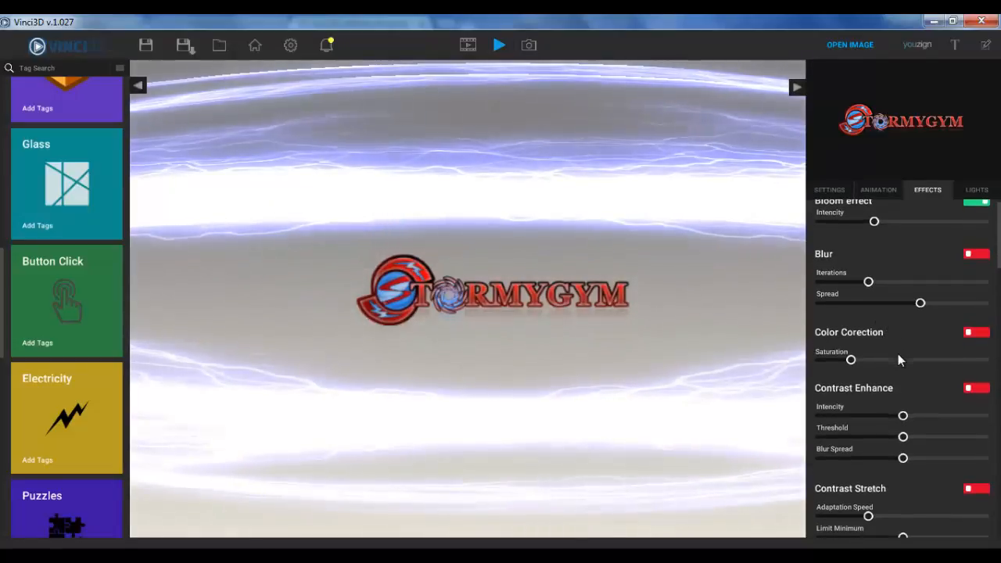
Try Crease Shading on and switch it back off, browsing the remaining effects list.
{"action": "scroll", "scroll_direction": "down", "scroll_amount": 3}
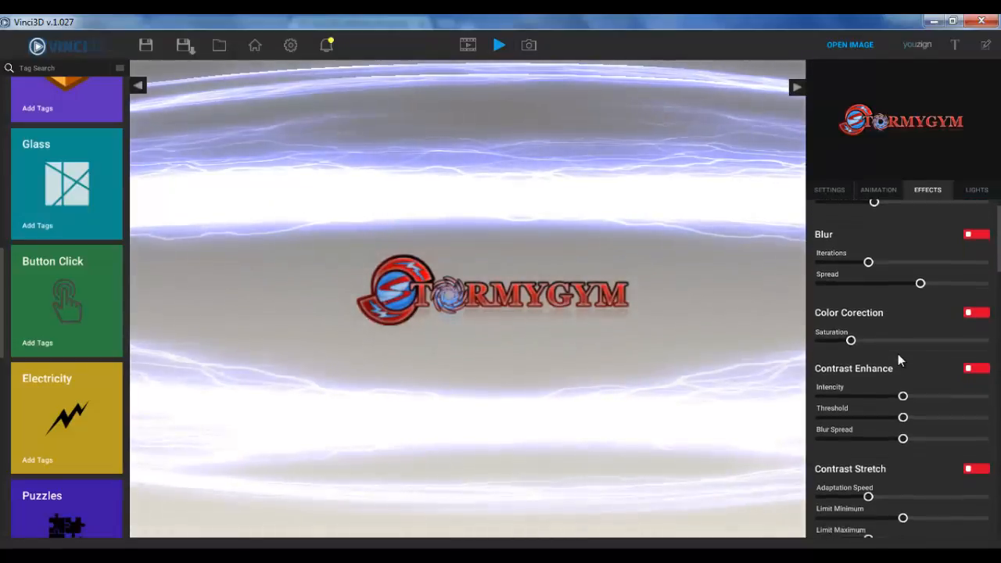
{"action": "scroll", "scroll_direction": "down", "scroll_amount": 3}
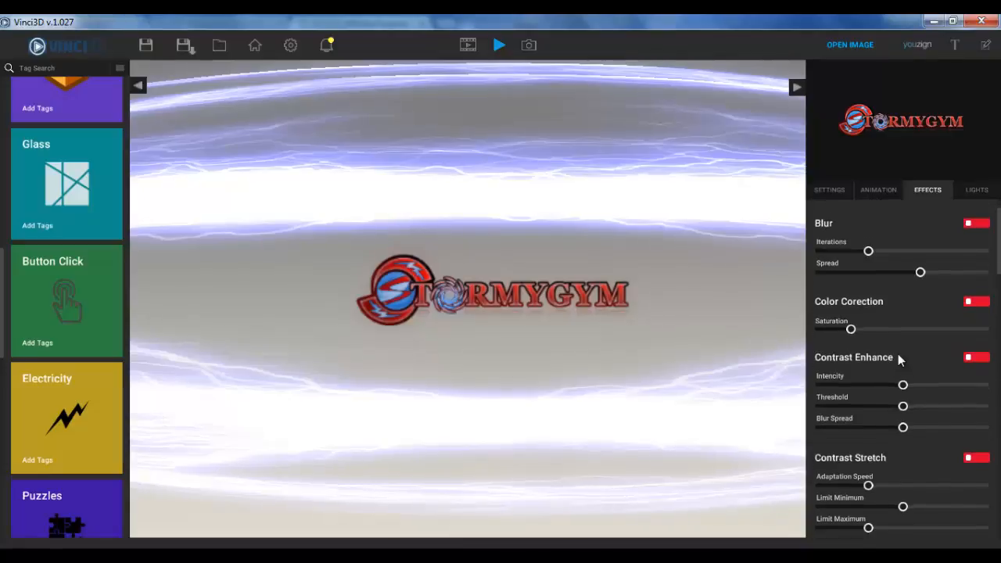
{"action": "scroll", "scroll_direction": "down", "scroll_amount": 3}
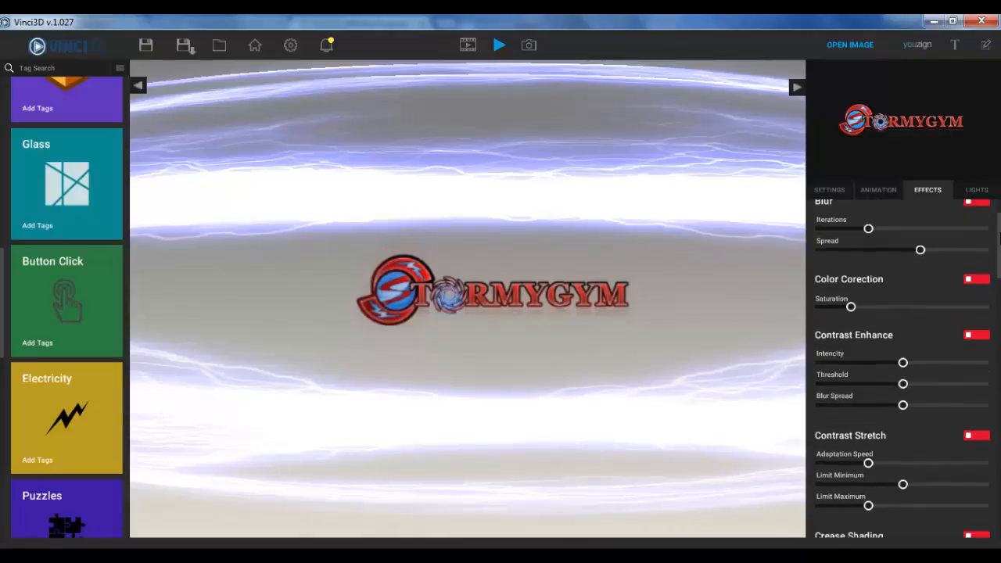
{"action": "scroll", "scroll_direction": "down", "scroll_amount": 3}
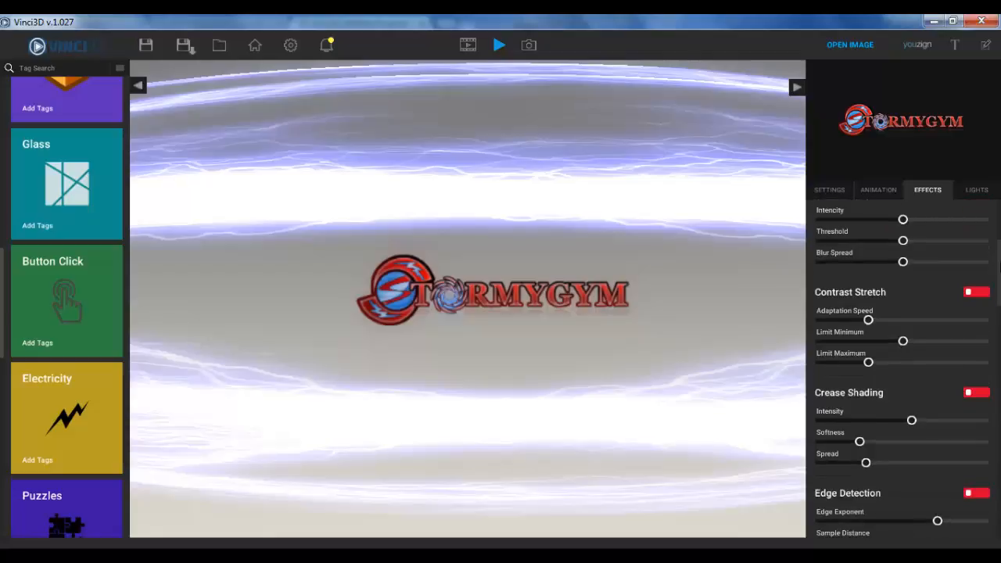
{"action": "scroll", "scroll_direction": "down", "scroll_amount": 3}
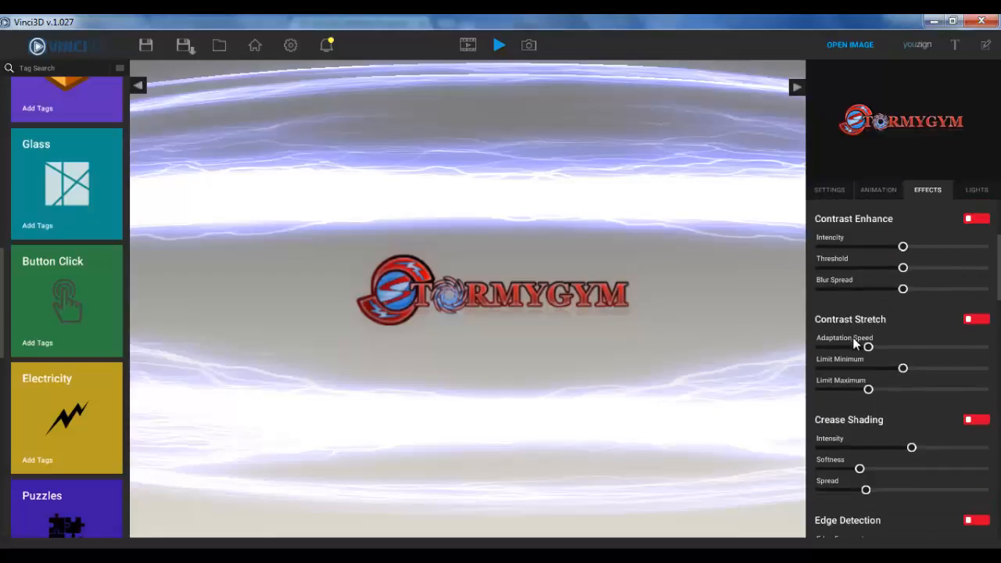
{"action": "mouse_move", "coordinate": [820, 324]}
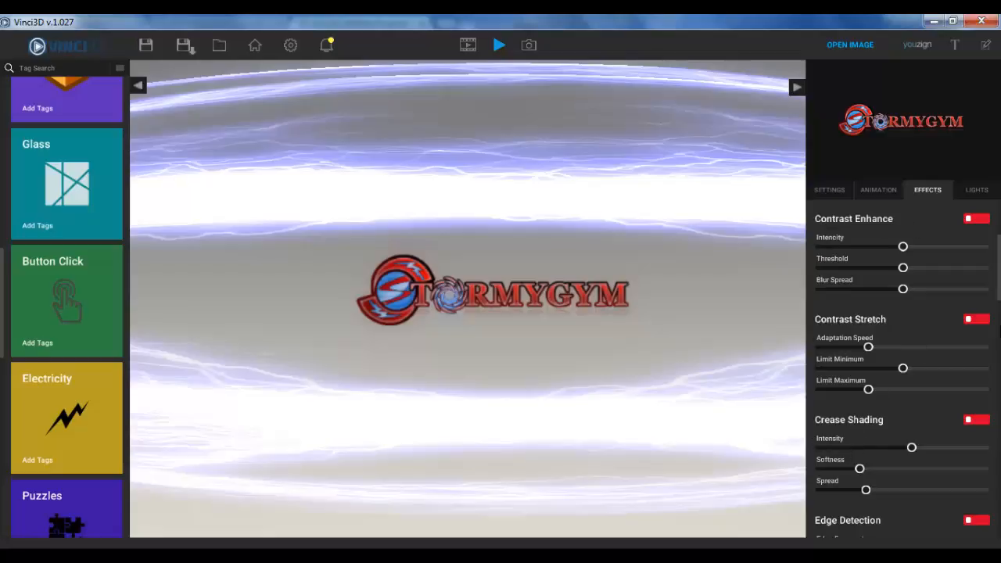
{"action": "left_click", "coordinate": [973, 419]}
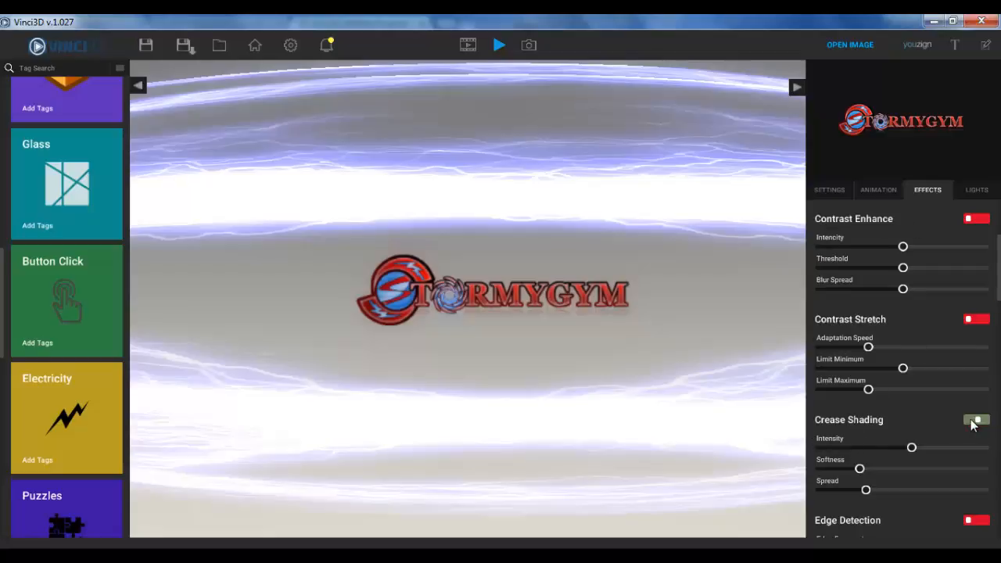
{"action": "left_click", "coordinate": [973, 416]}
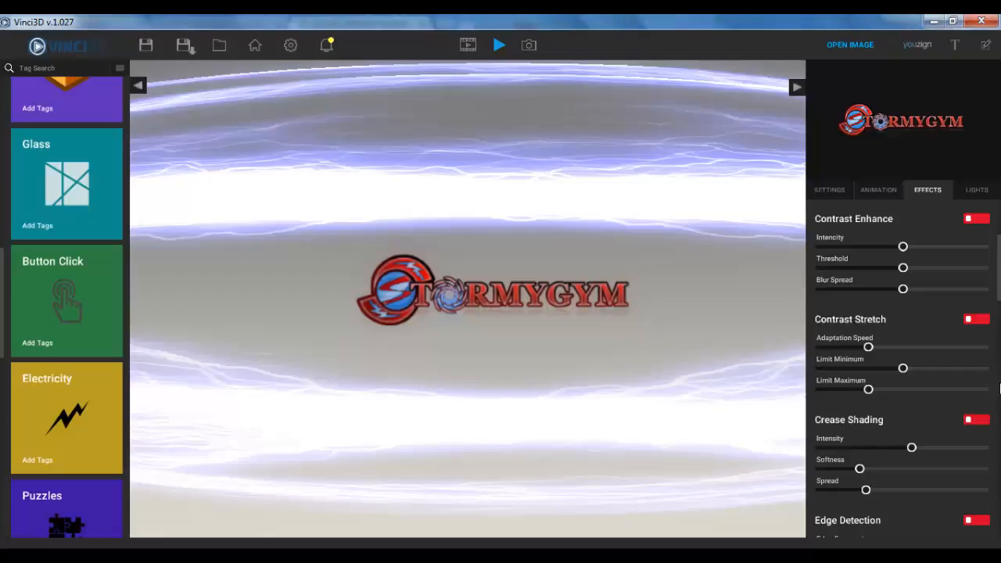
{"action": "scroll", "scroll_direction": "down", "scroll_amount": 3}
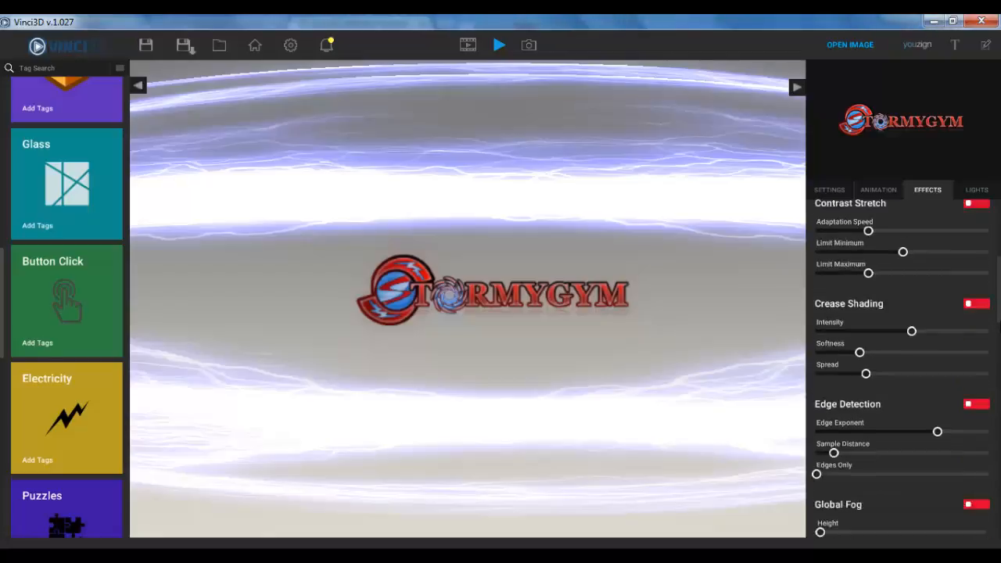
{"action": "scroll", "scroll_direction": "down", "scroll_amount": 3}
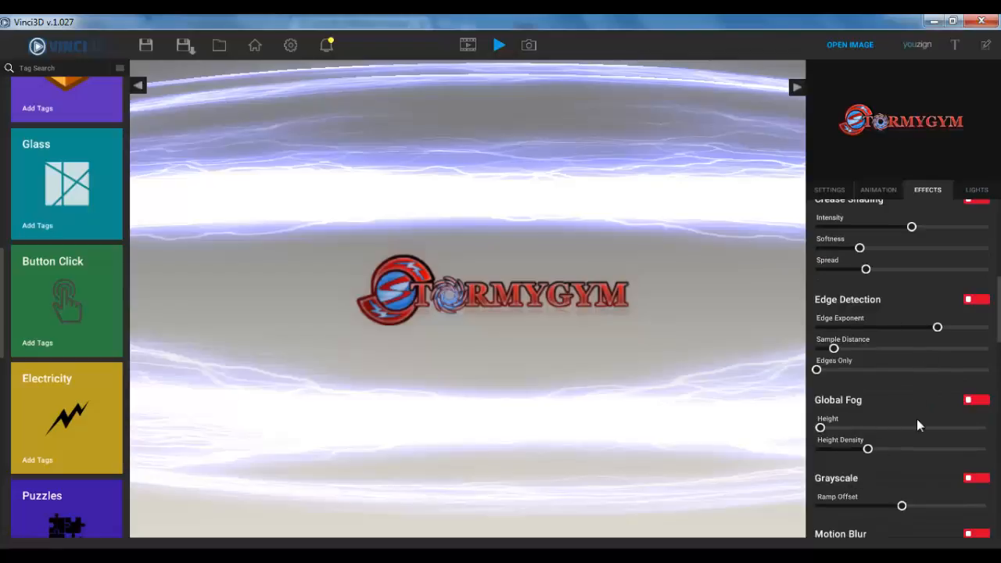
{"action": "left_click", "coordinate": [970, 401]}
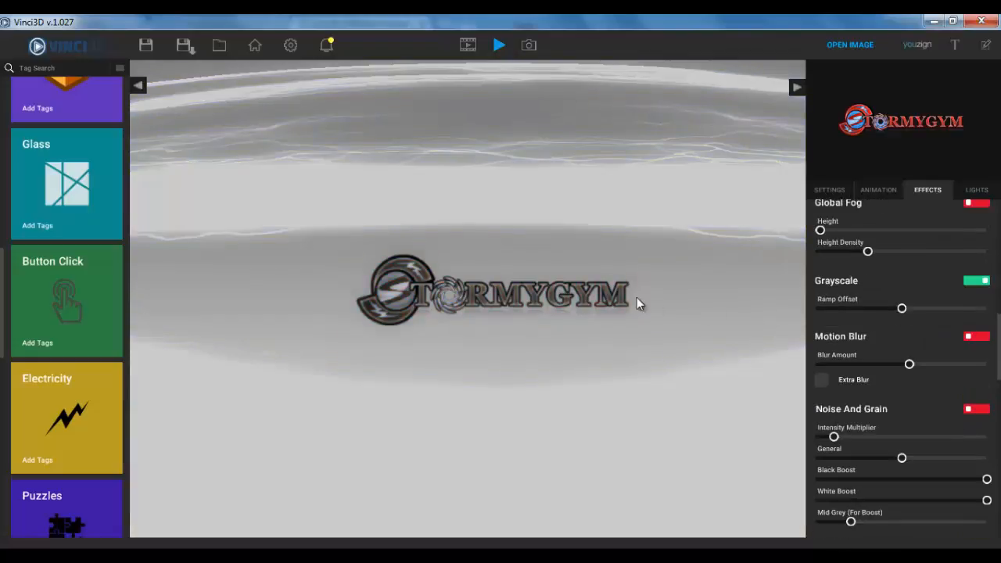
{"action": "left_click", "coordinate": [970, 282]}
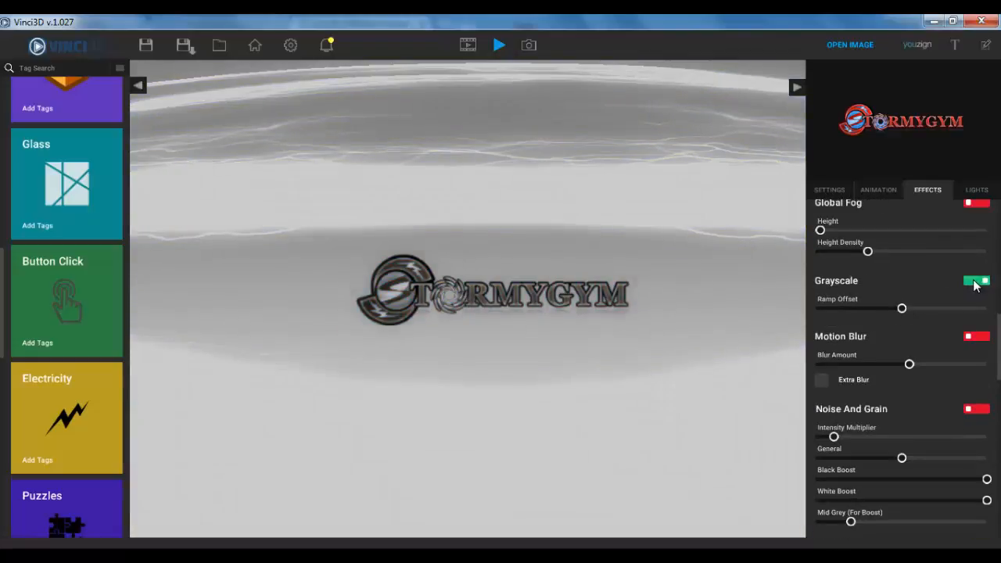
{"action": "left_click", "coordinate": [976, 280]}
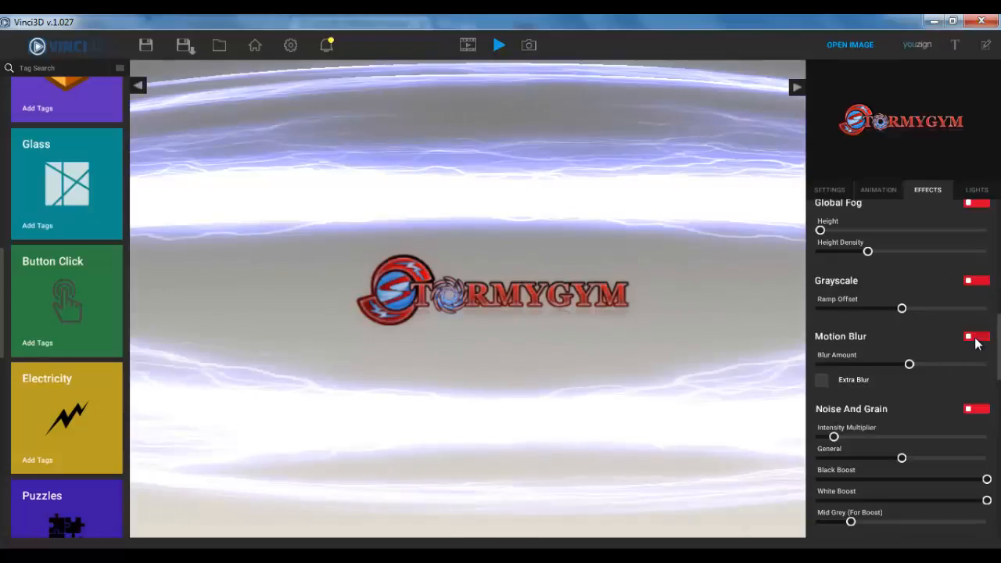
{"action": "left_click", "coordinate": [967, 338]}
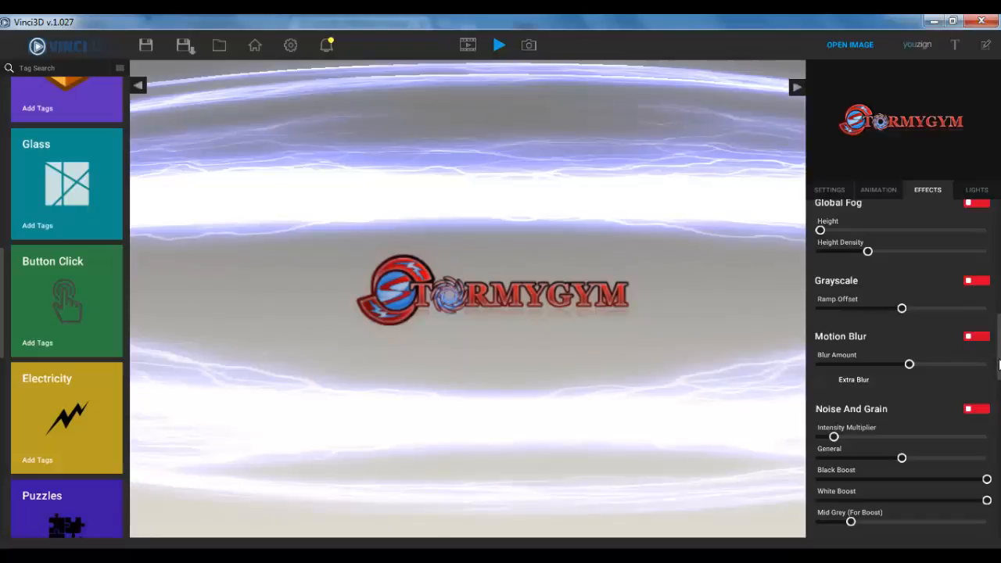
{"action": "scroll", "scroll_direction": "down", "scroll_amount": 3}
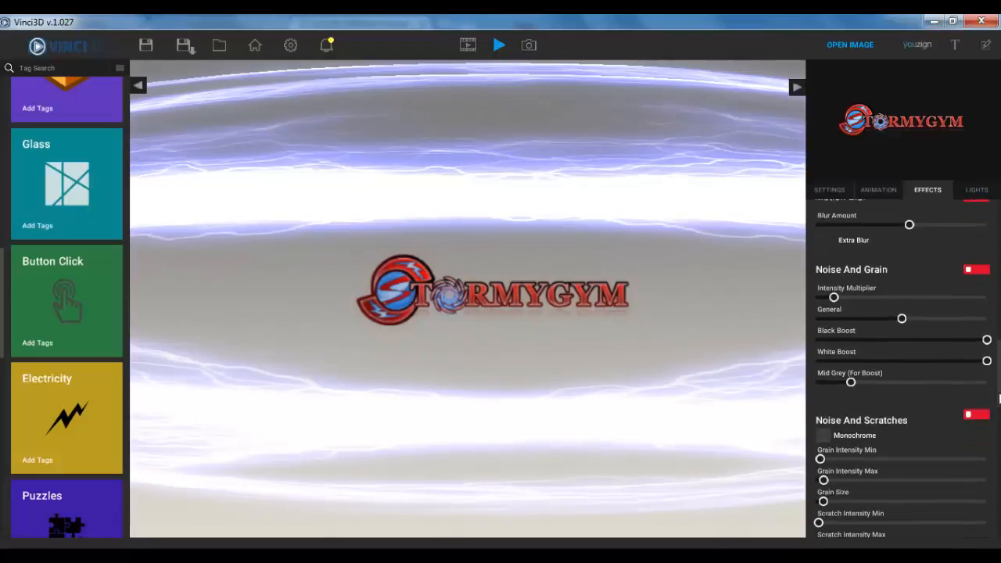
{"action": "scroll", "scroll_direction": "down", "scroll_amount": 3}
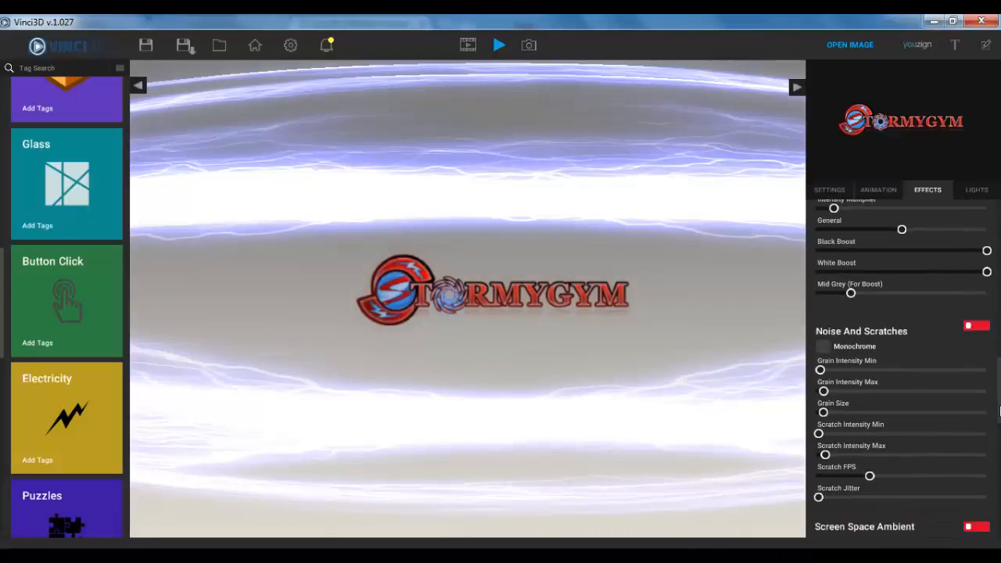
{"action": "scroll", "scroll_direction": "down", "scroll_amount": 3}
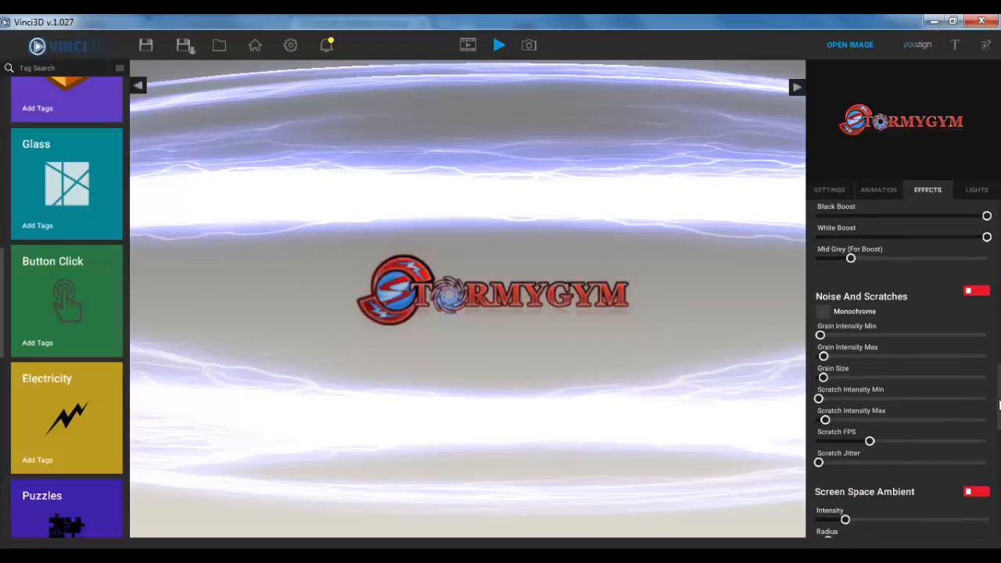
{"action": "scroll", "scroll_direction": "down", "scroll_amount": 3}
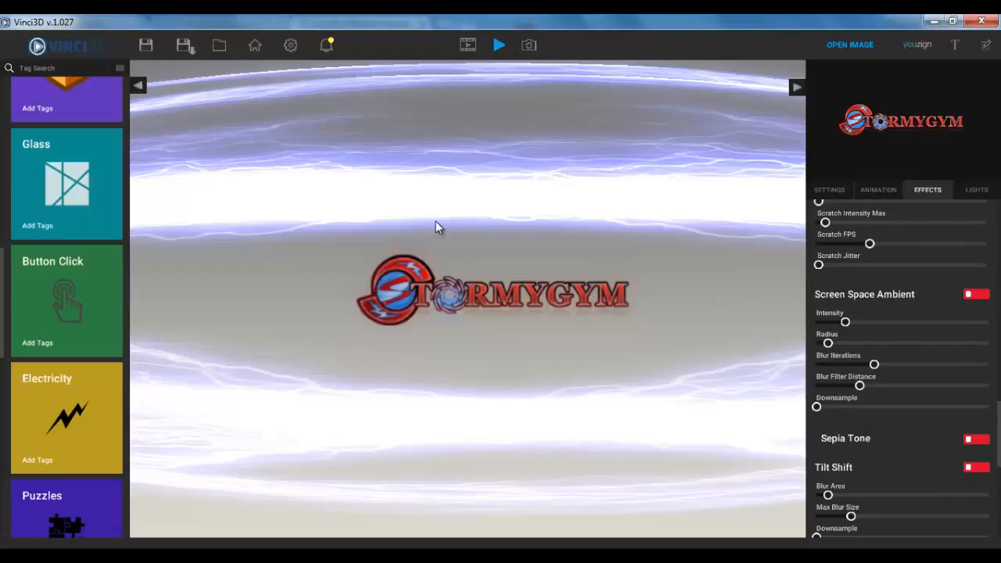
{"action": "mouse_move", "coordinate": [514, 238]}
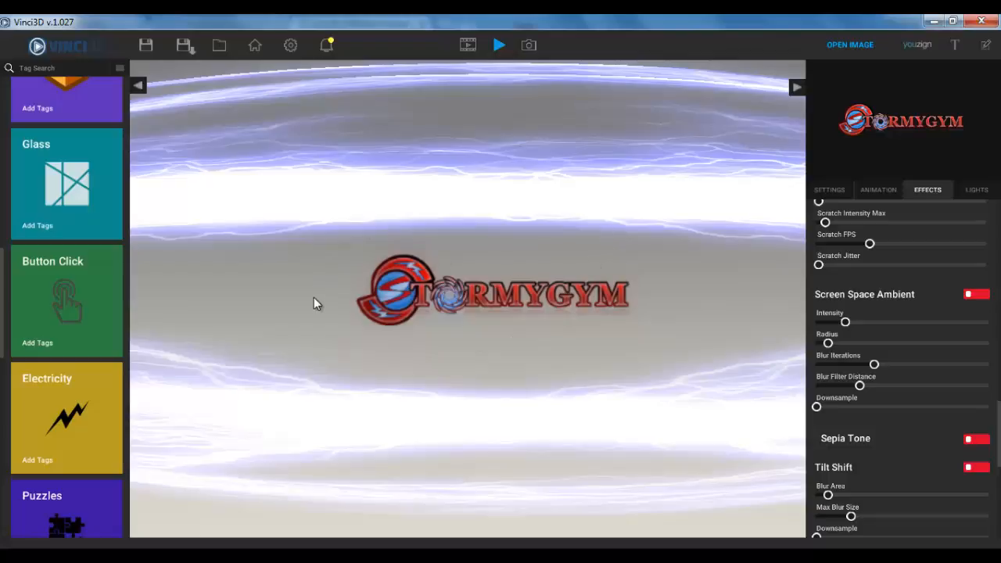
{"action": "mouse_move", "coordinate": [651, 225]}
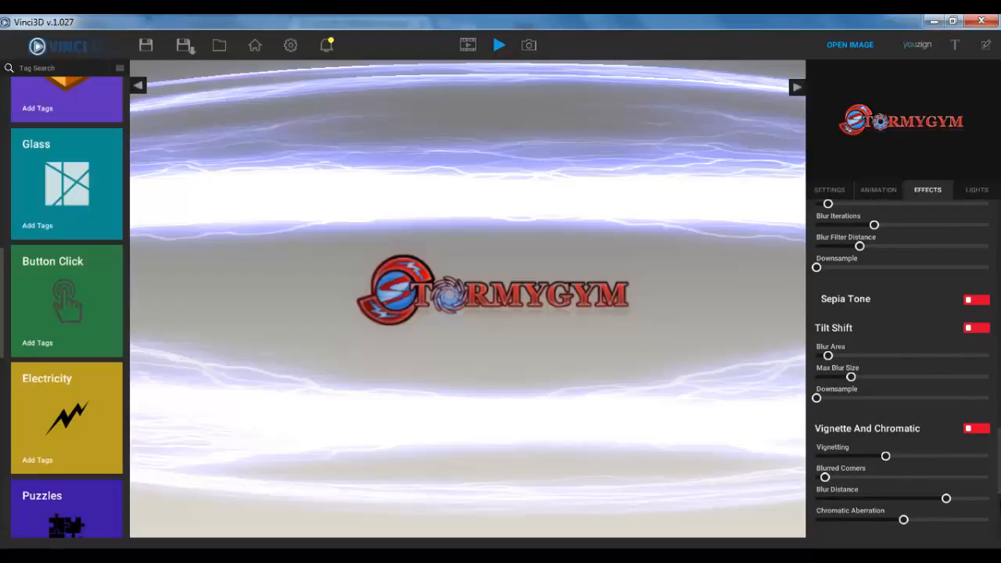
{"action": "scroll", "scroll_direction": "down", "scroll_amount": 3}
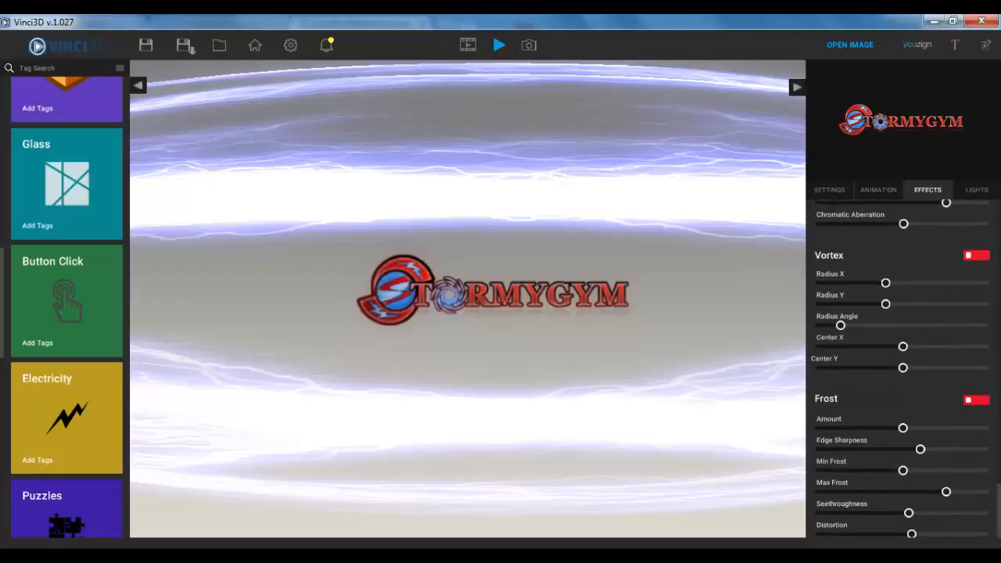
{"action": "mouse_move", "coordinate": [632, 374]}
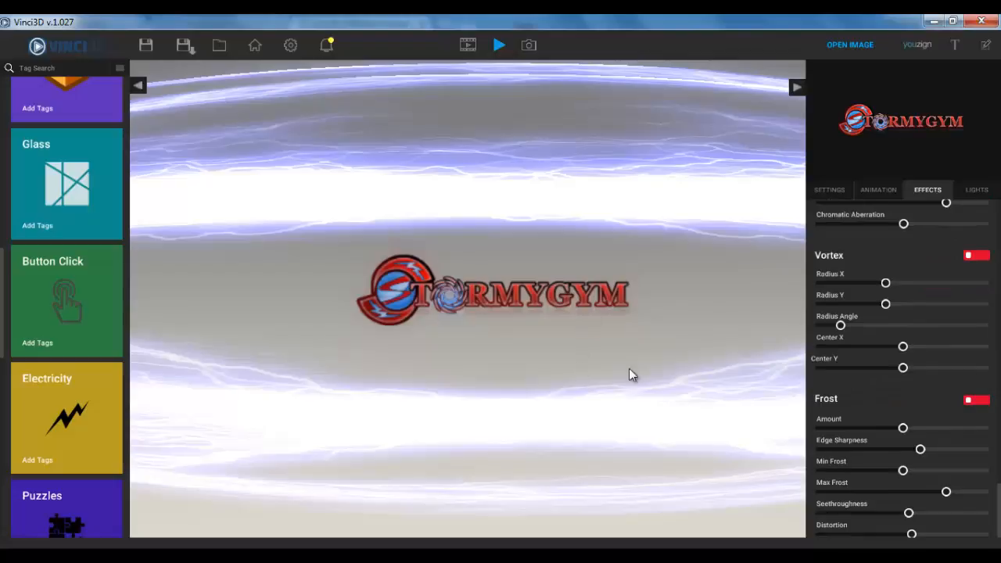
{"action": "mouse_move", "coordinate": [591, 344]}
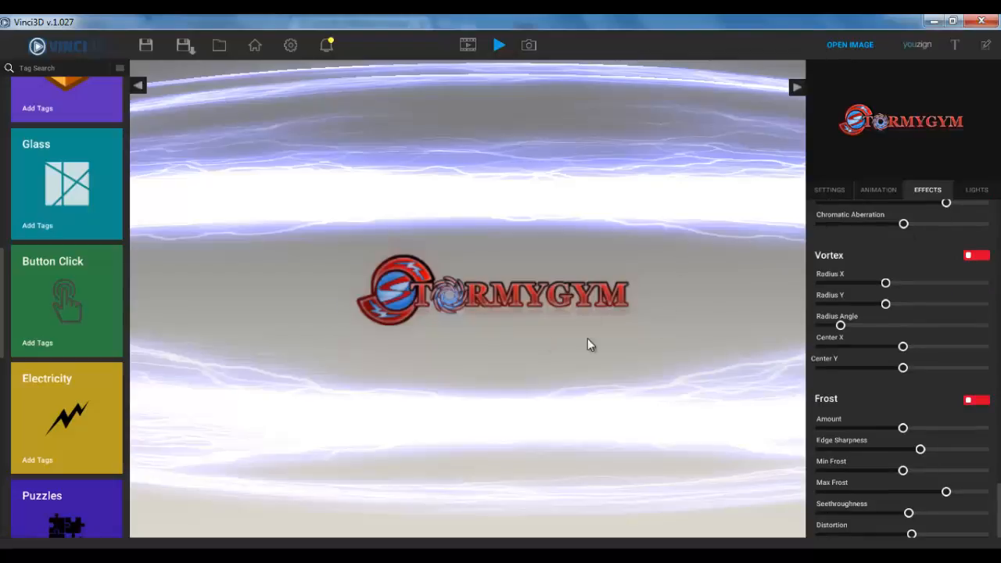
{"action": "mouse_move", "coordinate": [539, 313]}
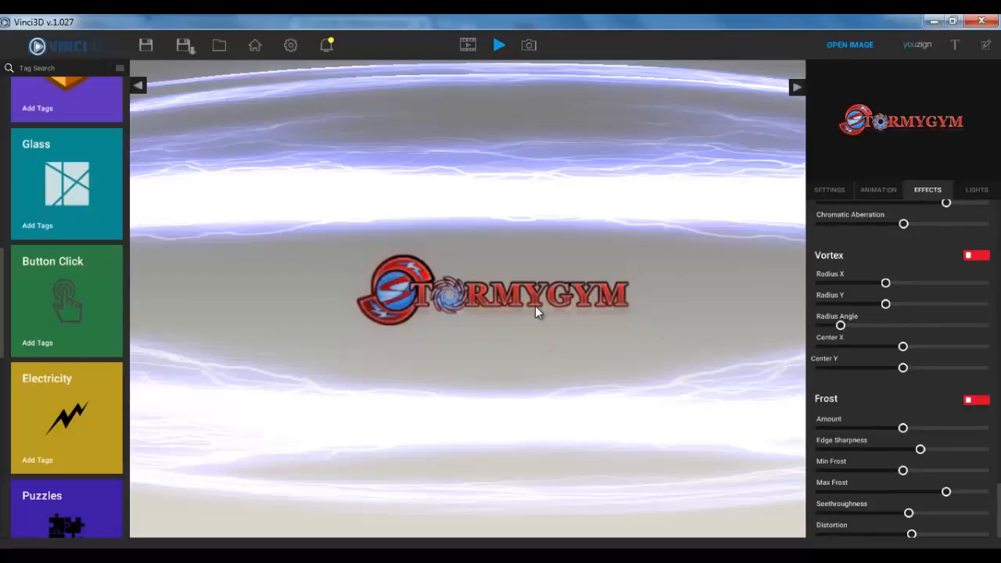
{"action": "mouse_move", "coordinate": [836, 223]}
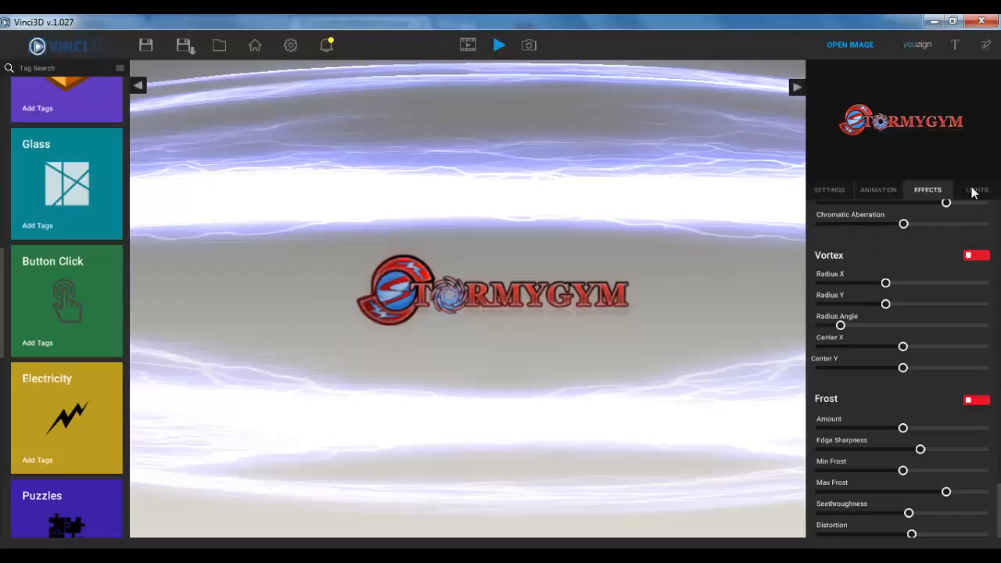
Select a scene light and lower its Intensity to 0.
{"action": "left_click", "coordinate": [976, 190]}
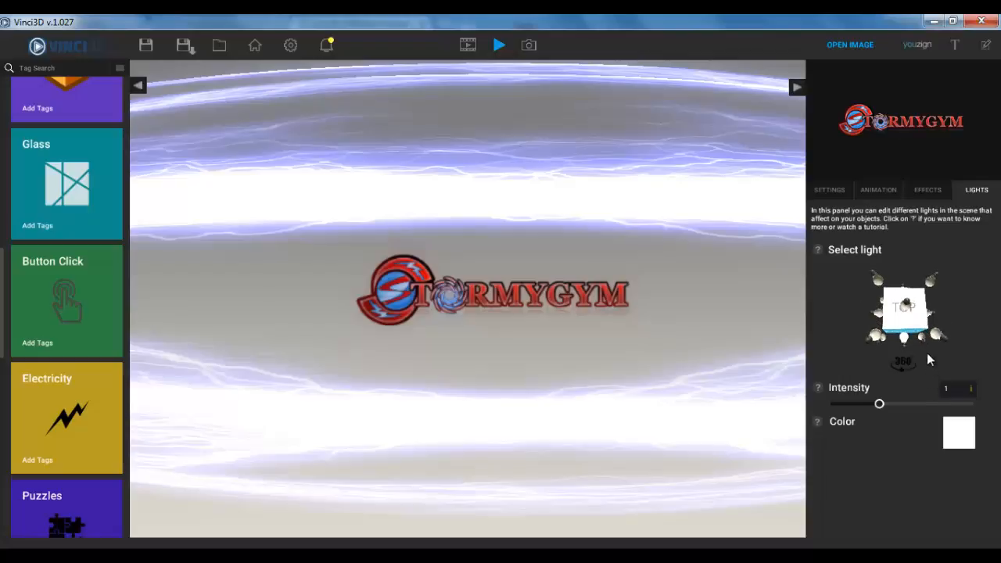
{"action": "left_click", "coordinate": [907, 312]}
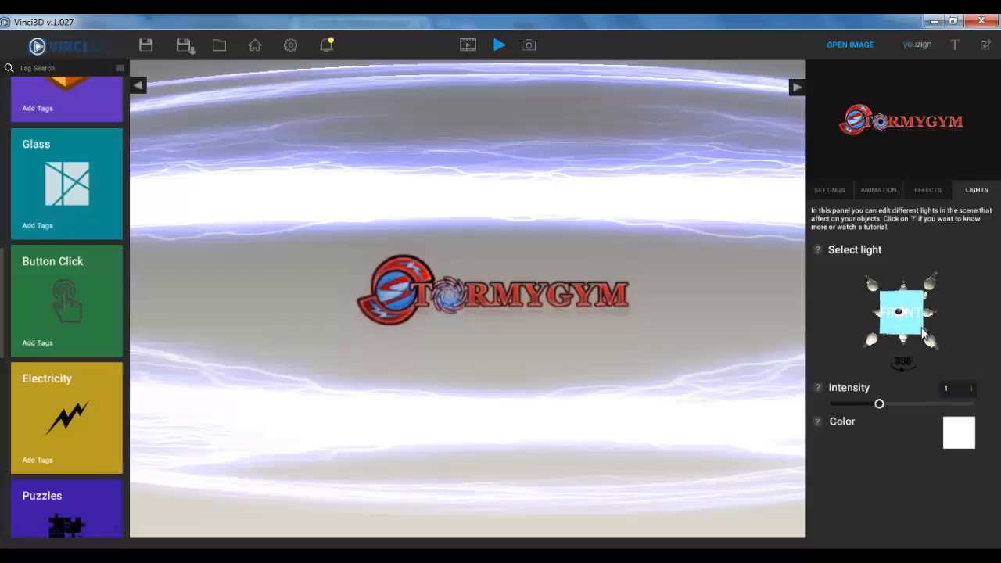
{"action": "mouse_move", "coordinate": [928, 291]}
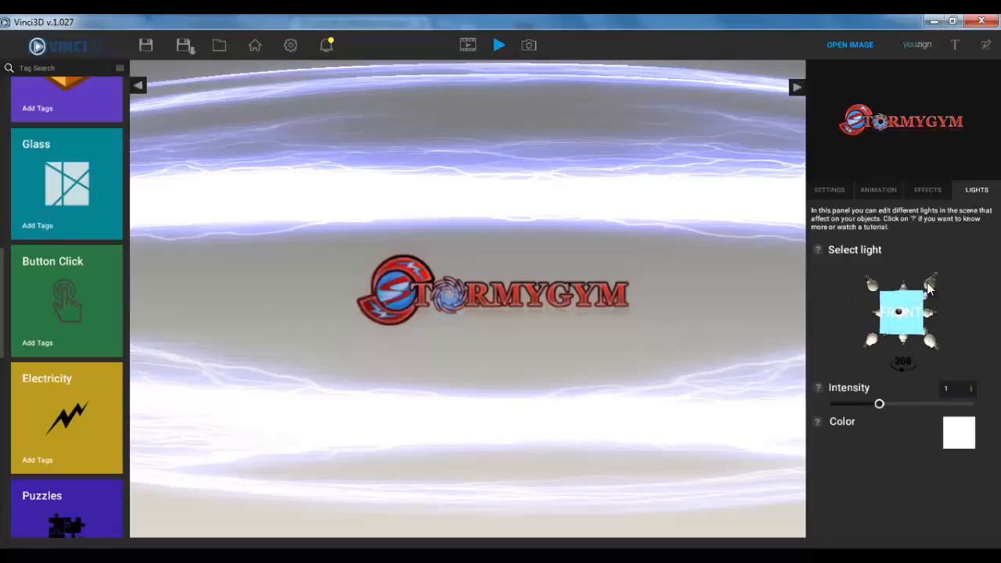
{"action": "left_click_drag", "start_coordinate": [879, 403], "coordinate": [832, 404]}
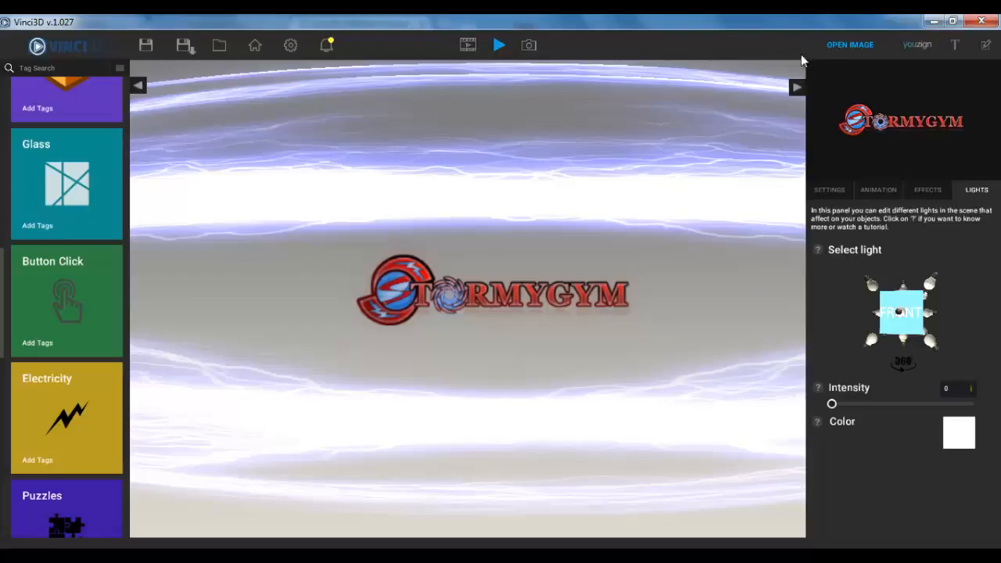
{"action": "mouse_move", "coordinate": [948, 434]}
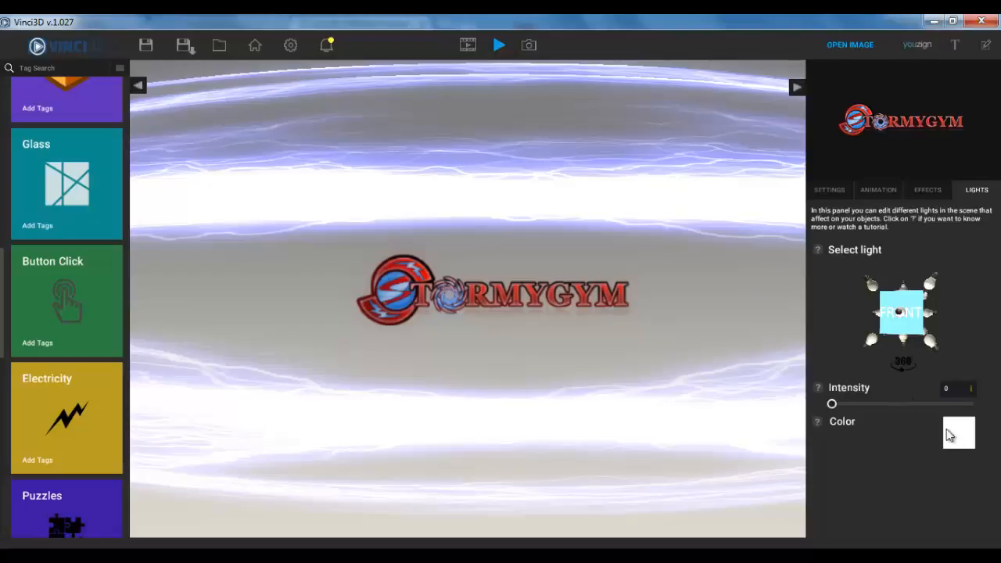
Make the light red (200,12,12) and raise its intensity to 1.48.
{"action": "left_click", "coordinate": [958, 437]}
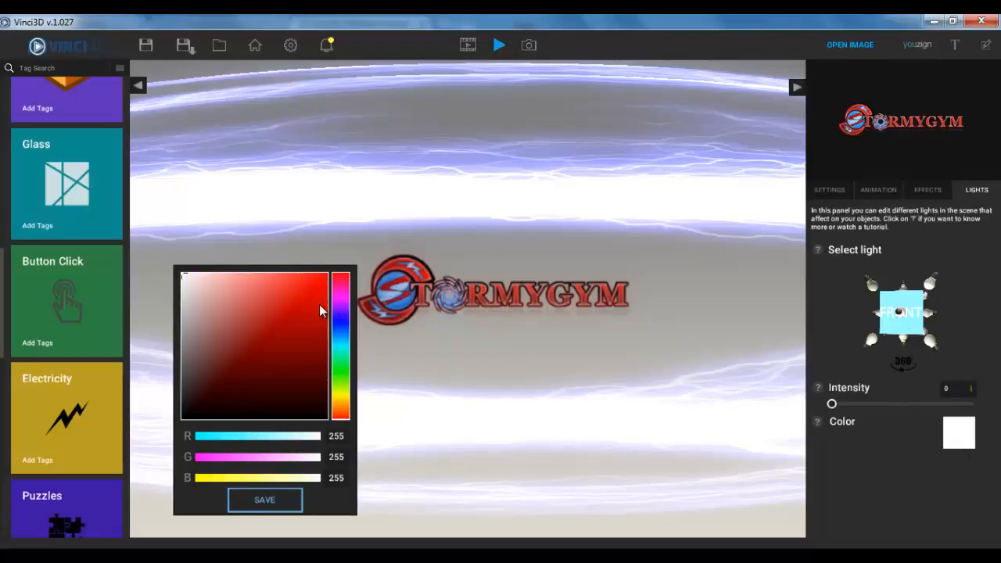
{"action": "left_click", "coordinate": [316, 303]}
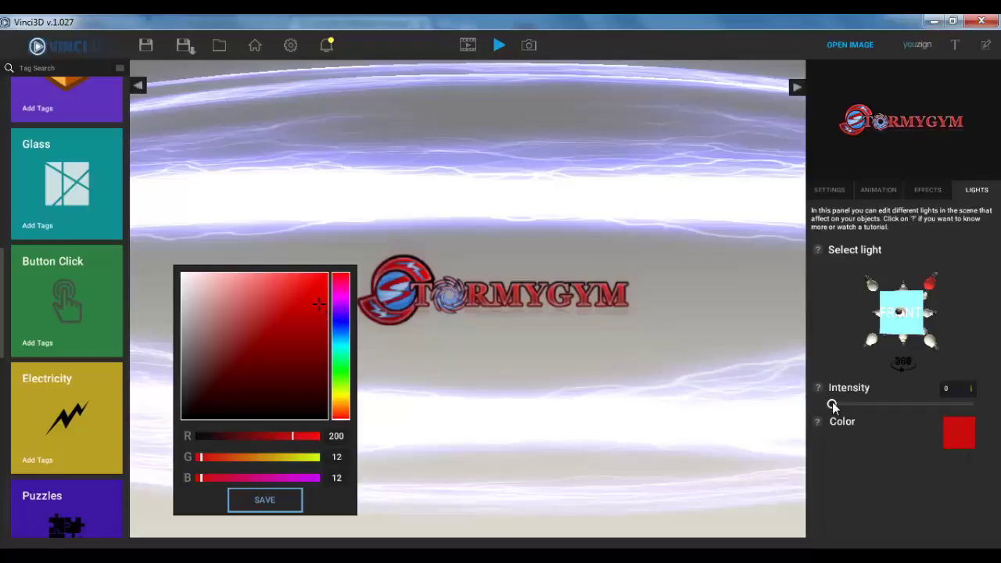
{"action": "left_click_drag", "start_coordinate": [832, 403], "coordinate": [903, 404]}
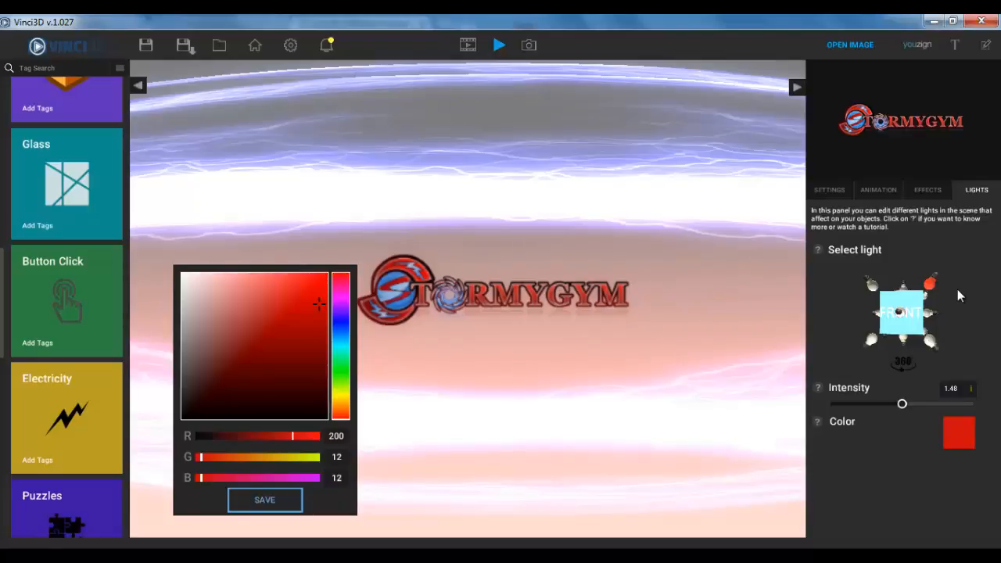
{"action": "mouse_move", "coordinate": [871, 286]}
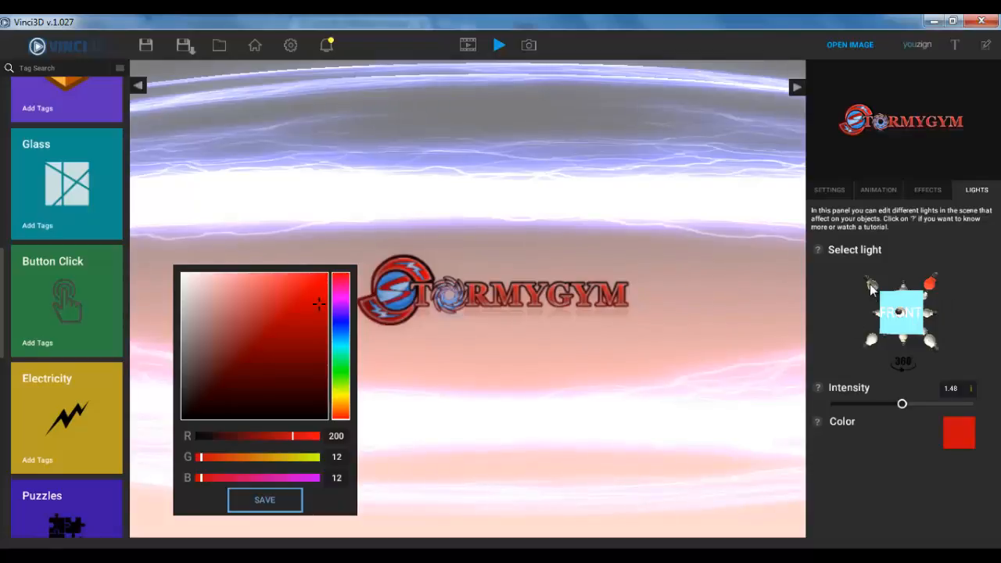
{"action": "left_click_drag", "start_coordinate": [903, 403], "coordinate": [832, 404]}
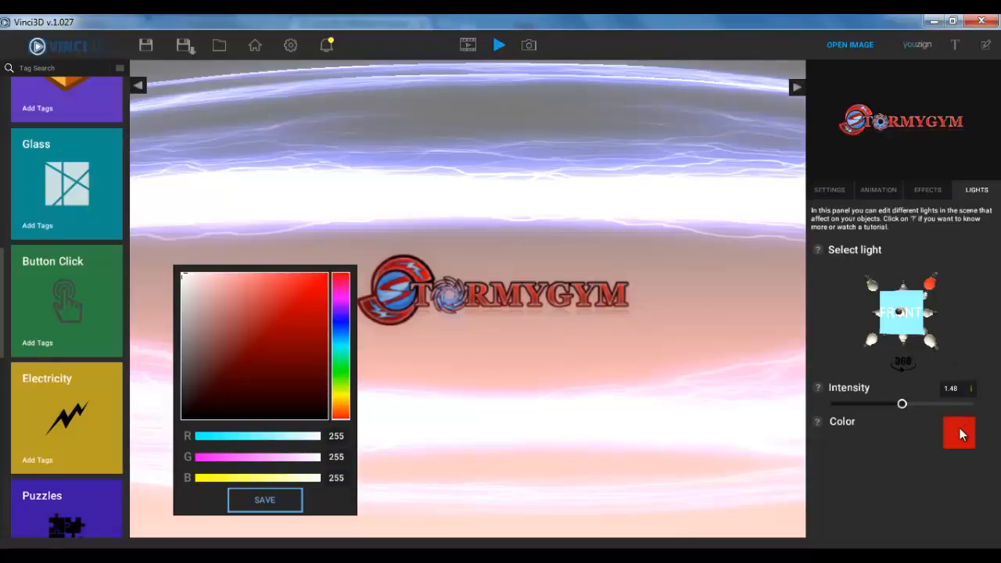
{"action": "left_click", "coordinate": [317, 302]}
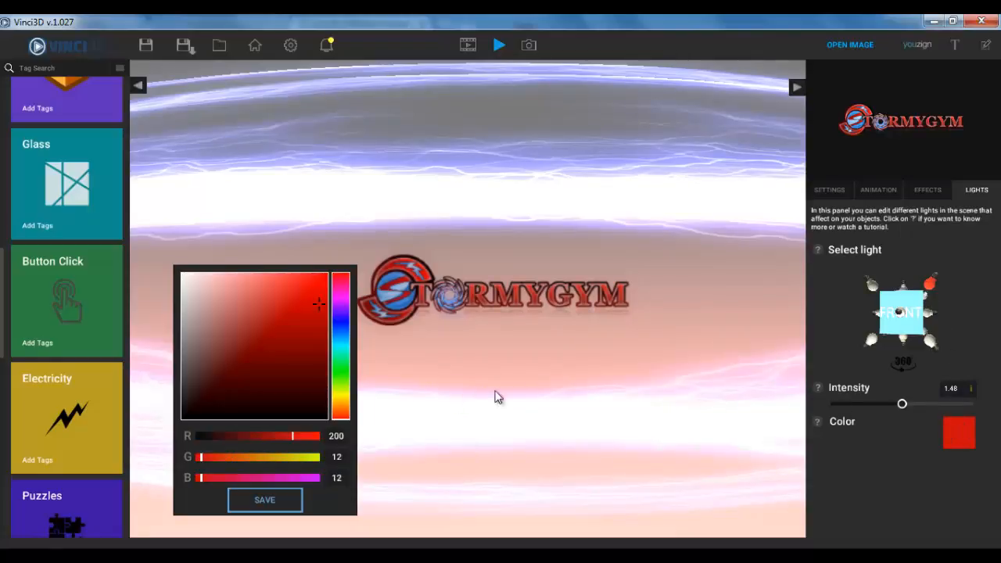
{"action": "mouse_move", "coordinate": [363, 410]}
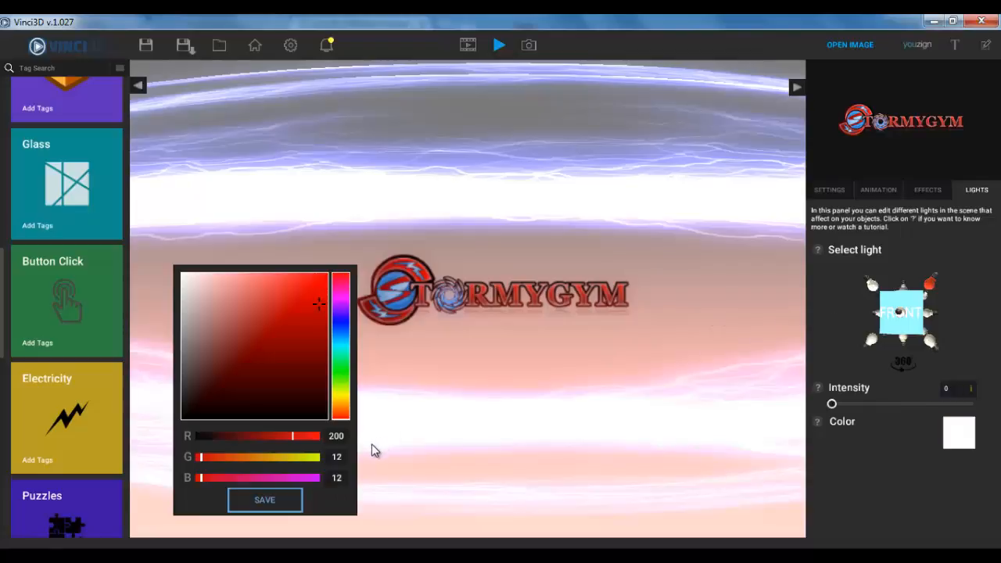
{"action": "mouse_move", "coordinate": [957, 444]}
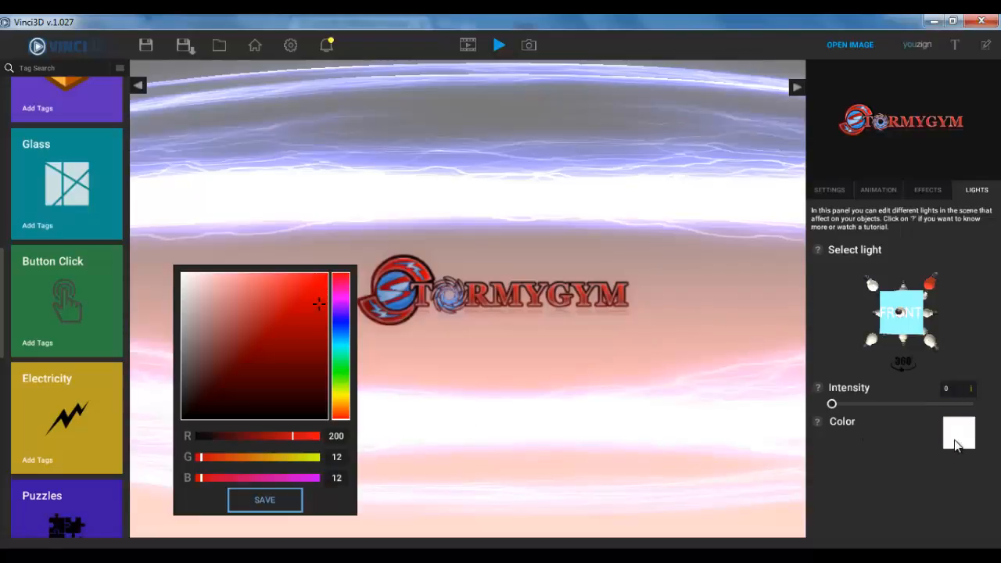
Begin choosing a pale cyan colour for the second light.
{"action": "left_click", "coordinate": [183, 276]}
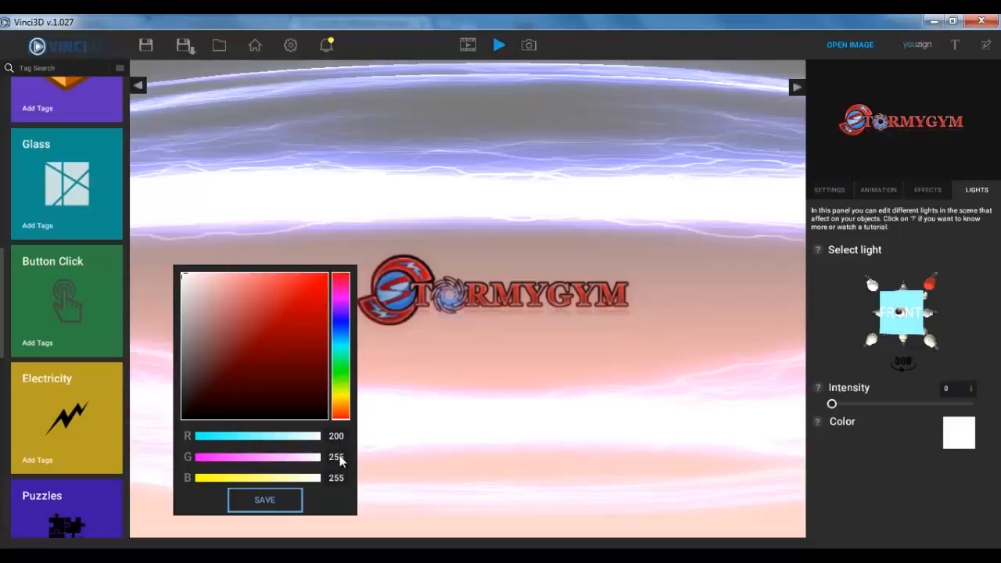
{"action": "left_click", "coordinate": [829, 189]}
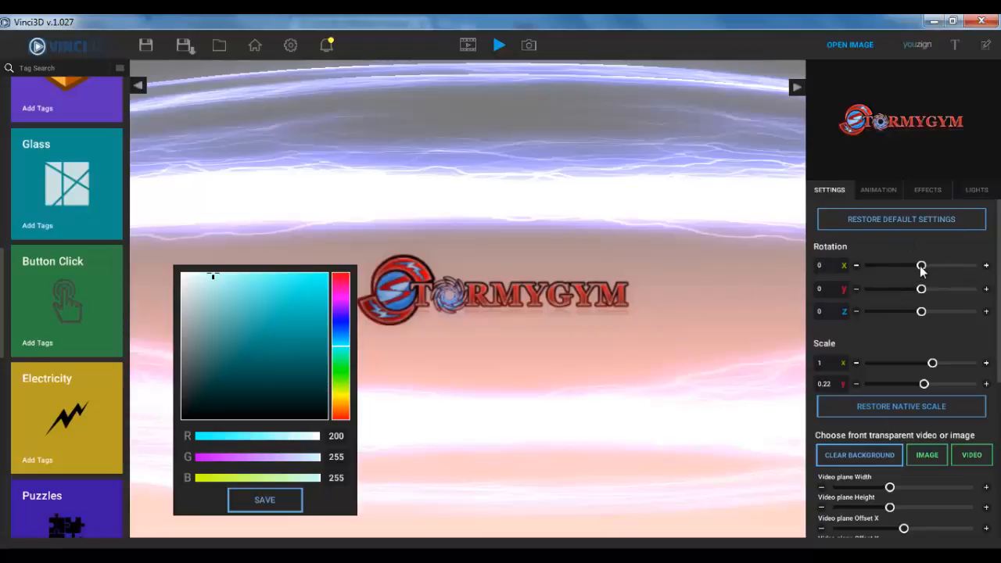
Tilt the logo around its X axis, then restore its default settings to zero rotation.
{"action": "left_click_drag", "start_coordinate": [921, 266], "coordinate": [904, 266]}
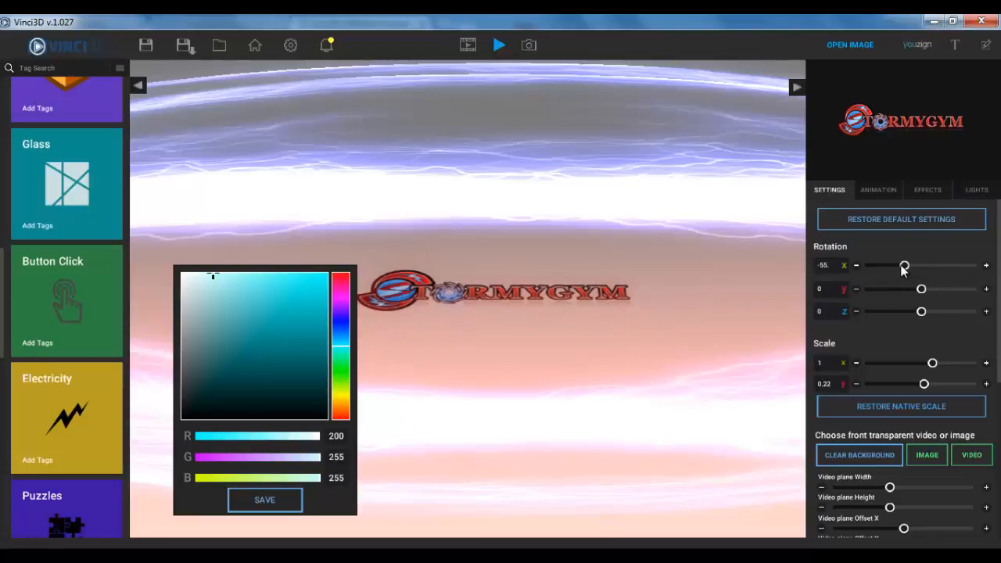
{"action": "left_click_drag", "start_coordinate": [904, 266], "coordinate": [915, 265]}
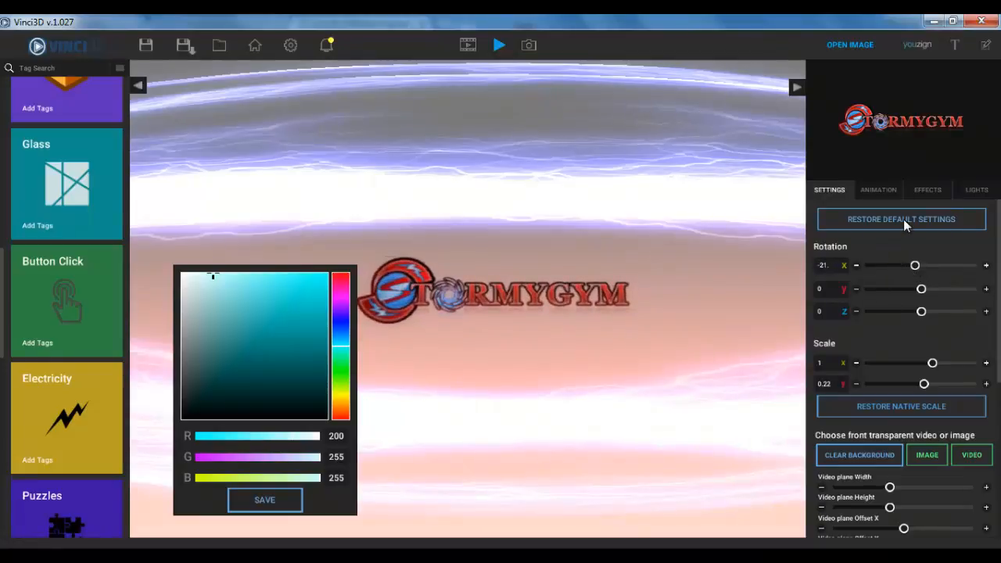
{"action": "left_click", "coordinate": [901, 219]}
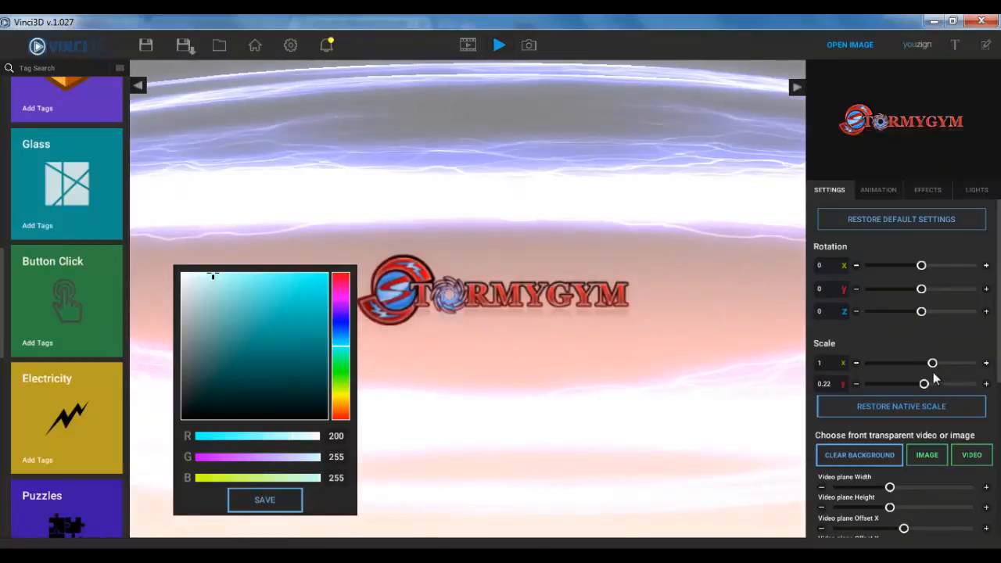
{"action": "scroll", "scroll_direction": "down", "scroll_amount": 3}
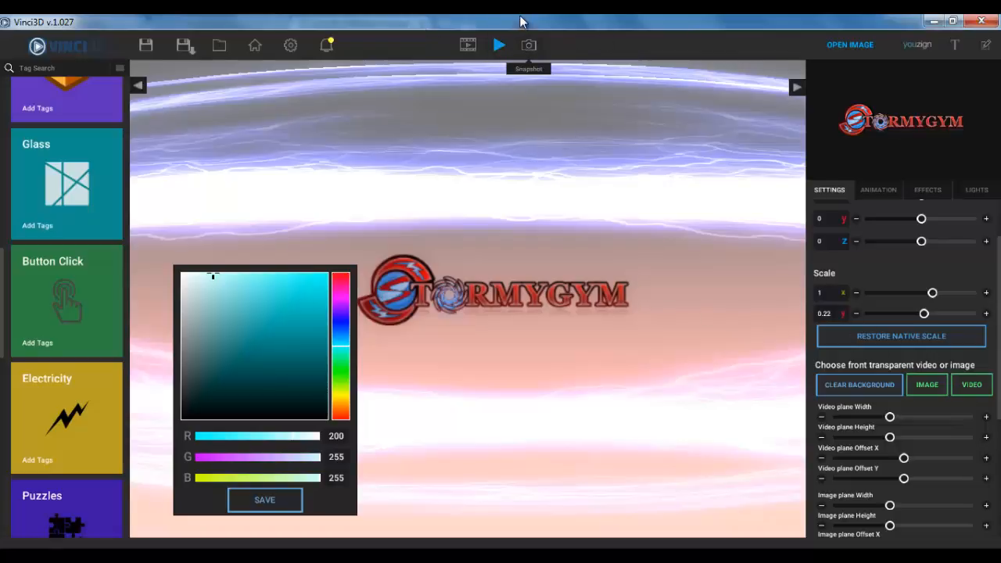
{"action": "mouse_move", "coordinate": [946, 313]}
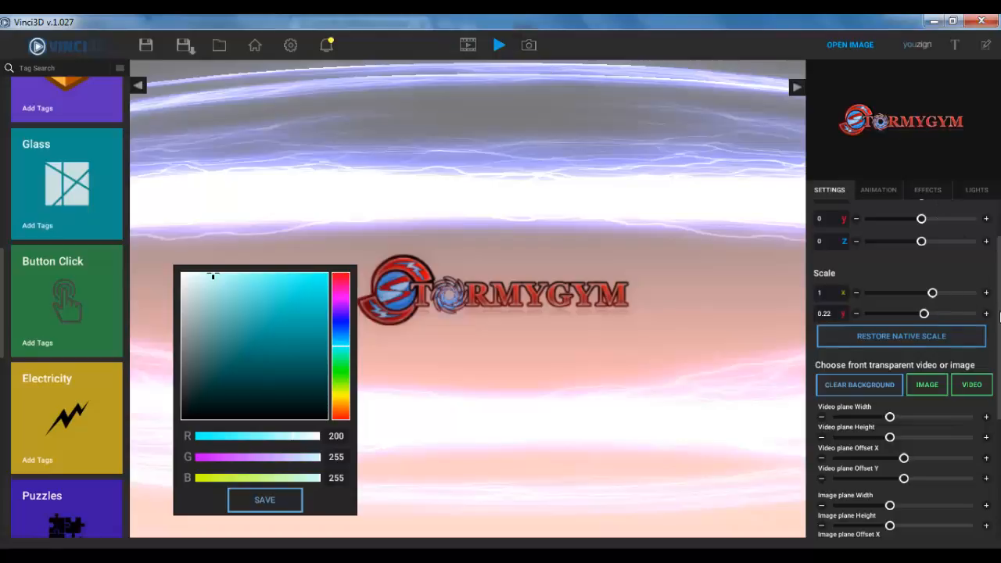
{"action": "scroll", "scroll_direction": "down", "scroll_amount": 3}
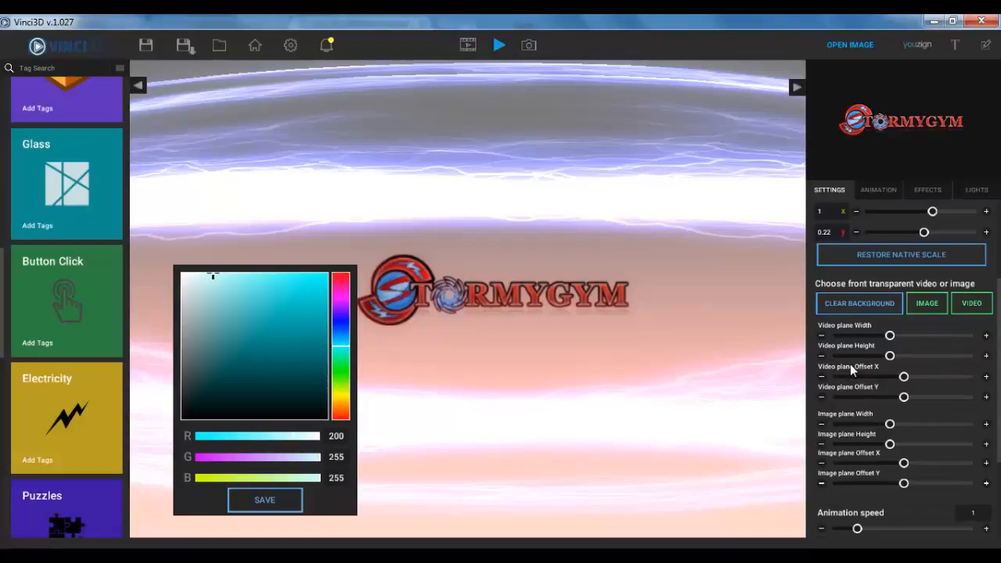
{"action": "mouse_move", "coordinate": [852, 357]}
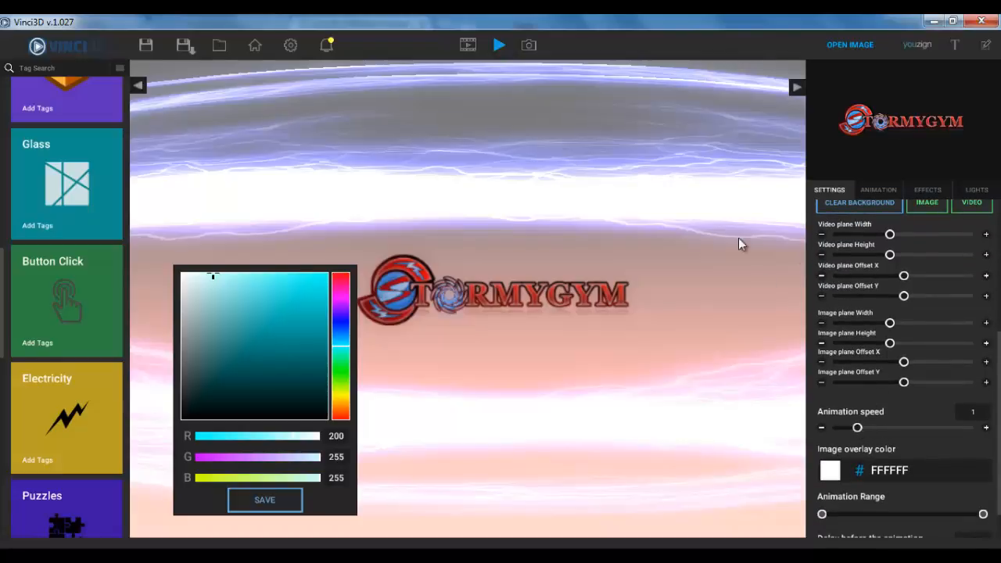
{"action": "mouse_move", "coordinate": [875, 432]}
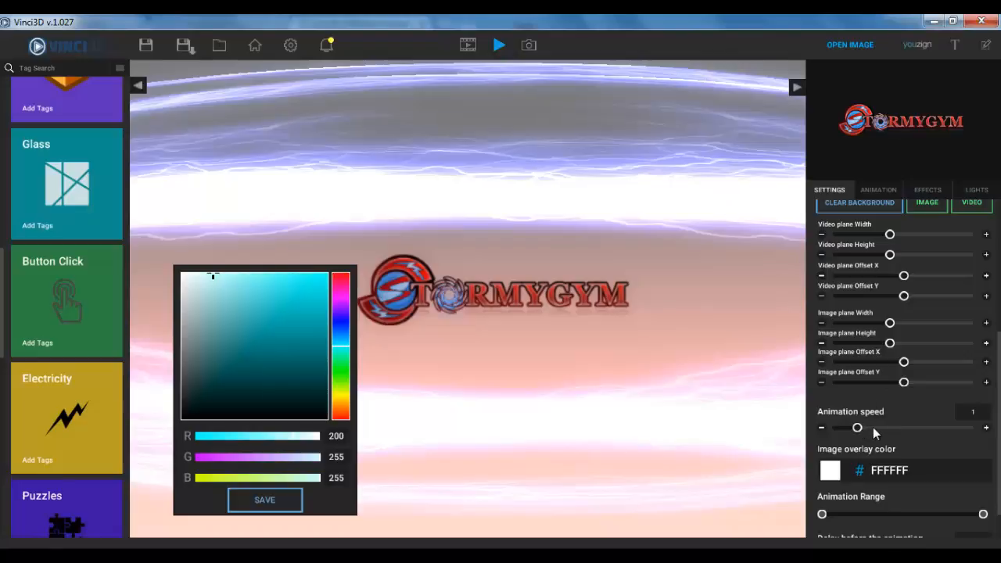
Raise the animation speed to 1.824, replay the logo animation and save the overlay colour.
{"action": "left_click_drag", "start_coordinate": [857, 427], "coordinate": [882, 427]}
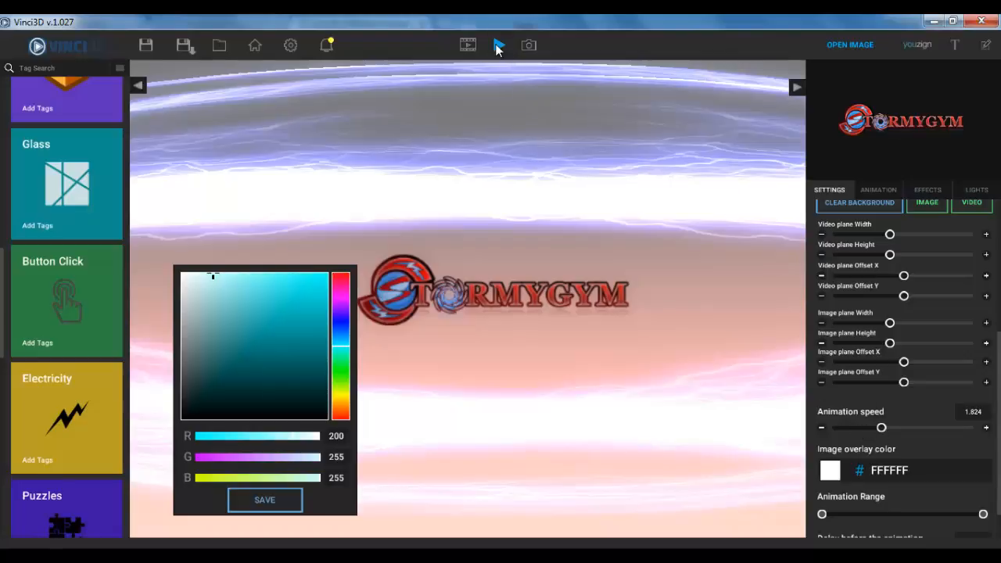
{"action": "left_click", "coordinate": [500, 44]}
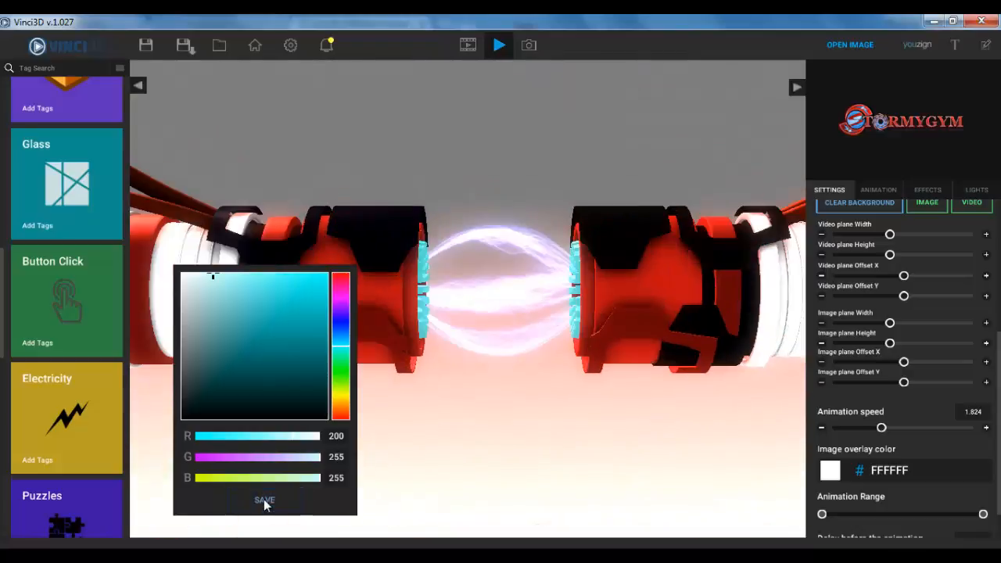
{"action": "left_click", "coordinate": [262, 499]}
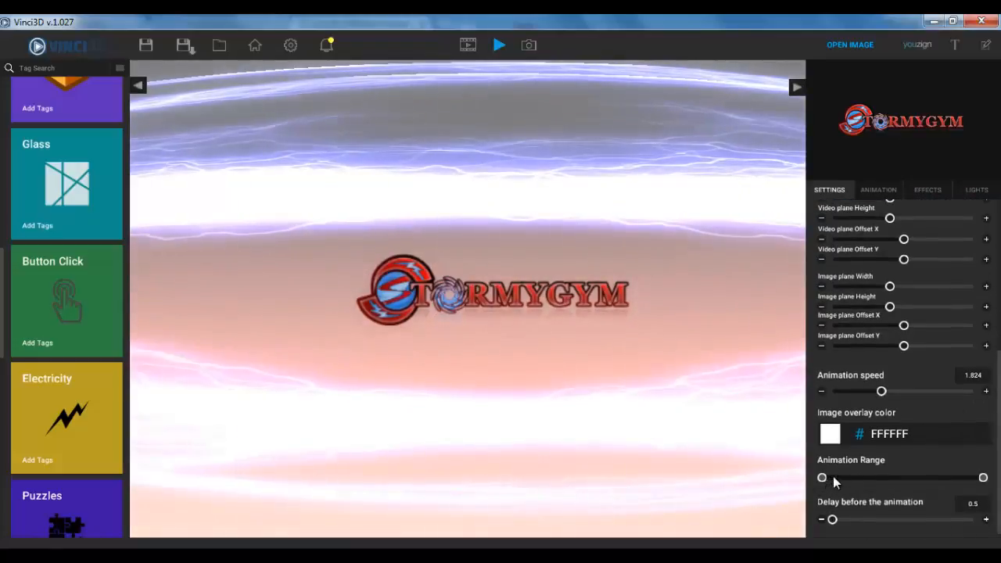
Shorten the animation range from both ends and replay the logo full-width with the new range.
{"action": "left_click_drag", "start_coordinate": [823, 477], "coordinate": [876, 477]}
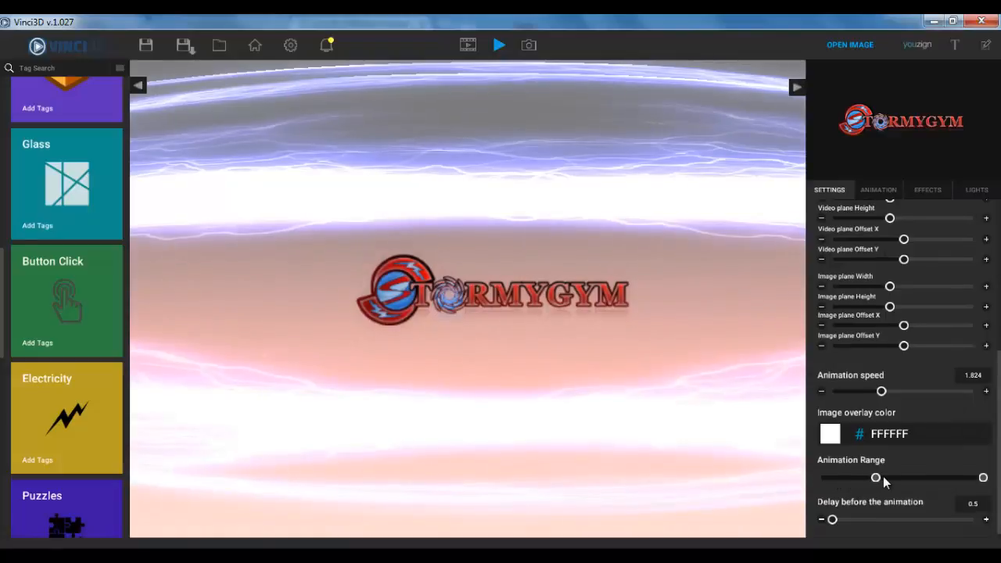
{"action": "left_click", "coordinate": [498, 44]}
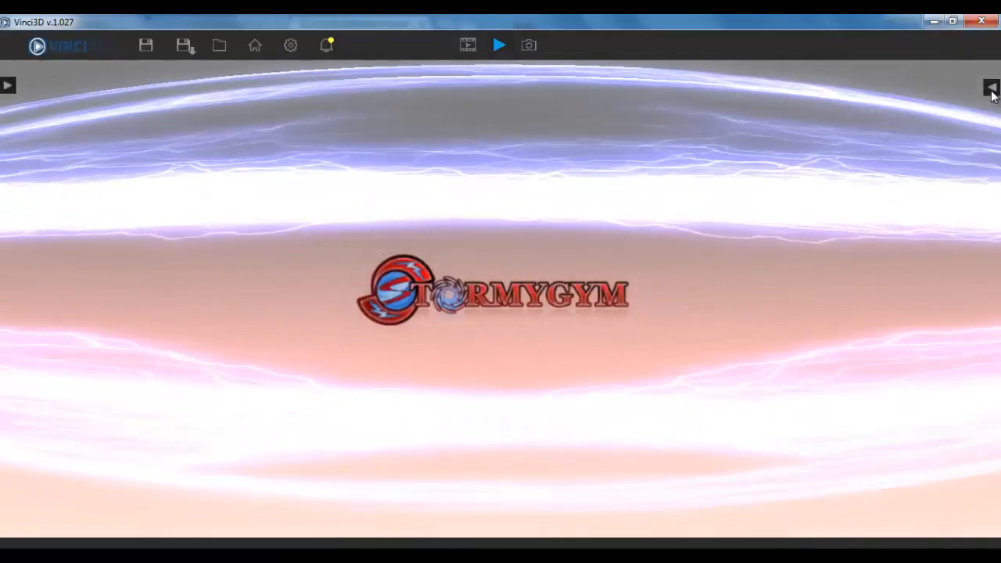
{"action": "left_click", "coordinate": [988, 88]}
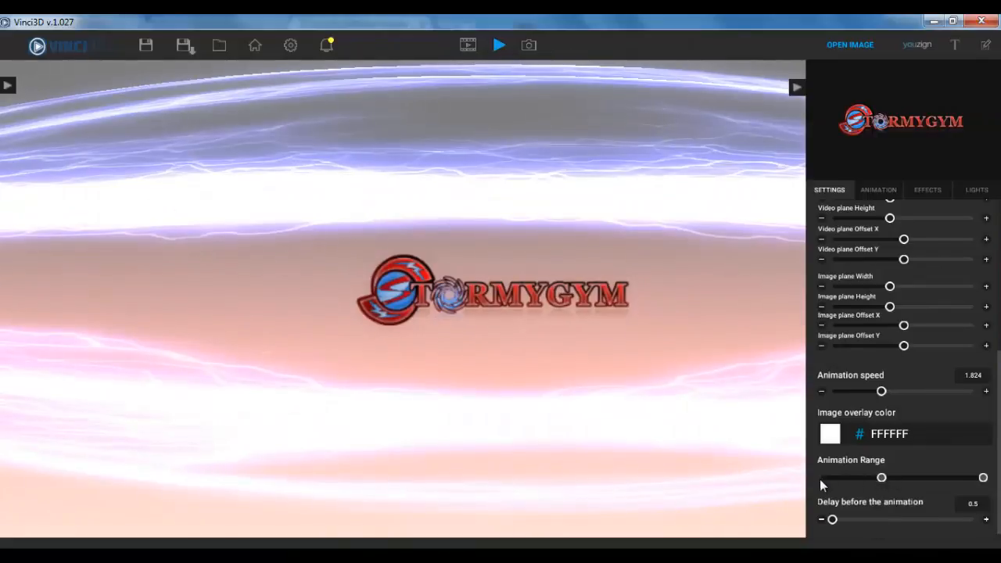
{"action": "left_click_drag", "start_coordinate": [882, 477], "coordinate": [823, 477]}
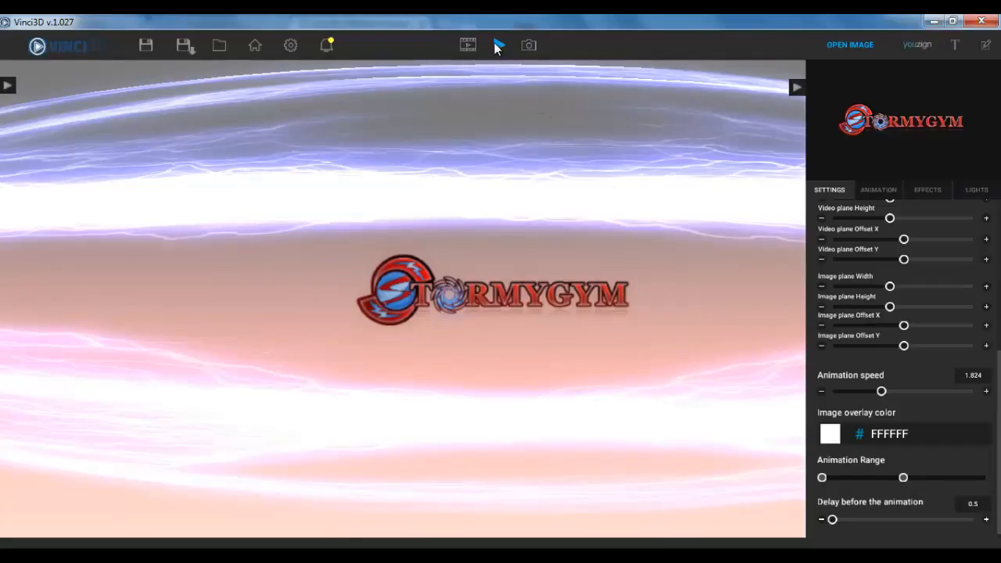
{"action": "left_click", "coordinate": [499, 44]}
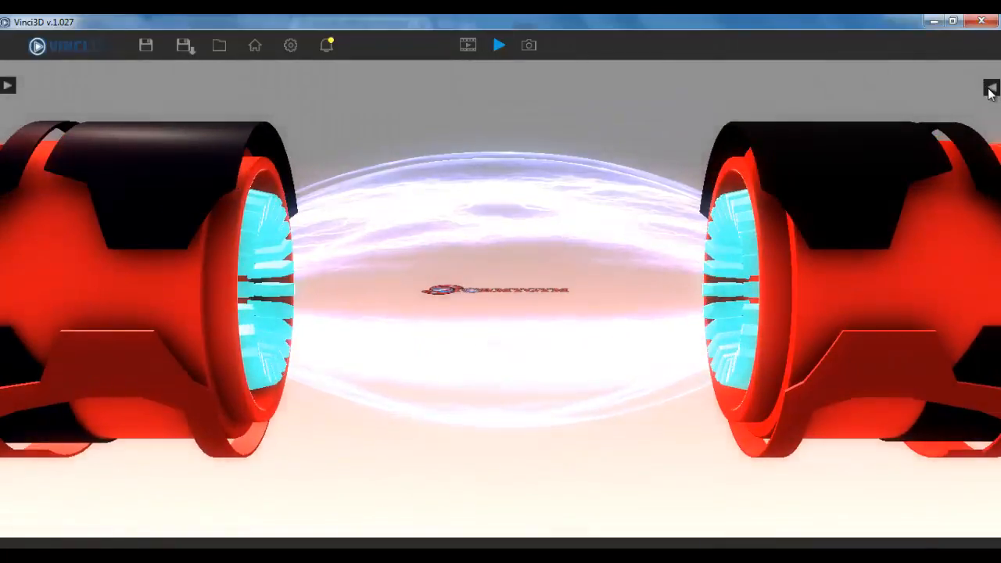
{"action": "mouse_move", "coordinate": [820, 445]}
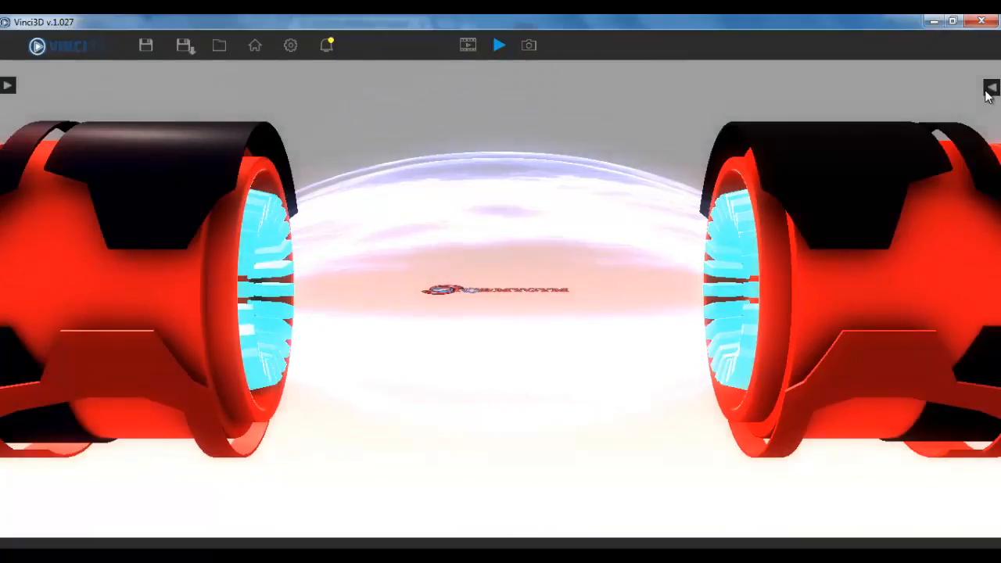
Show the logo's settings and move down to the animation delay options.
{"action": "left_click", "coordinate": [991, 86]}
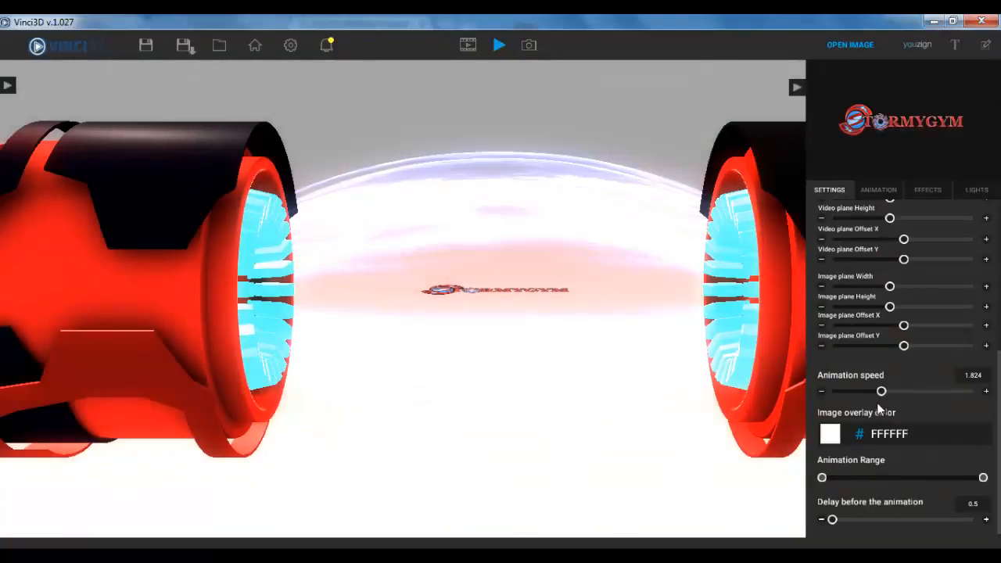
{"action": "scroll", "scroll_direction": "down", "scroll_amount": 3}
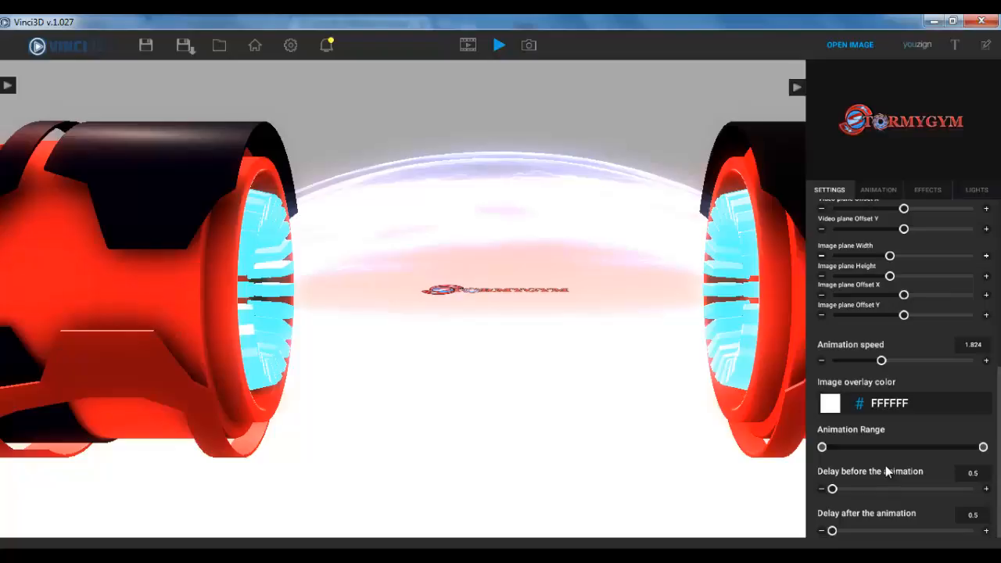
{"action": "mouse_move", "coordinate": [910, 538]}
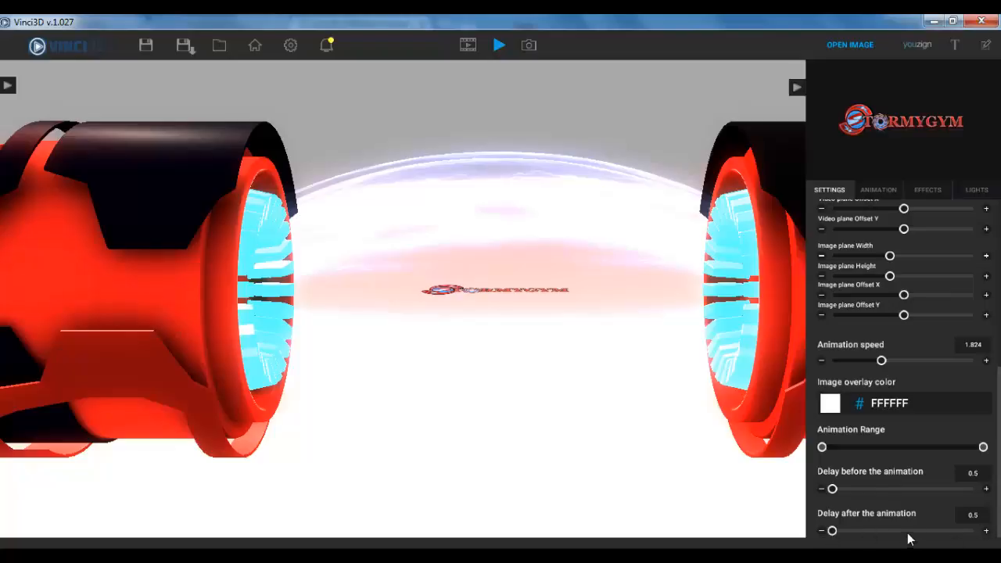
{"action": "mouse_move", "coordinate": [676, 449]}
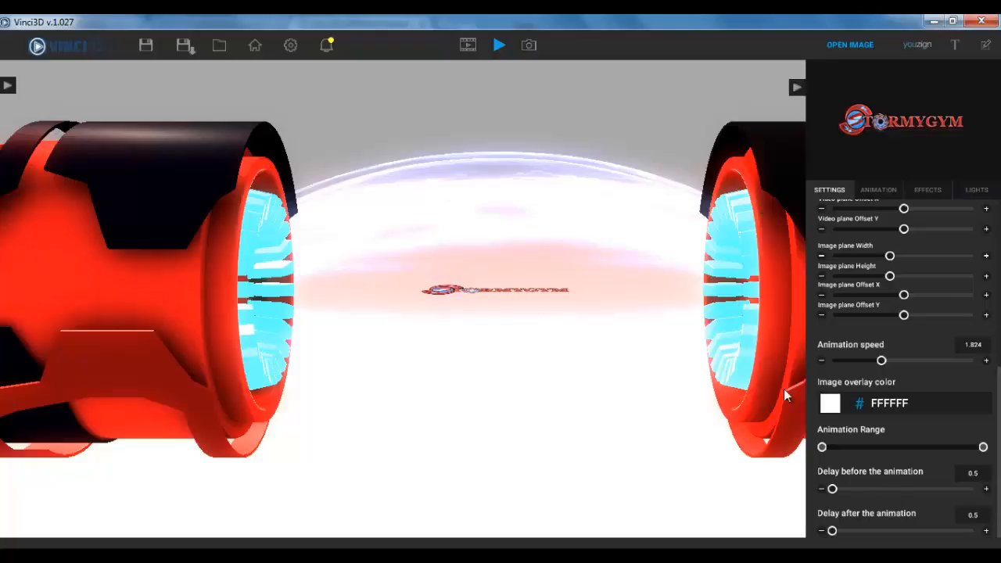
{"action": "mouse_move", "coordinate": [934, 47]}
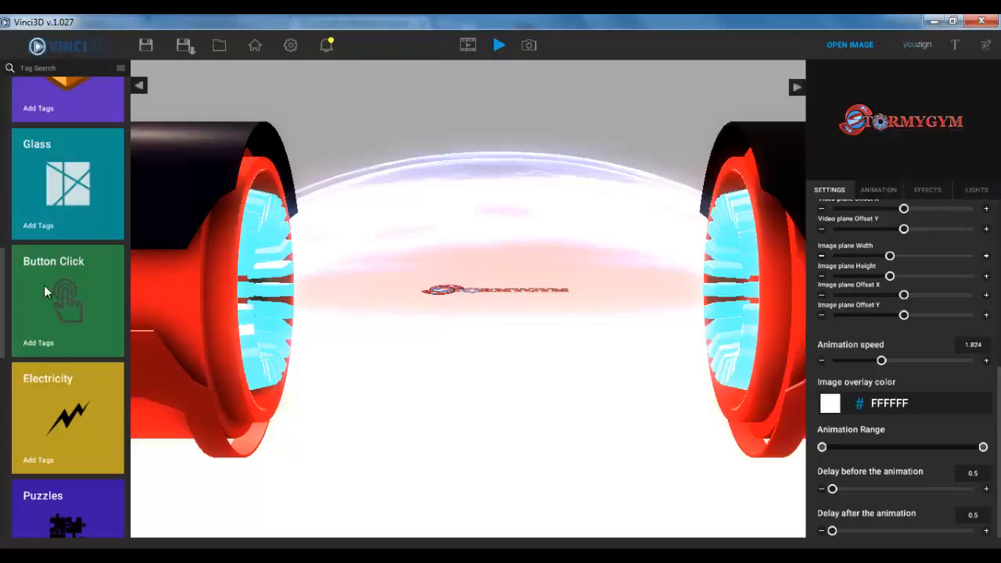
{"action": "mouse_move", "coordinate": [44, 374]}
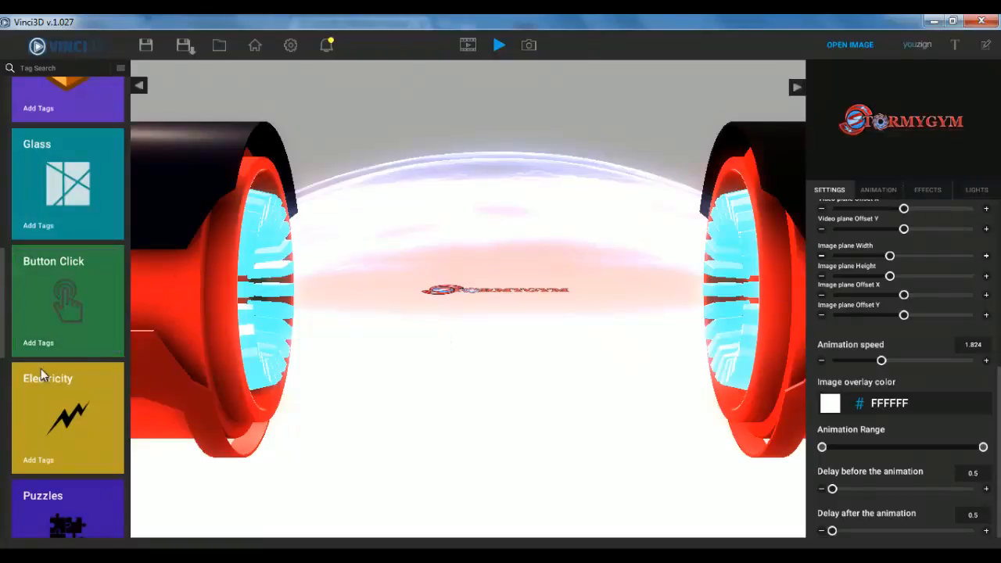
{"action": "mouse_move", "coordinate": [122, 161]}
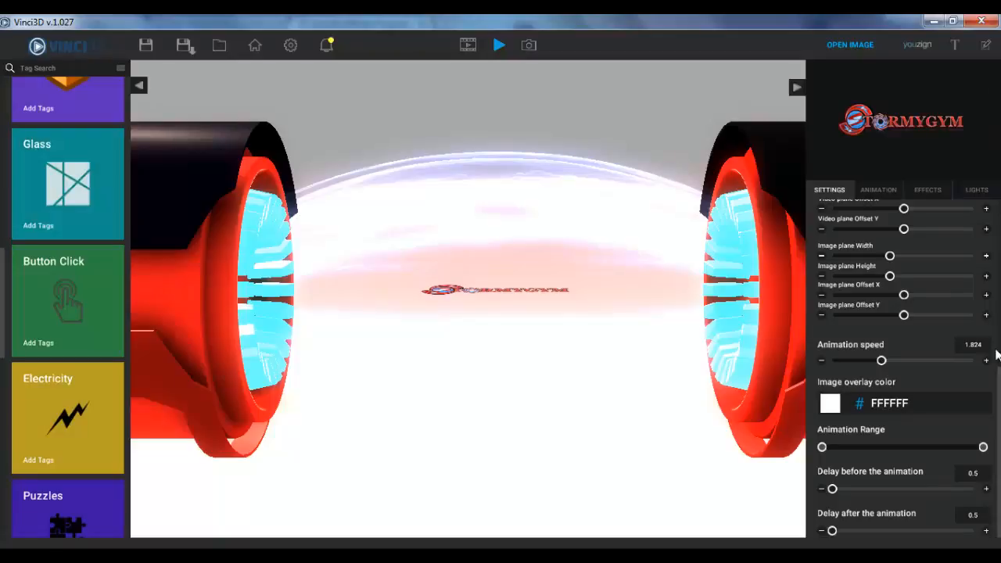
{"action": "mouse_move", "coordinate": [162, 216]}
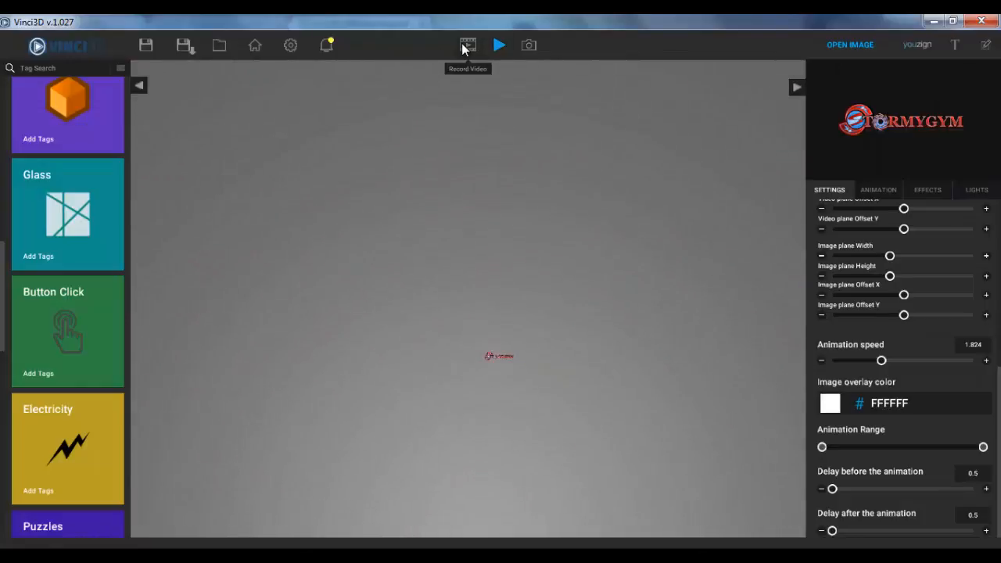
{"action": "mouse_move", "coordinate": [50, 341]}
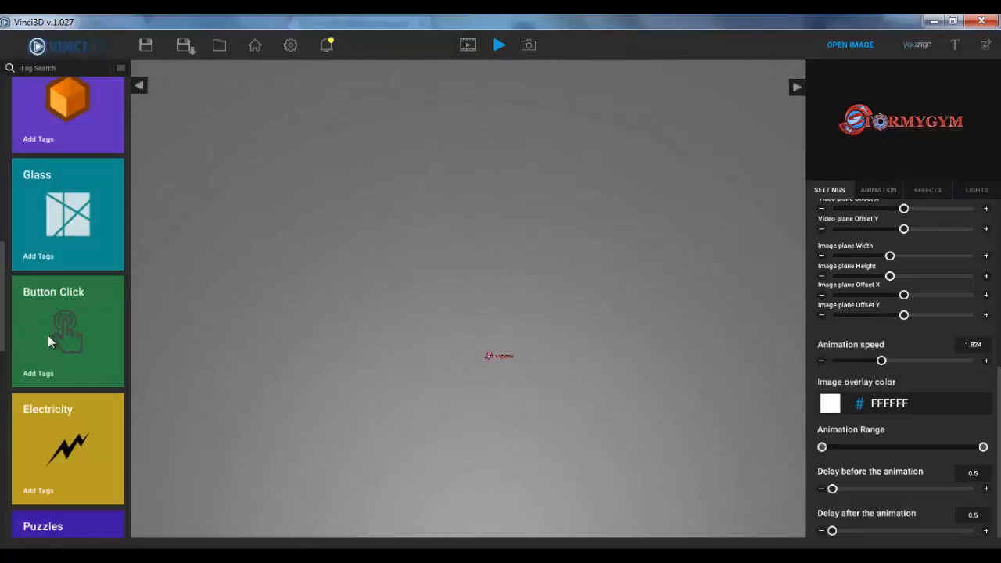
Load the Button Click template so the STORMYGYM logo sits in a glowing ring on pink.
{"action": "left_click", "coordinate": [499, 44]}
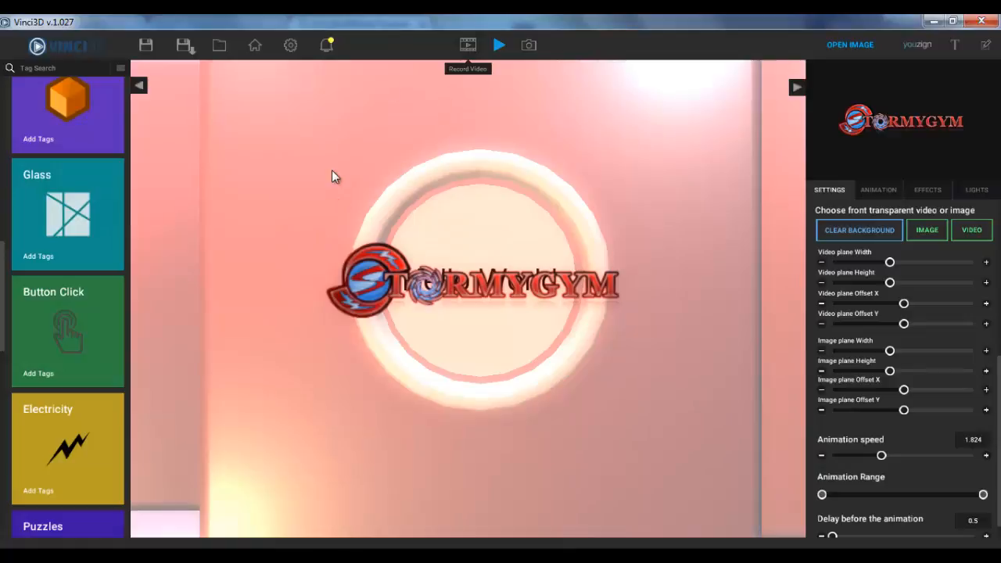
Render the logo video at 40fps framerate and 4k resolution.
{"action": "left_click", "coordinate": [468, 44]}
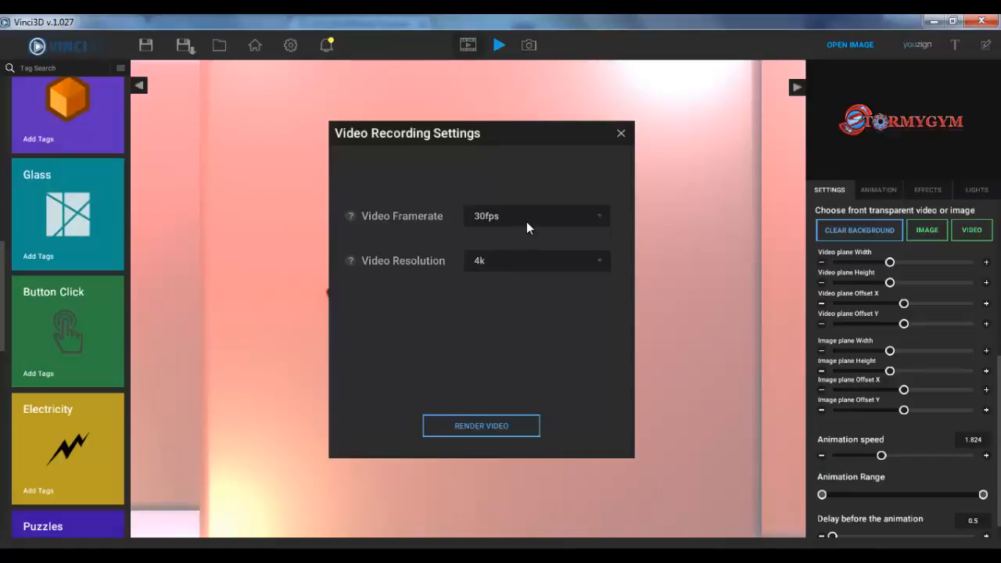
{"action": "left_click", "coordinate": [535, 216]}
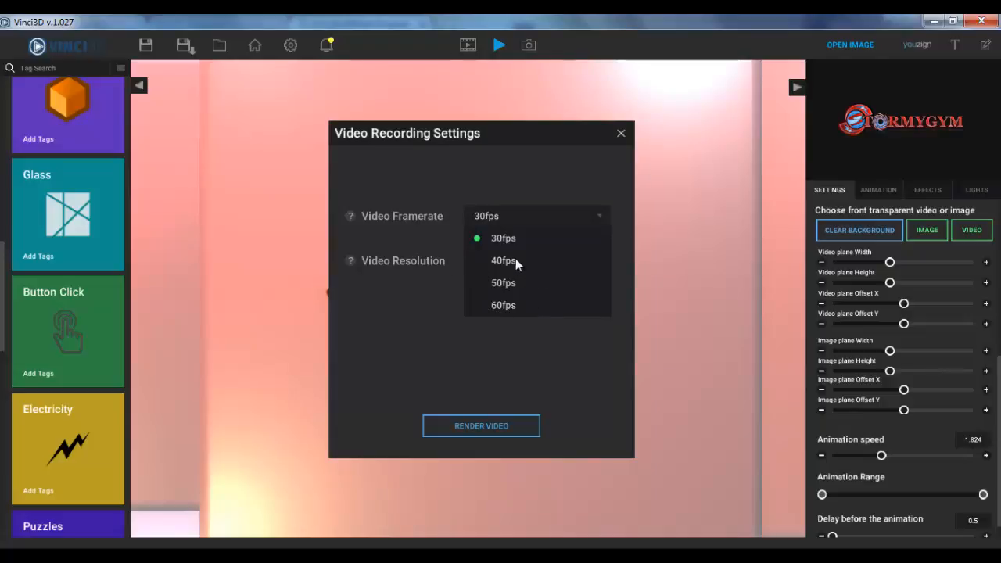
{"action": "mouse_move", "coordinate": [507, 272]}
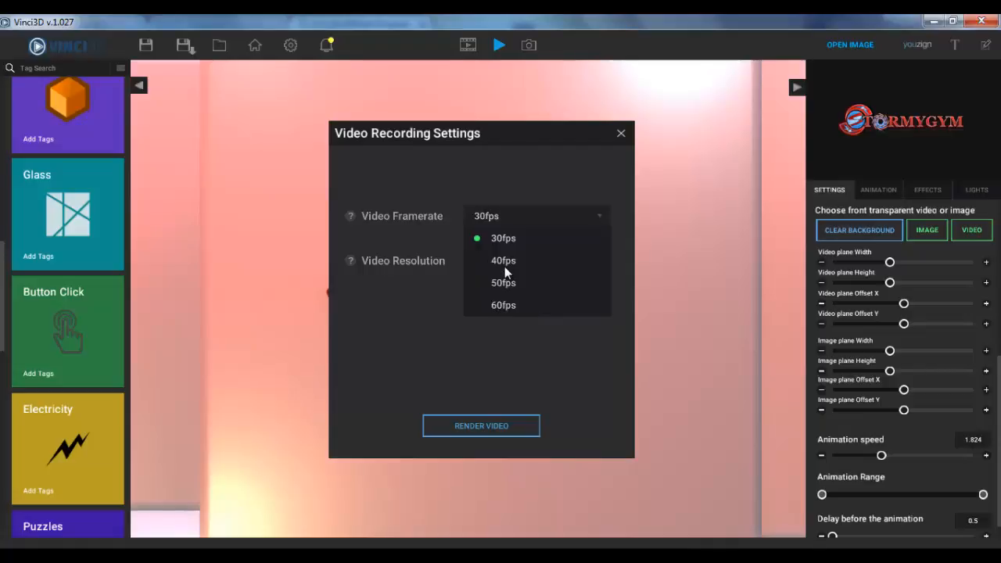
{"action": "mouse_move", "coordinate": [555, 272]}
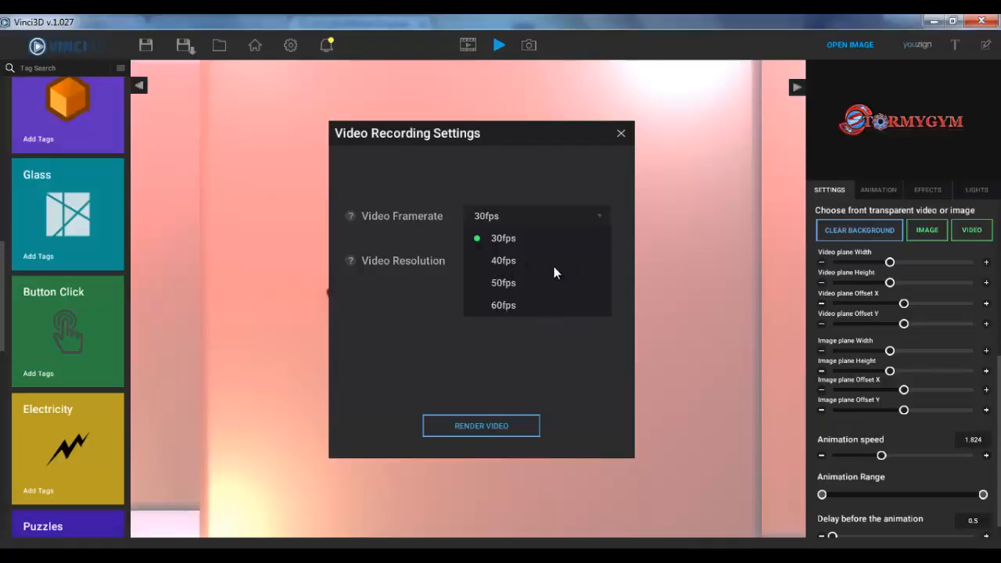
{"action": "left_click", "coordinate": [504, 260]}
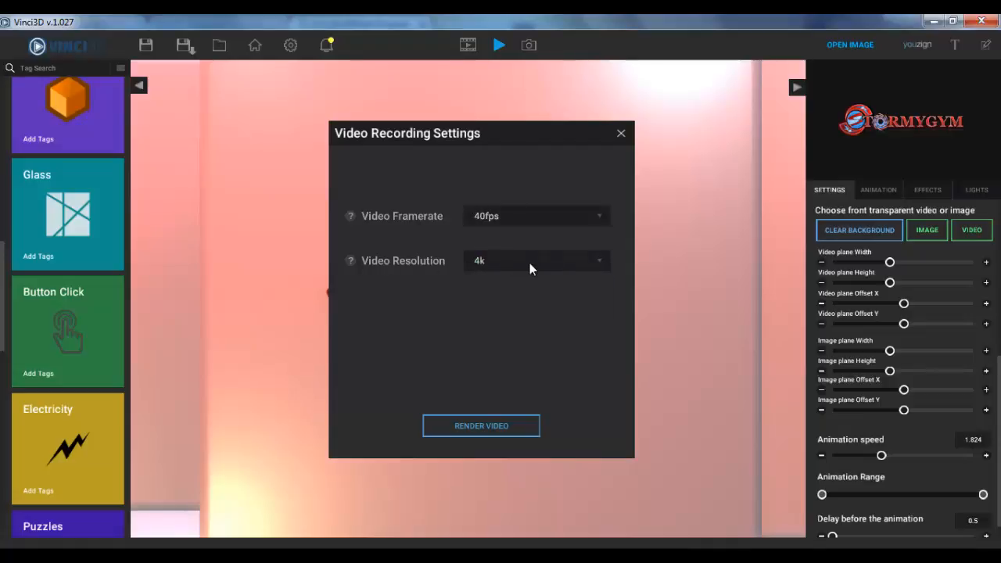
{"action": "left_click", "coordinate": [535, 260]}
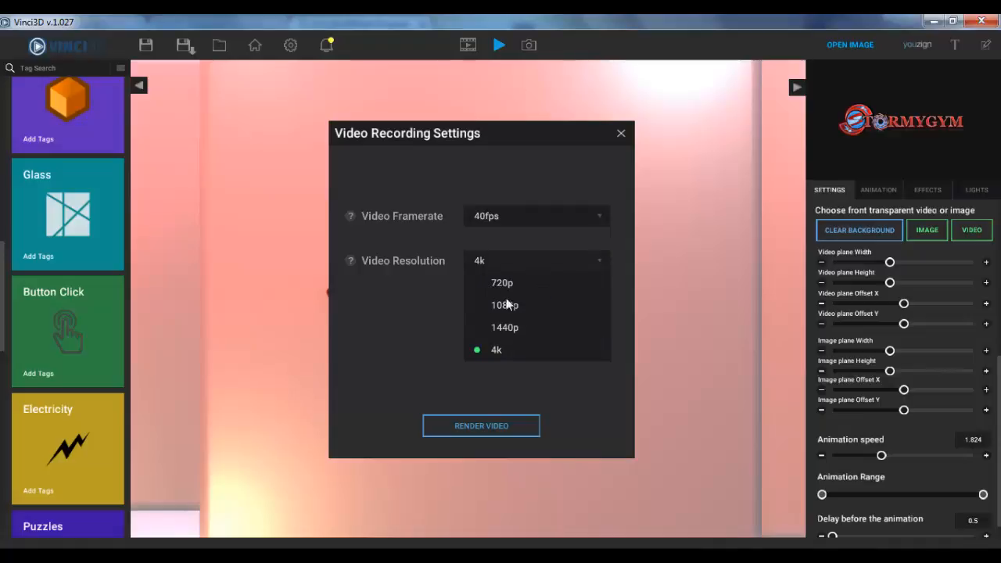
{"action": "mouse_move", "coordinate": [549, 351]}
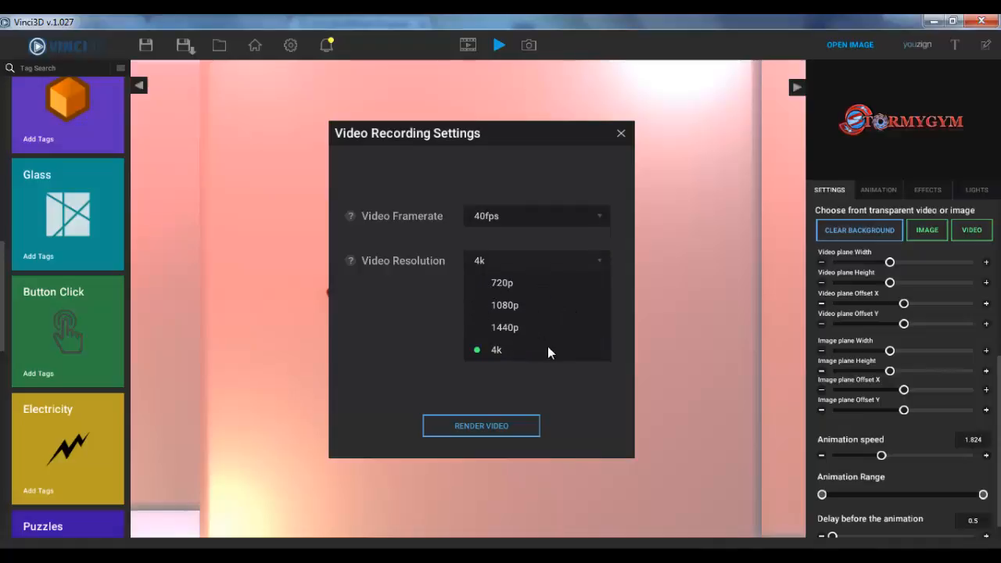
{"action": "mouse_move", "coordinate": [517, 347]}
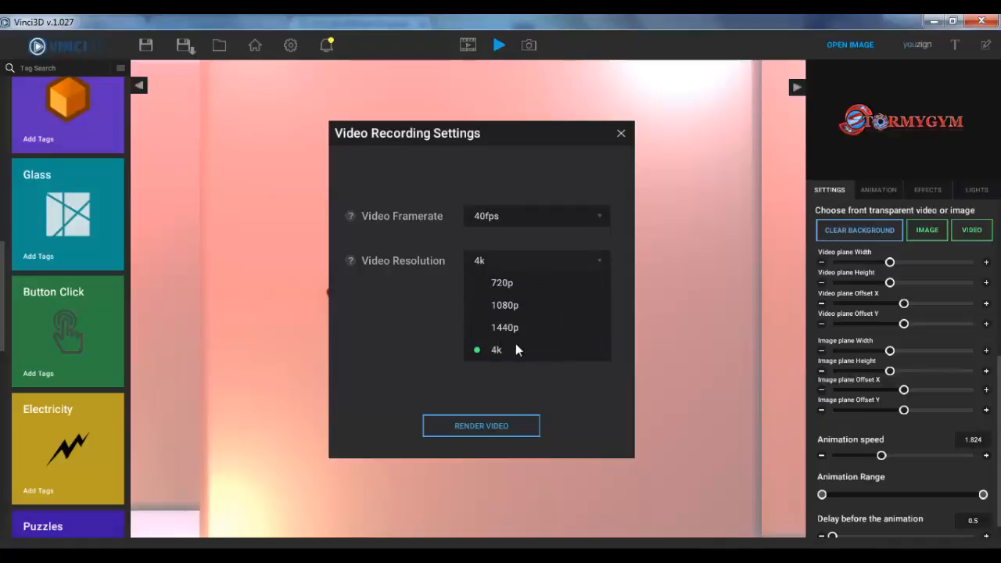
{"action": "mouse_move", "coordinate": [564, 180]}
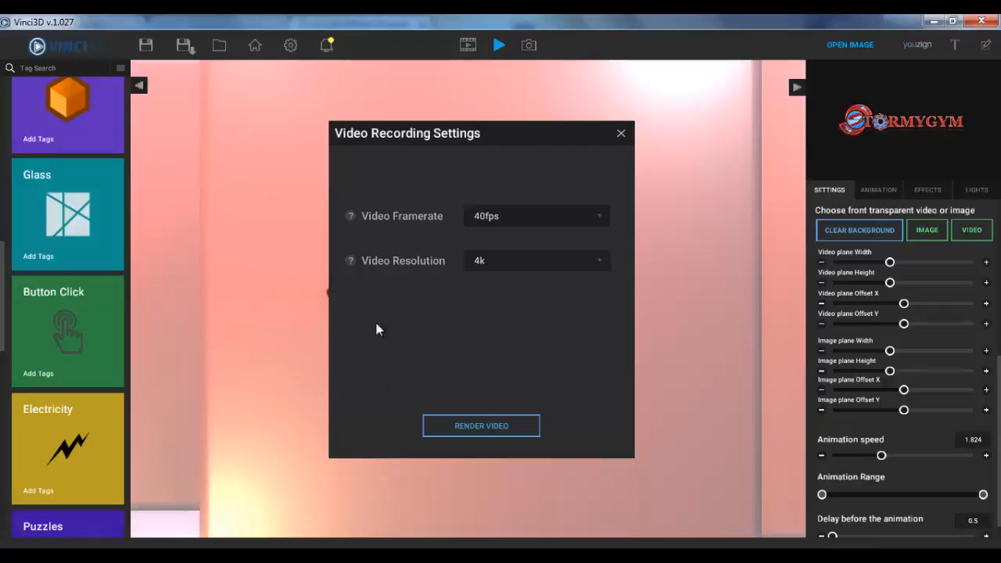
{"action": "left_click", "coordinate": [482, 425]}
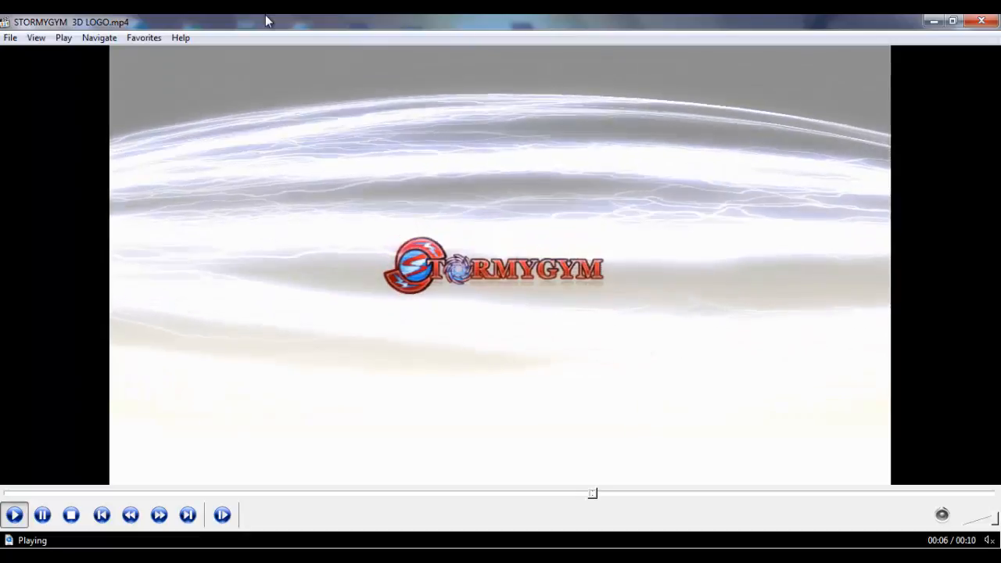
{"action": "mouse_move", "coordinate": [362, 222]}
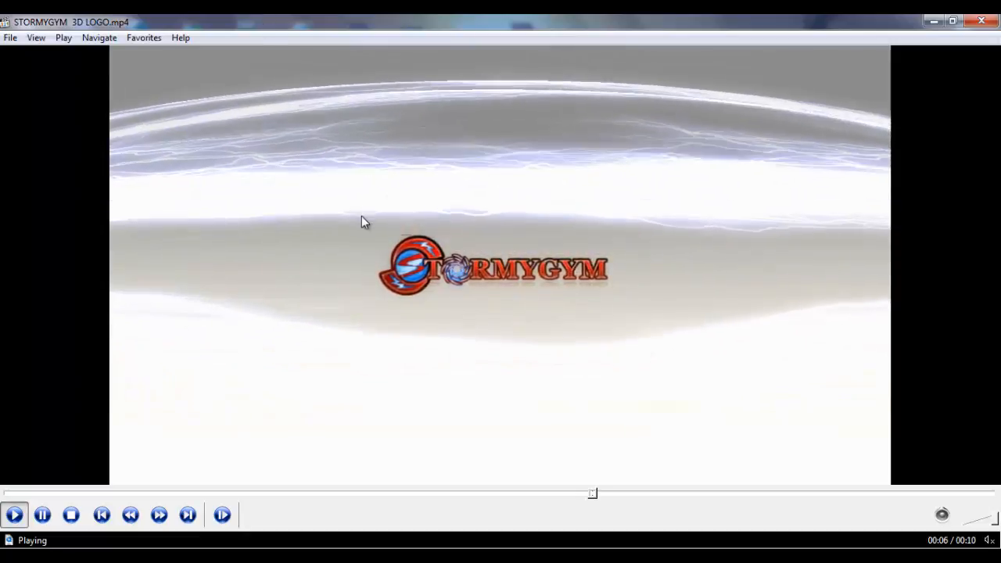
Close Media Player Classic after watching the rendered STORMYGYM logo video.
{"action": "left_click", "coordinate": [44, 515]}
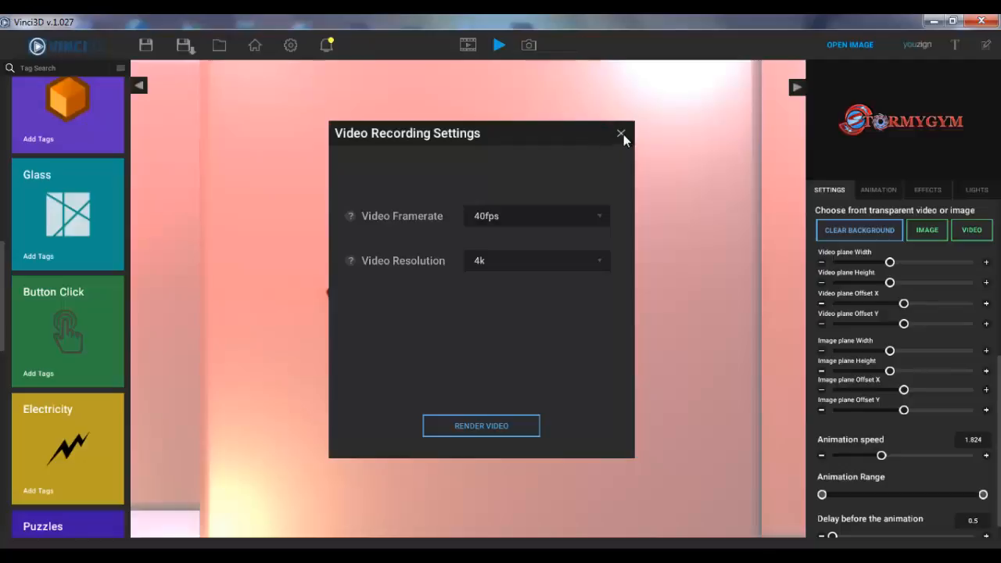
Close the Video Recording Settings dialog, leaving the pink ring logo scene.
{"action": "left_click", "coordinate": [619, 133]}
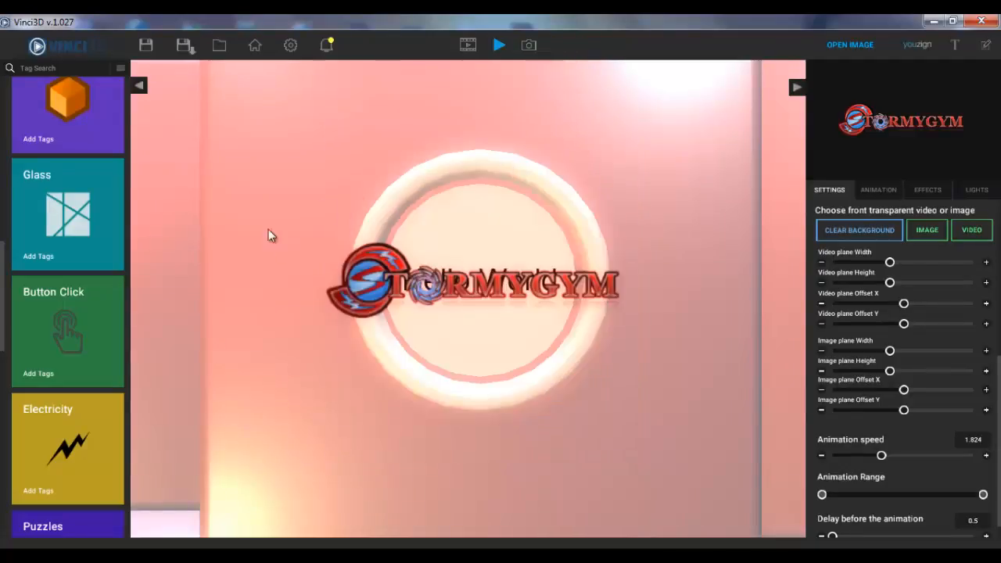
{"action": "mouse_move", "coordinate": [99, 280]}
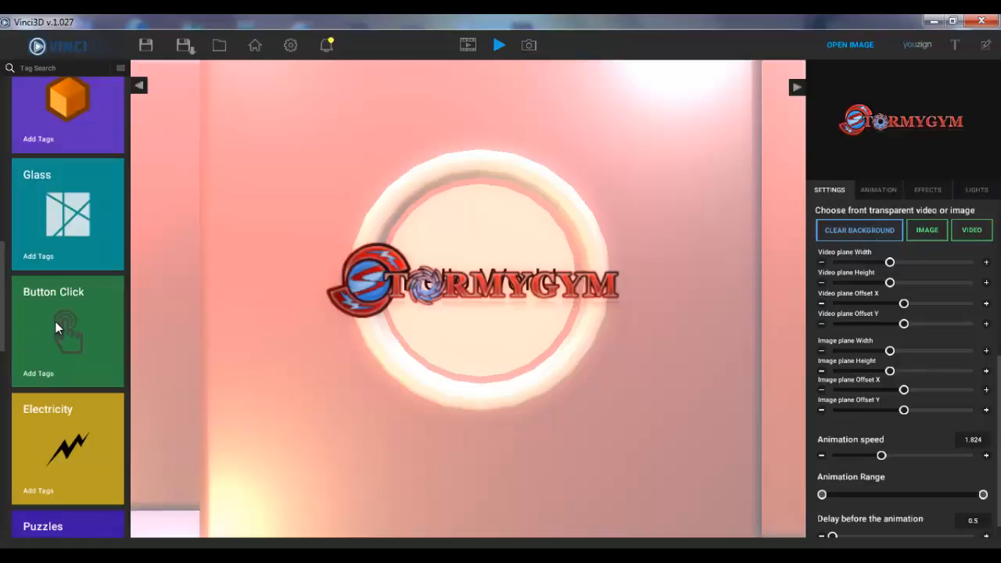
{"action": "mouse_move", "coordinate": [343, 262]}
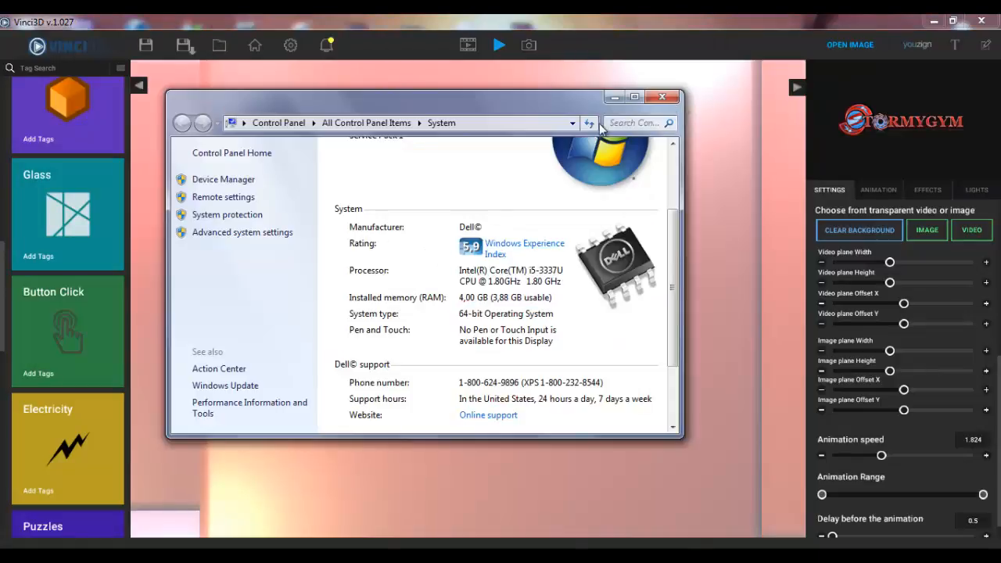
{"action": "mouse_move", "coordinate": [413, 310]}
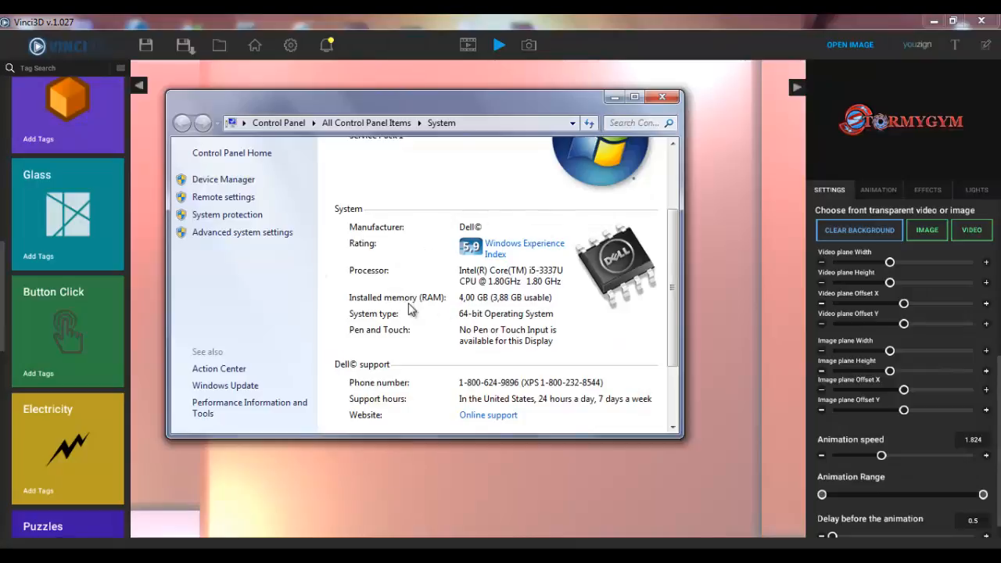
{"action": "mouse_move", "coordinate": [310, 253]}
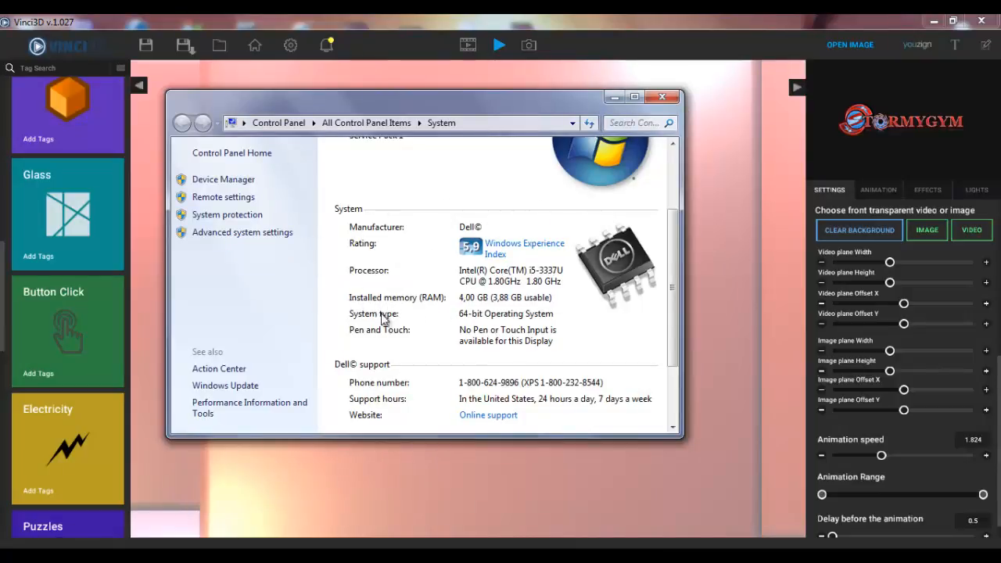
{"action": "mouse_move", "coordinate": [449, 319]}
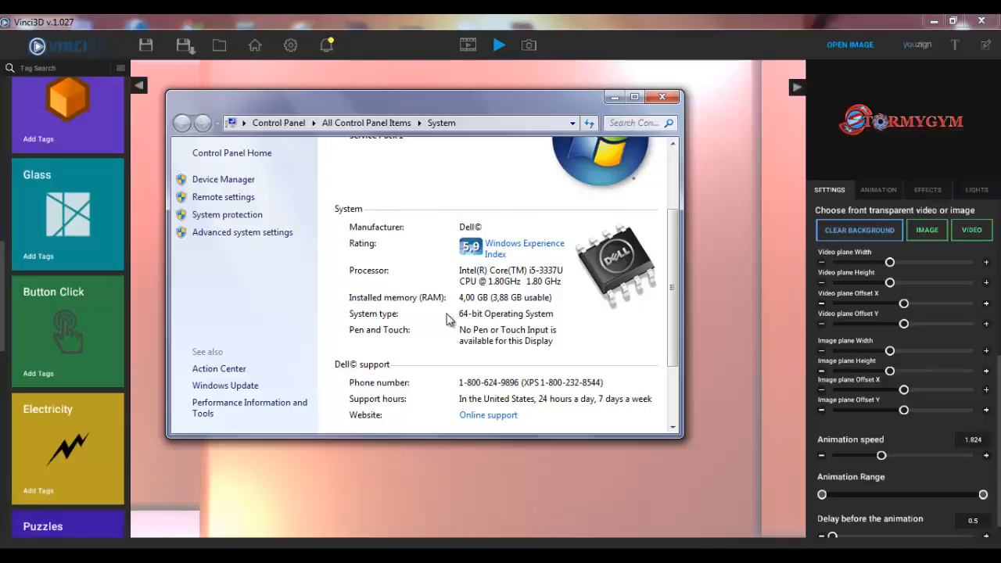
{"action": "mouse_move", "coordinate": [311, 319]}
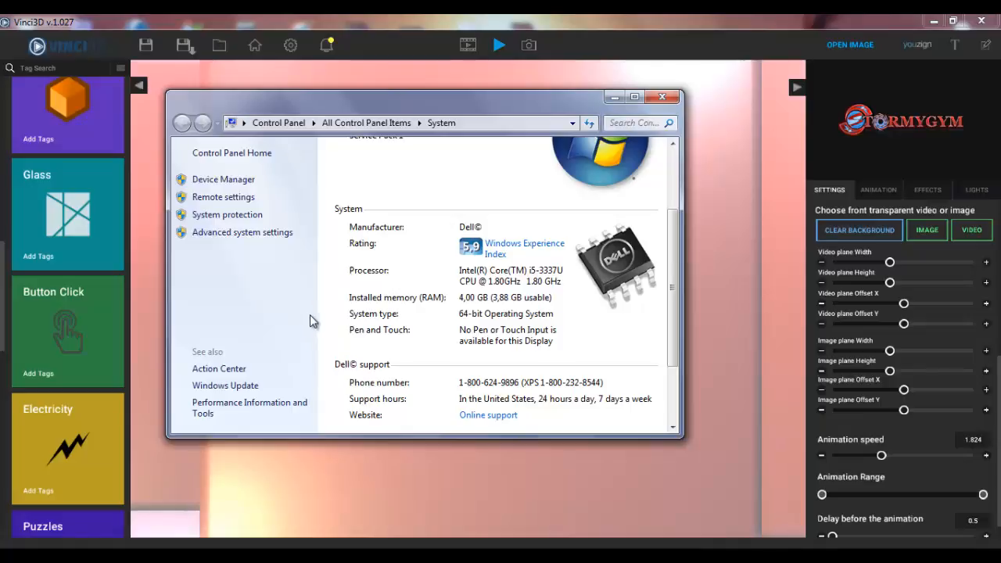
{"action": "mouse_move", "coordinate": [399, 232]}
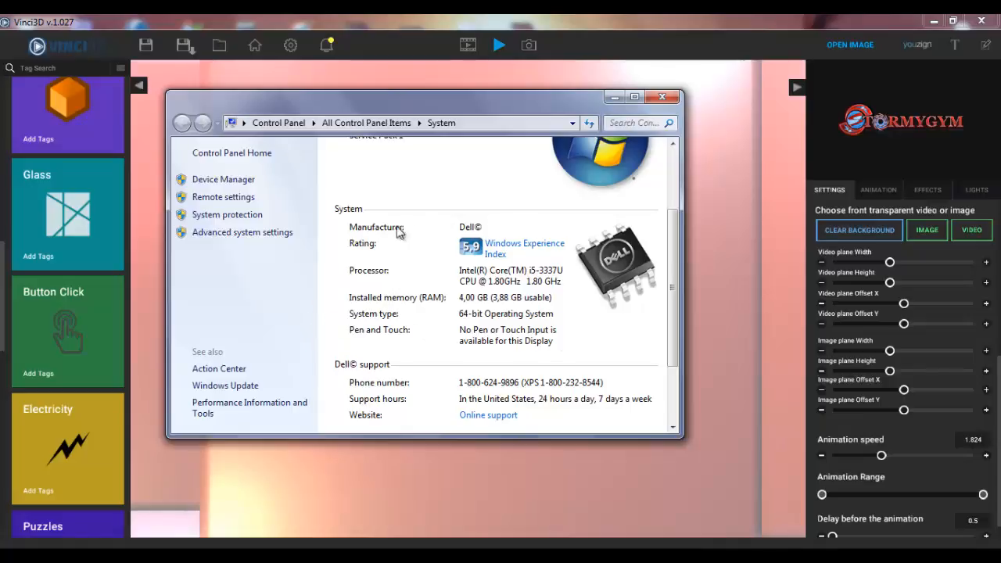
{"action": "mouse_move", "coordinate": [355, 279]}
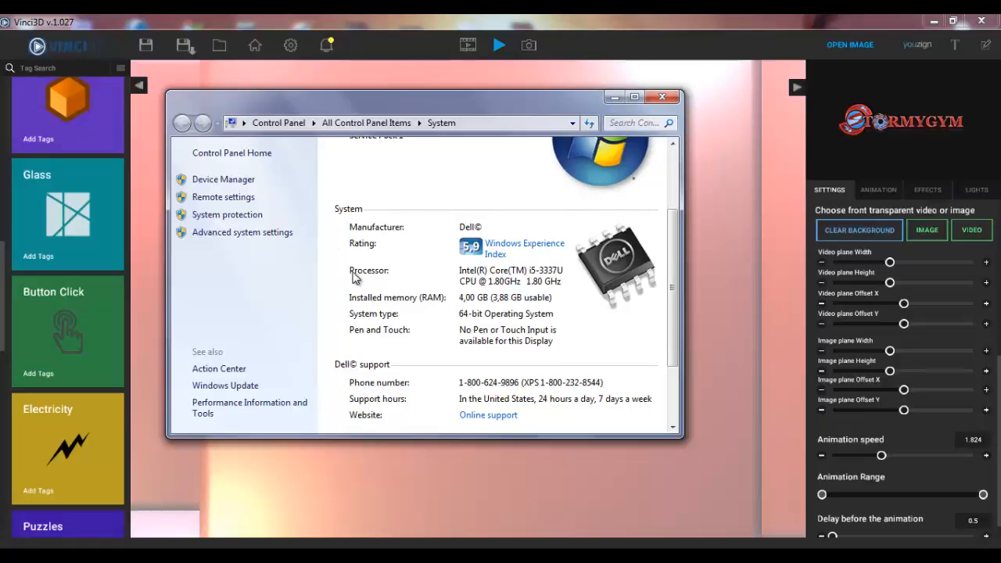
{"action": "mouse_move", "coordinate": [369, 266]}
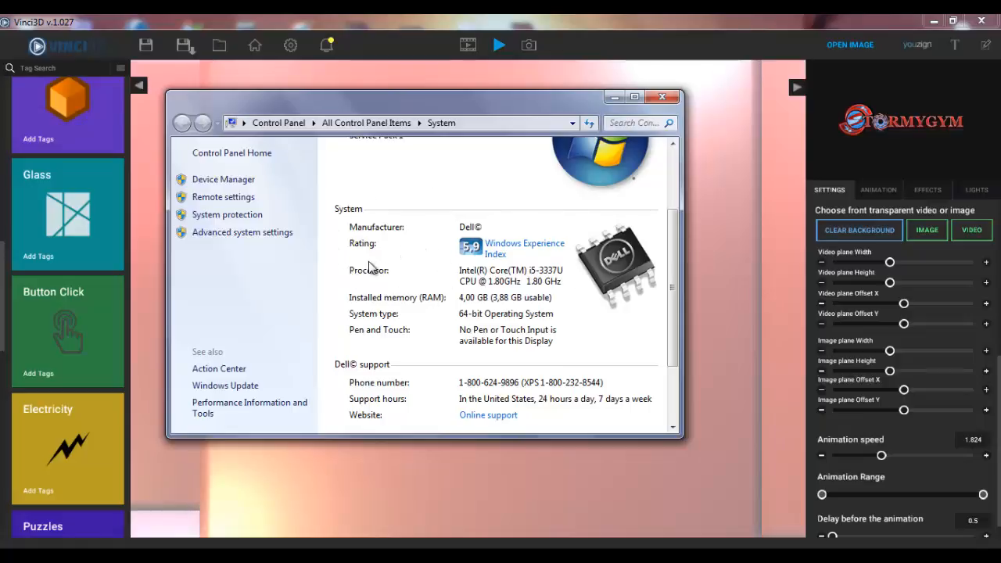
{"action": "mouse_move", "coordinate": [622, 266]}
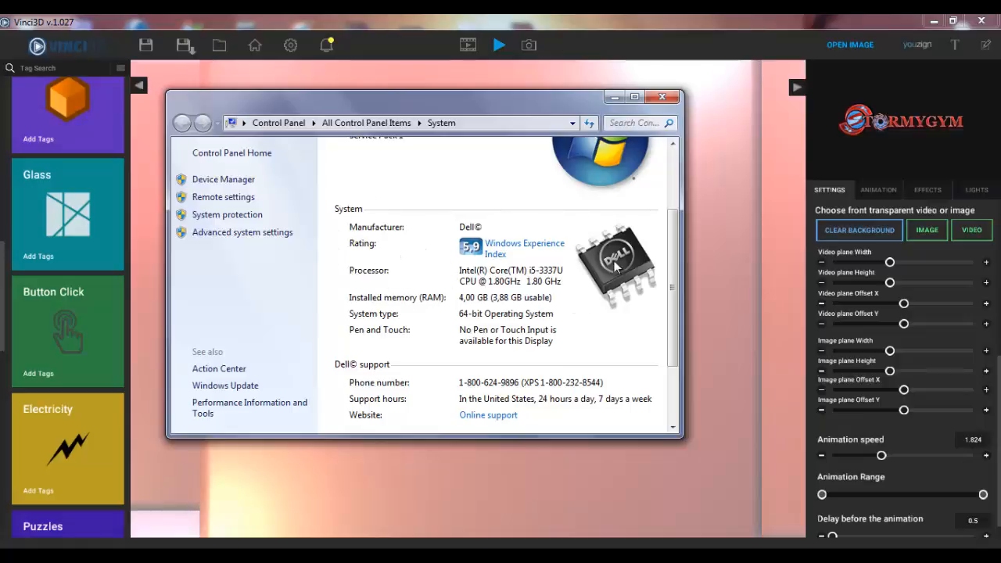
{"action": "mouse_move", "coordinate": [663, 97]}
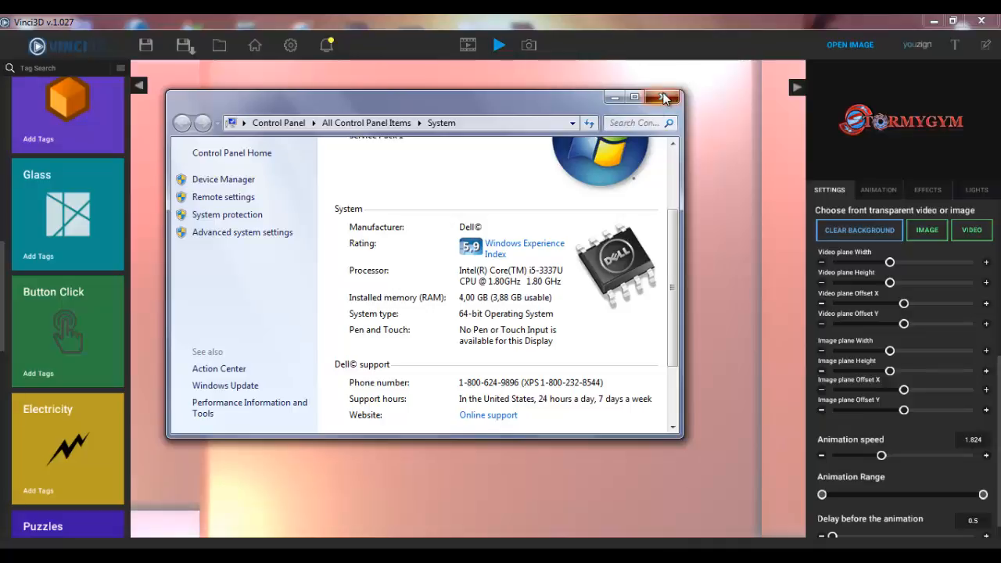
Close the Control Panel System window showing the Dell Core i5 with 4 GB RAM.
{"action": "left_click", "coordinate": [661, 97]}
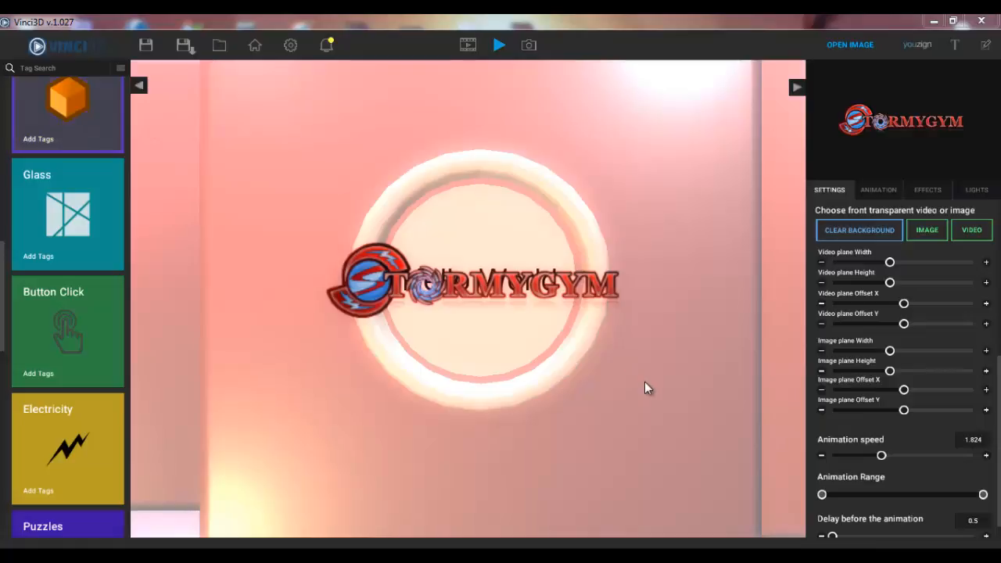
{"action": "mouse_move", "coordinate": [616, 369]}
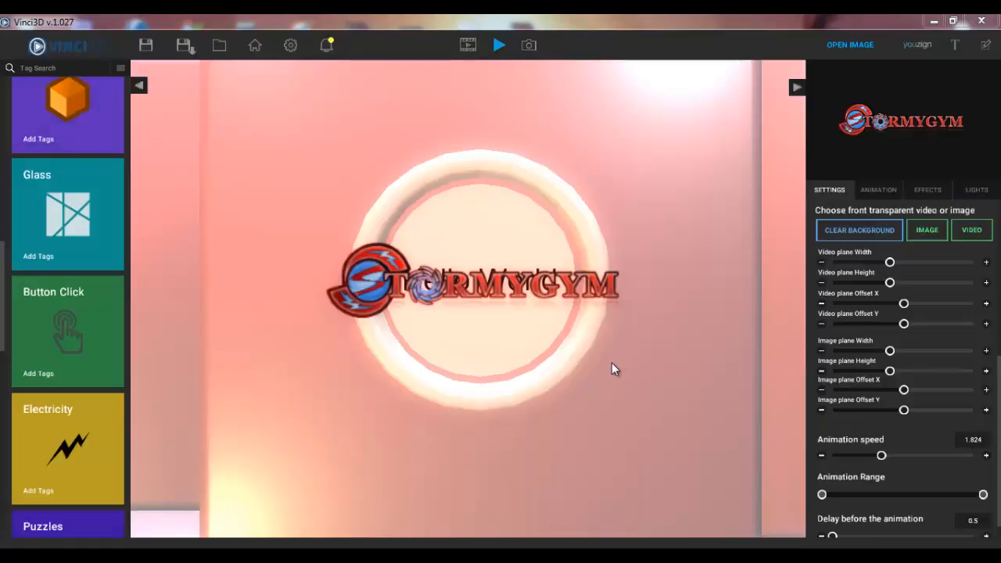
{"action": "mouse_move", "coordinate": [77, 157]}
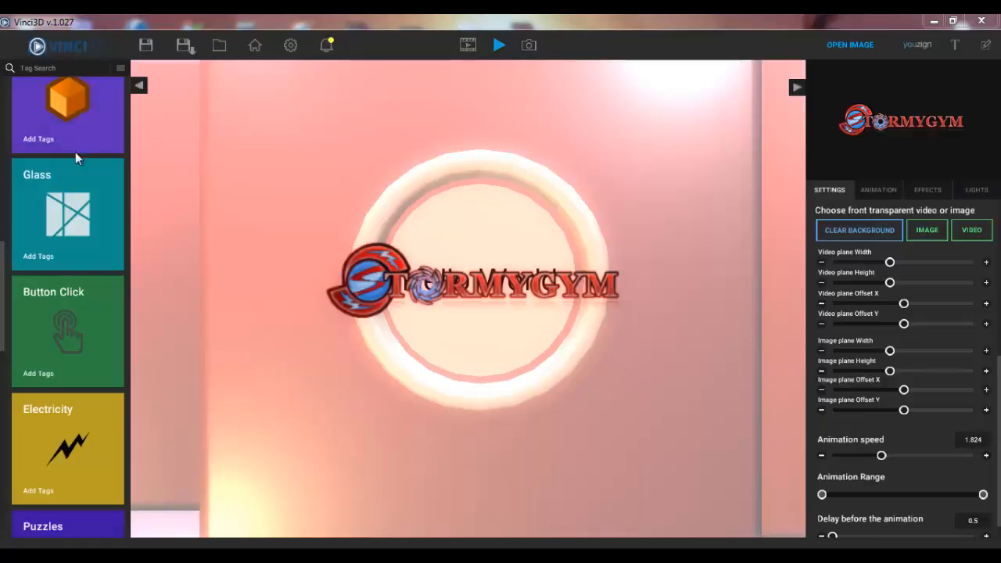
{"action": "mouse_move", "coordinate": [219, 44]}
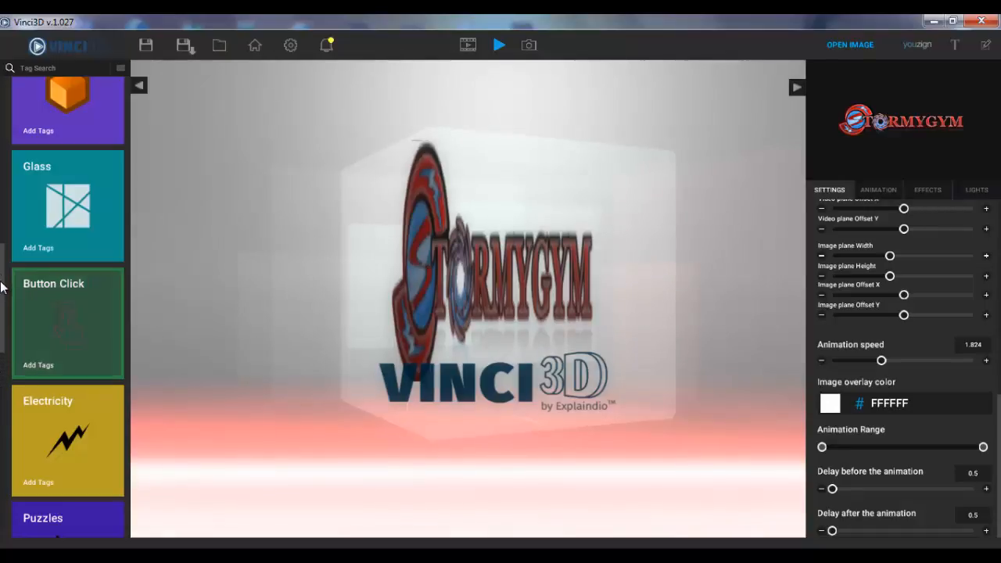
Play the Tunnel template animation, then load the yellow-and-maroon ringed disc template.
{"action": "scroll", "scroll_direction": "down", "scroll_amount": 3}
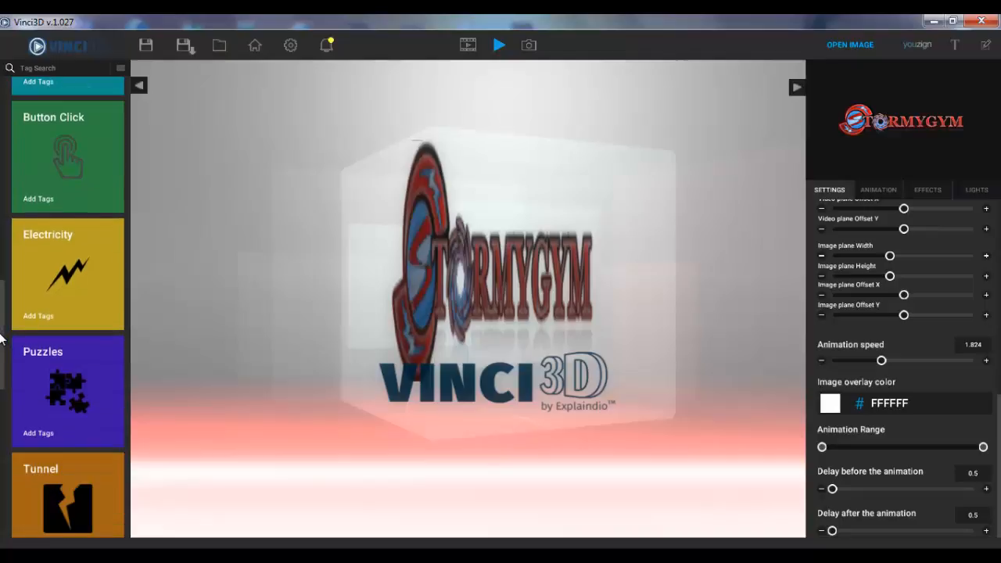
{"action": "scroll", "scroll_direction": "down", "scroll_amount": 3}
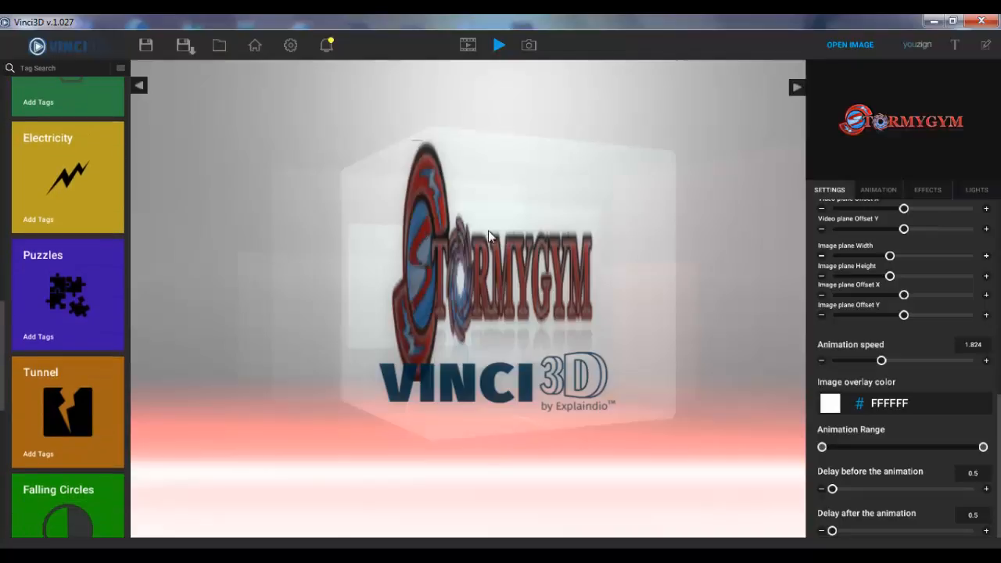
{"action": "mouse_move", "coordinate": [245, 107]}
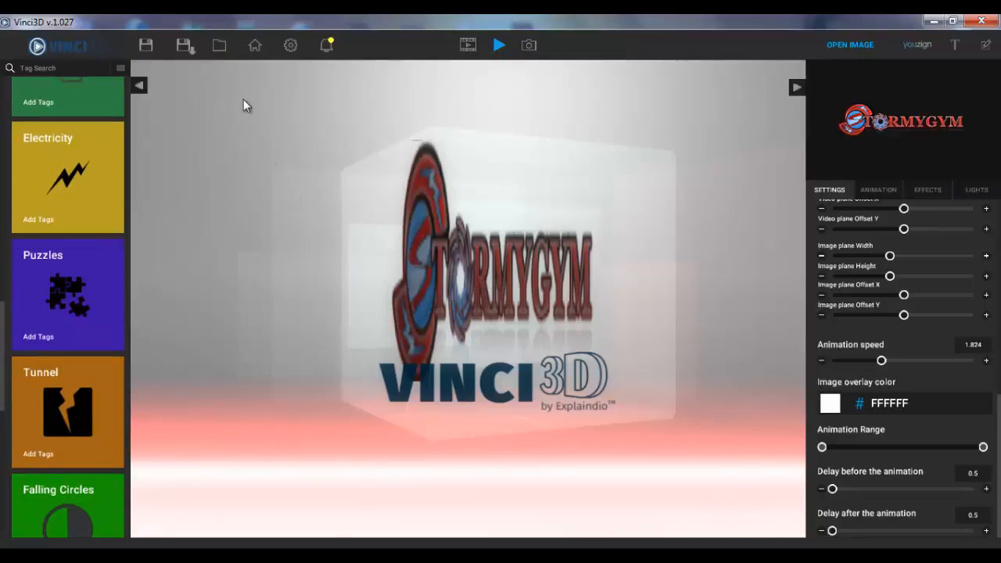
{"action": "mouse_move", "coordinate": [107, 298]}
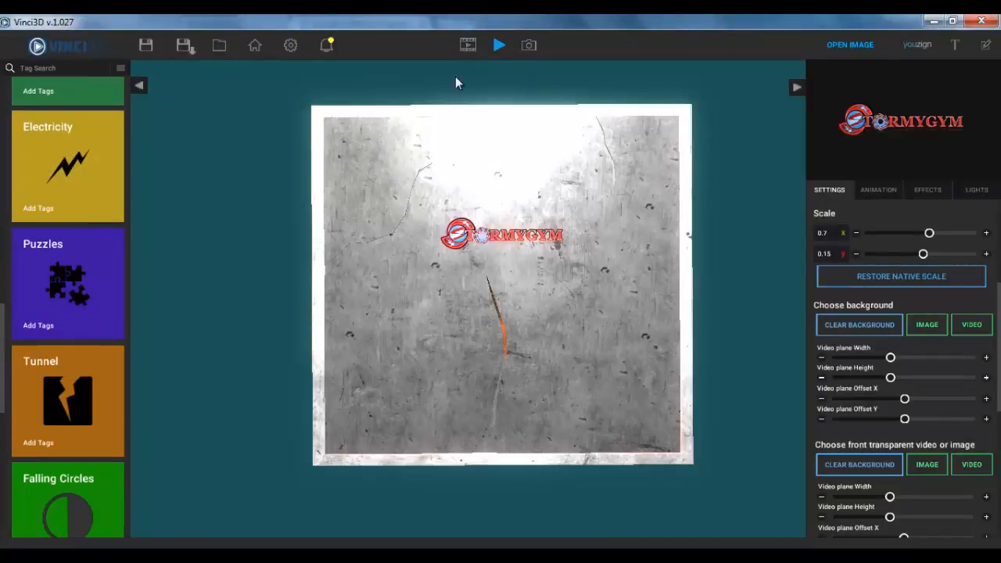
{"action": "left_click", "coordinate": [500, 44]}
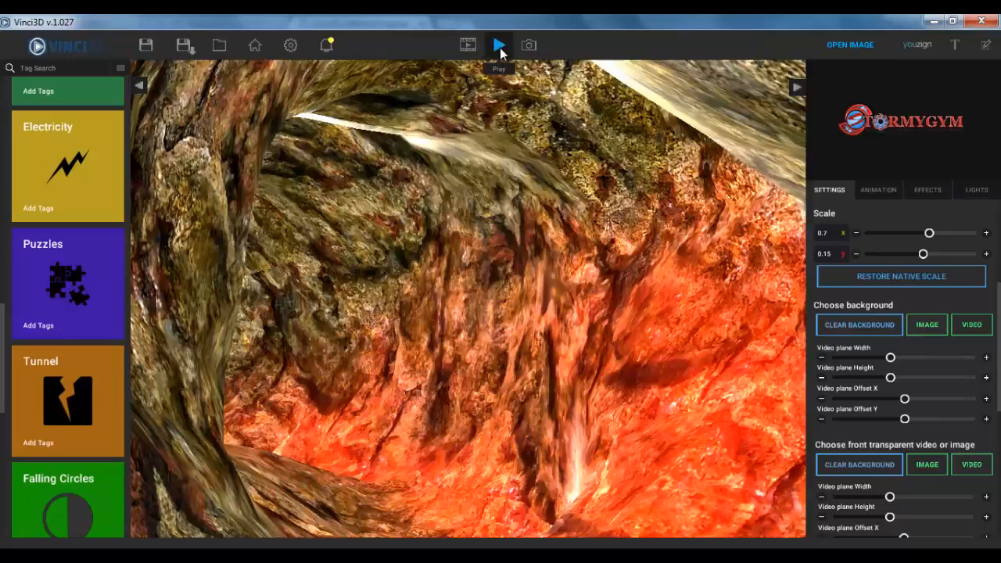
{"action": "left_click", "coordinate": [501, 44]}
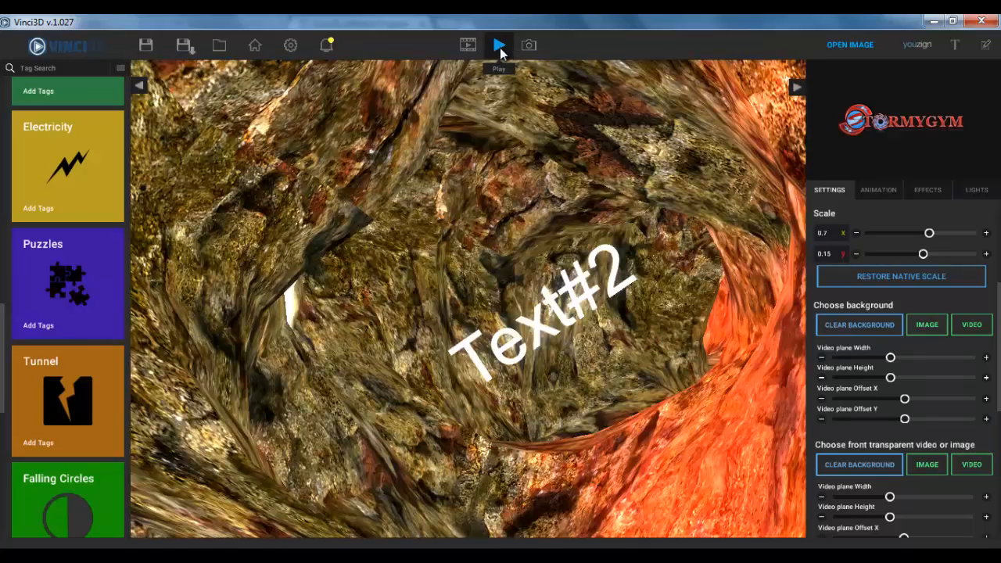
{"action": "left_click", "coordinate": [501, 44]}
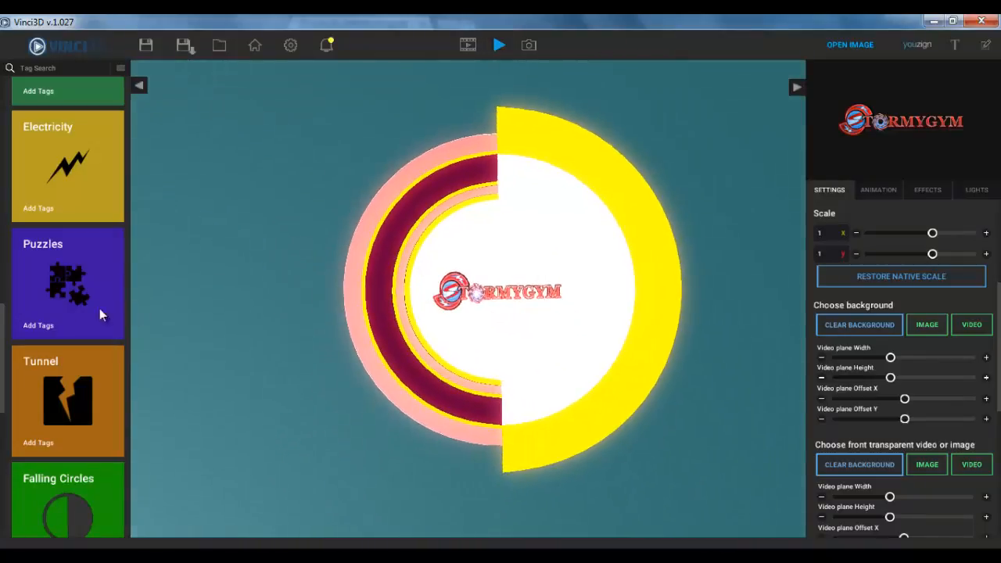
Preview the Cubes Form Logo template assembling tiles into the STORMYGYM logo.
{"action": "scroll", "scroll_direction": "down", "scroll_amount": 3}
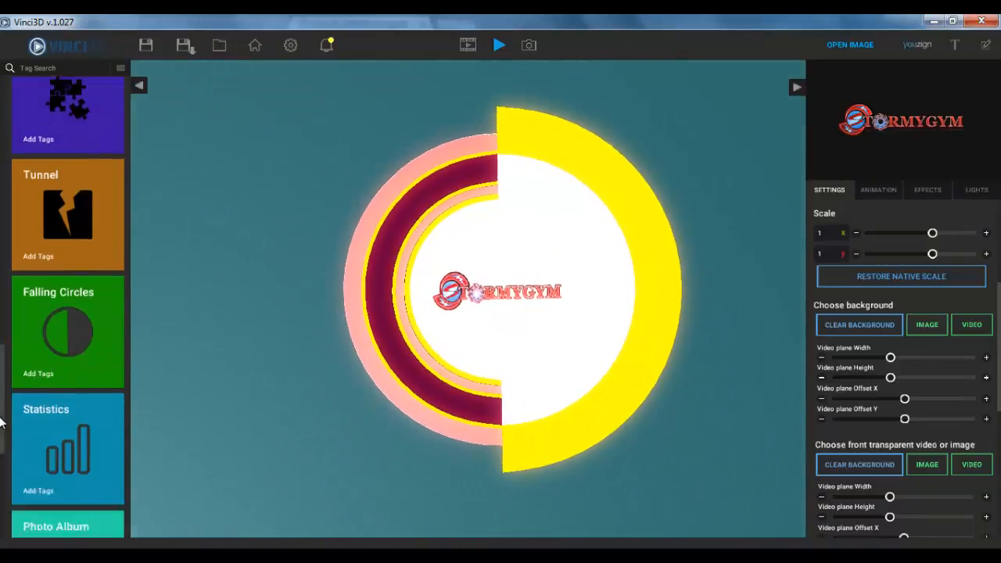
{"action": "scroll", "scroll_direction": "down", "scroll_amount": 3}
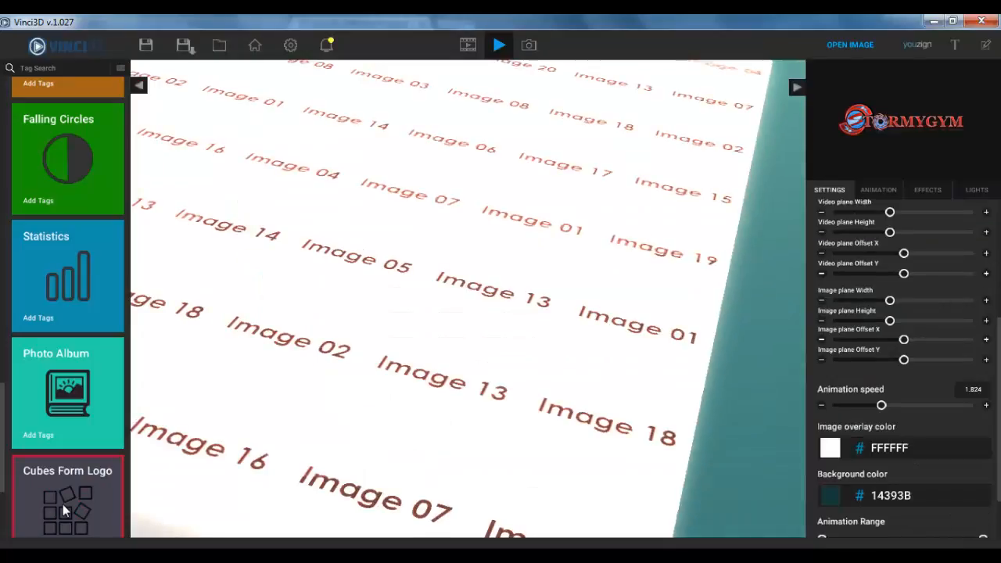
{"action": "left_click", "coordinate": [65, 510]}
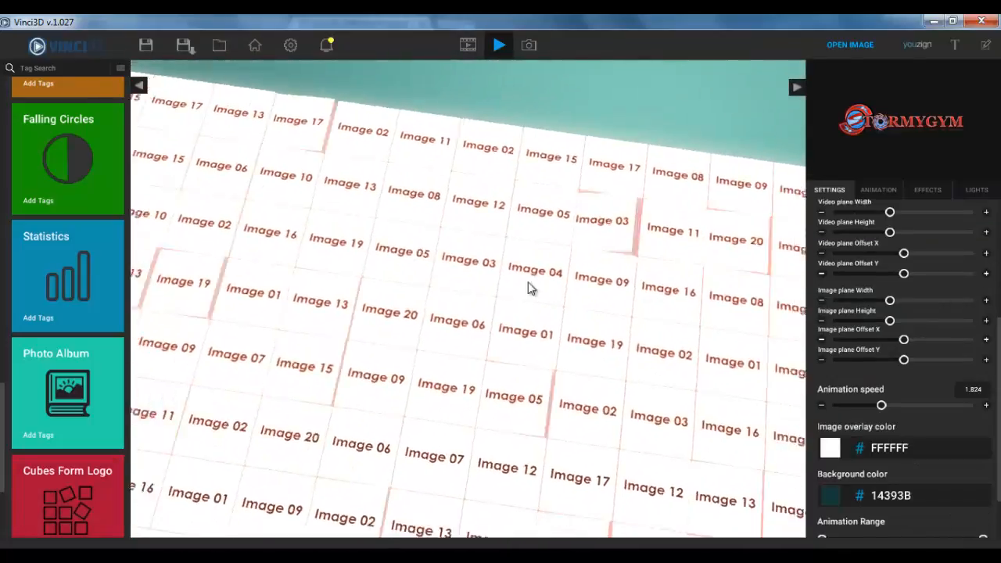
{"action": "left_click", "coordinate": [500, 43]}
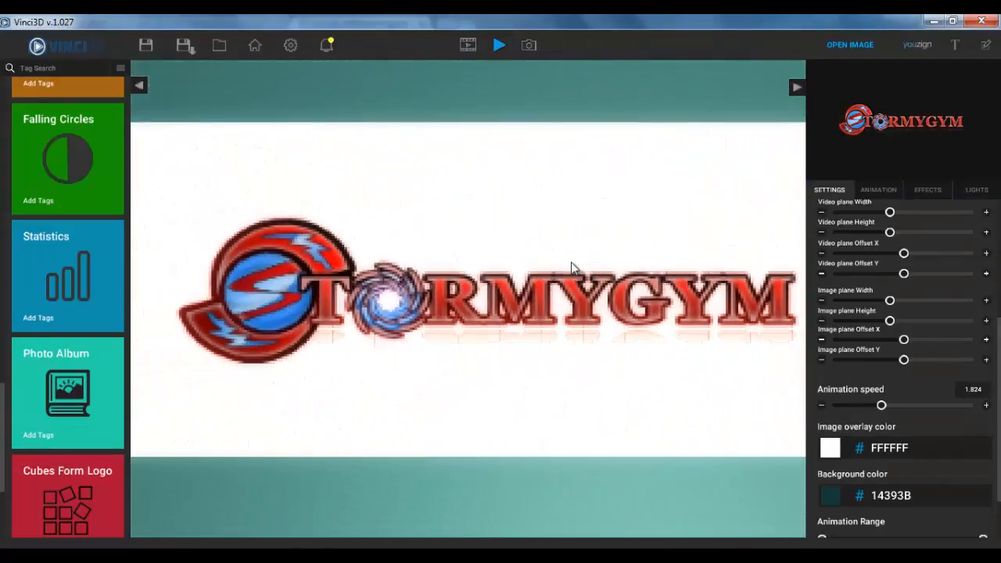
Load the Coin template, setting the logo on a copper coin.
{"action": "scroll", "scroll_direction": "down", "scroll_amount": 3}
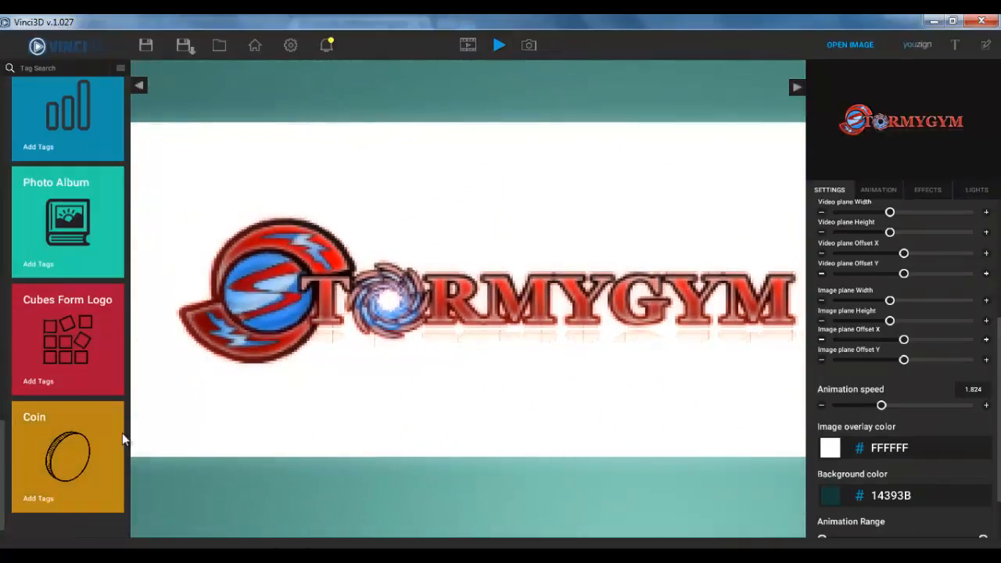
{"action": "left_click", "coordinate": [499, 44]}
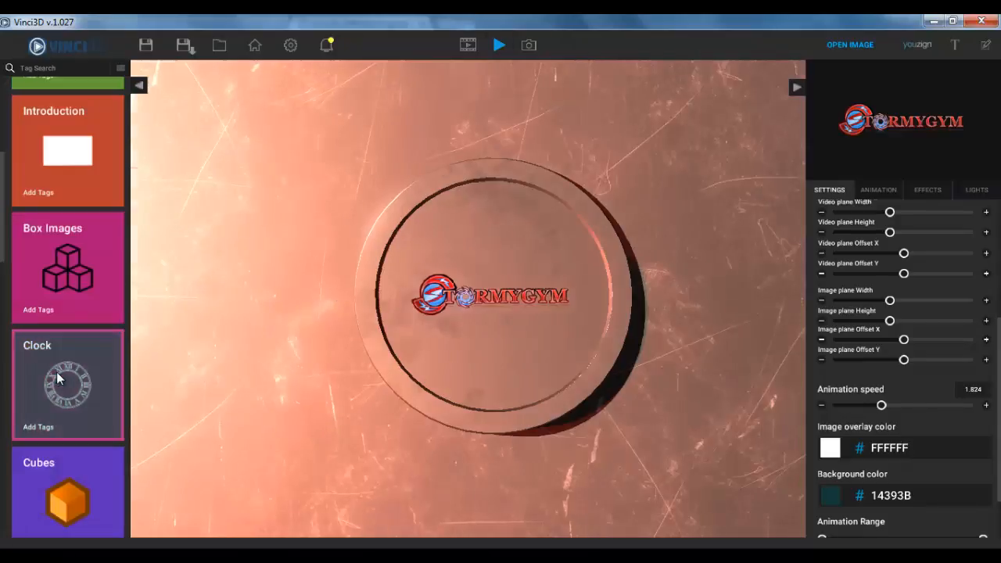
Load the Clock template with the STORMYGYM logo centred on a Roman-numeral clock face.
{"action": "left_click", "coordinate": [66, 384]}
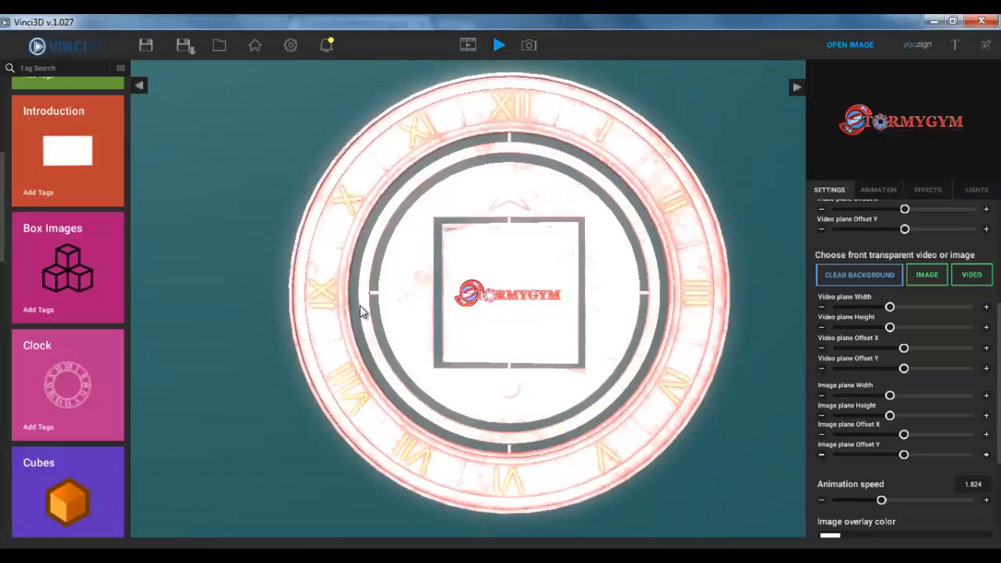
{"action": "mouse_move", "coordinate": [255, 49]}
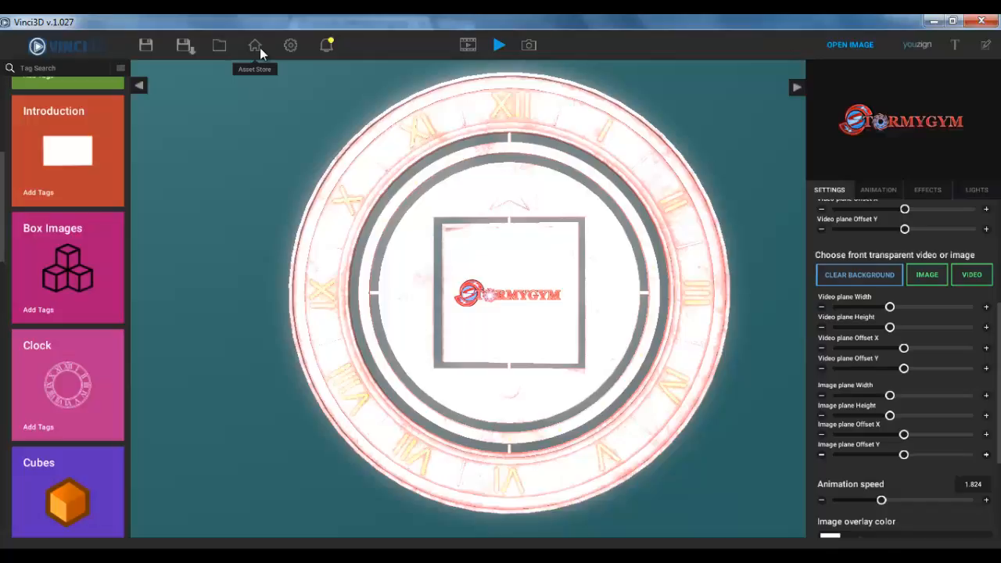
{"action": "mouse_move", "coordinate": [554, 305]}
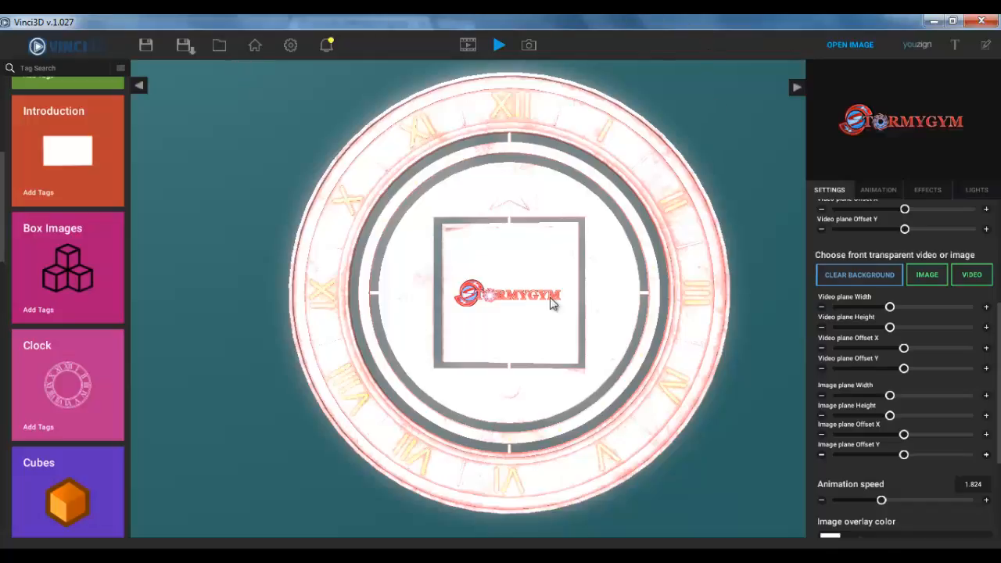
{"action": "mouse_move", "coordinate": [299, 233]}
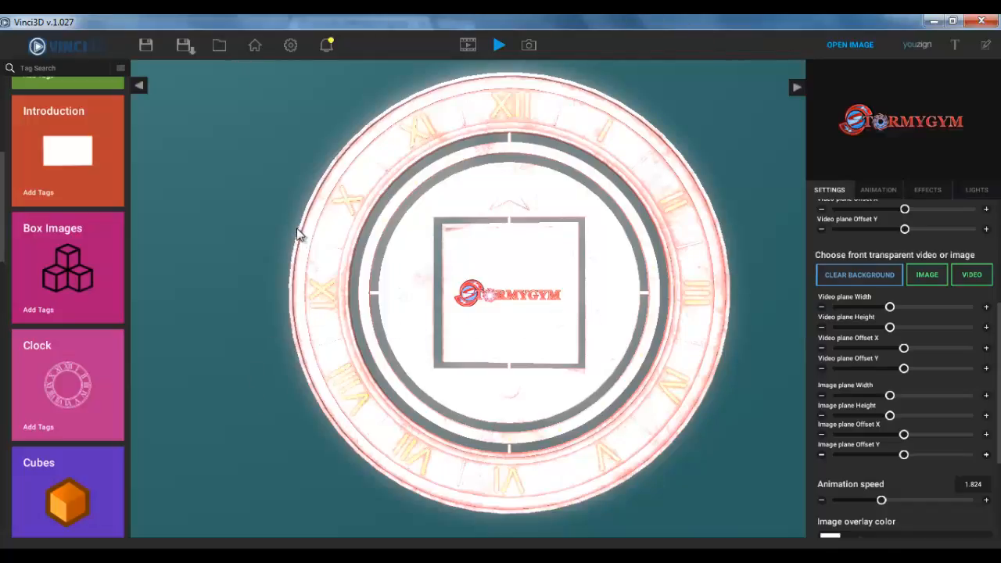